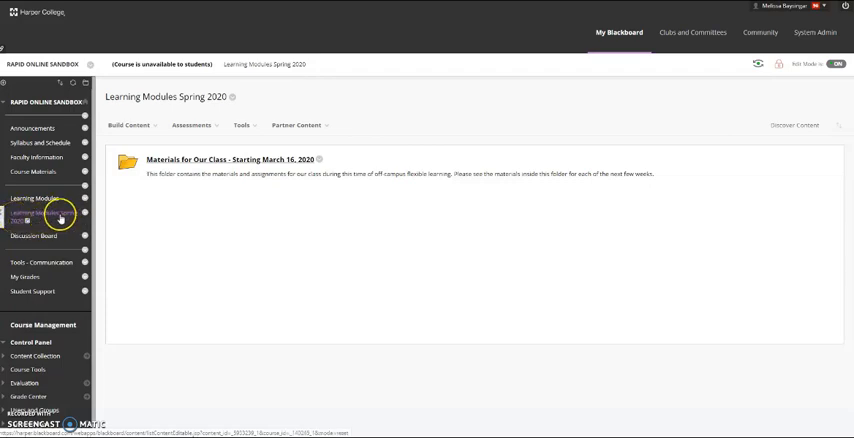
mouse_move(58, 222)
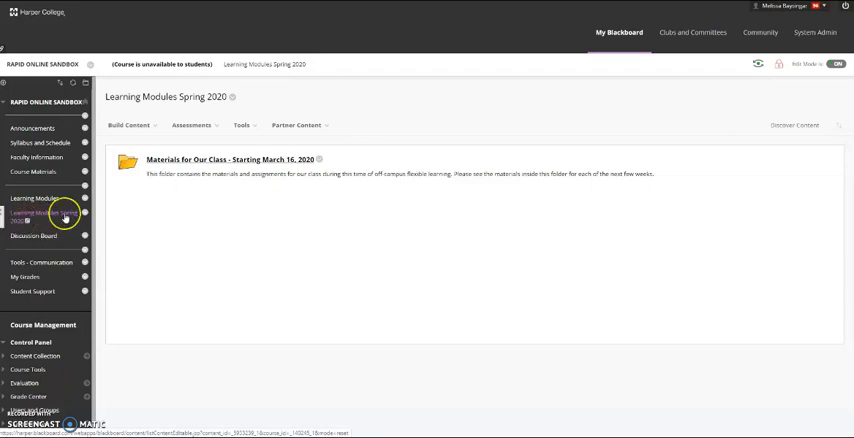
Enter Student Preview to see the course Announcements page as a student.
left_click(190, 124)
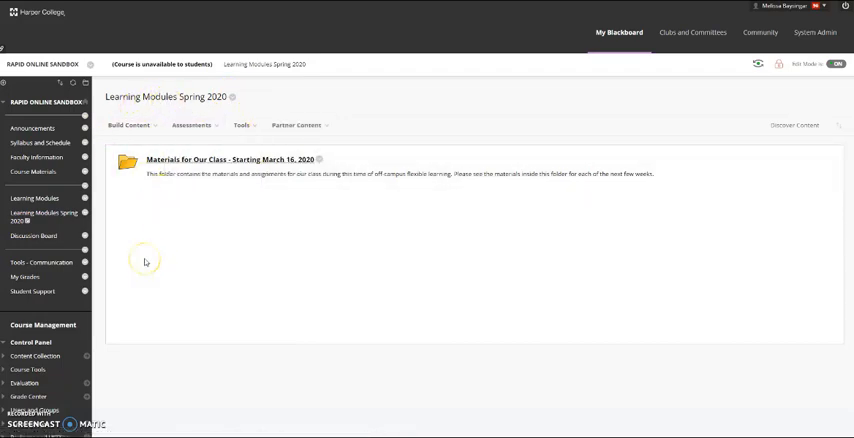
mouse_move(146, 228)
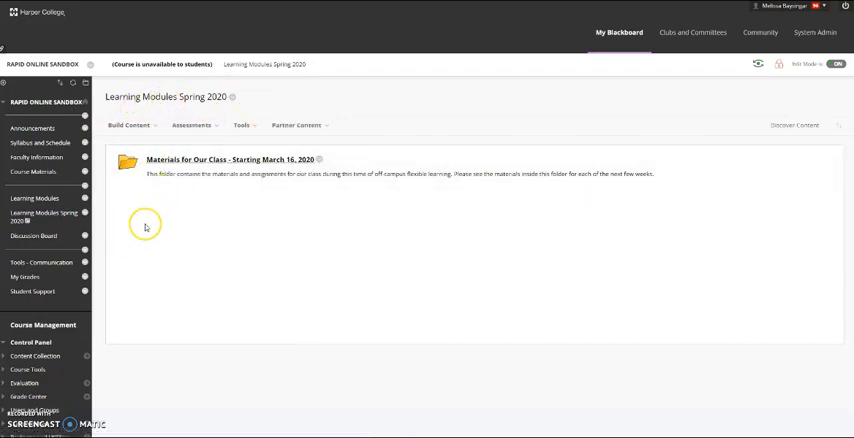
mouse_move(88, 216)
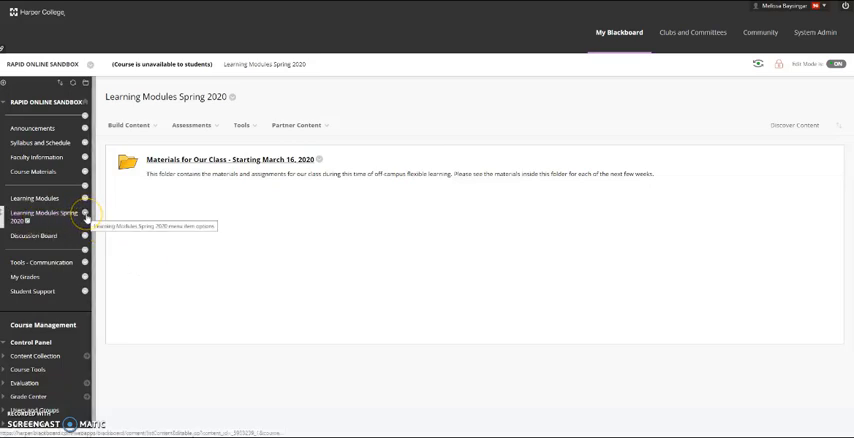
left_click(86, 216)
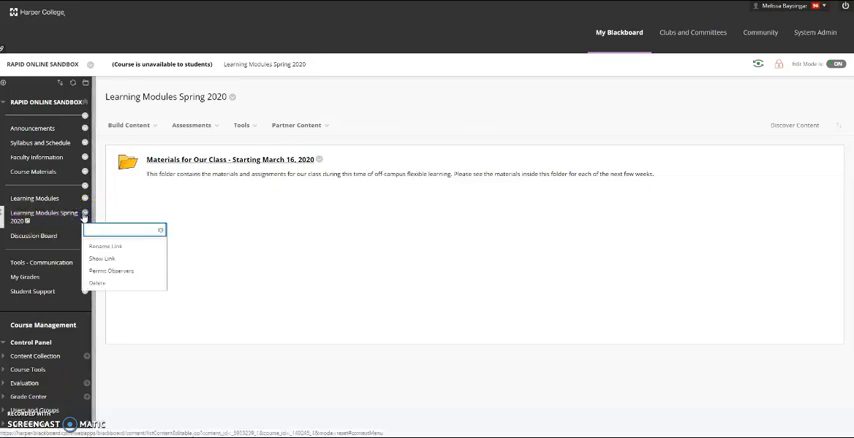
mouse_move(108, 262)
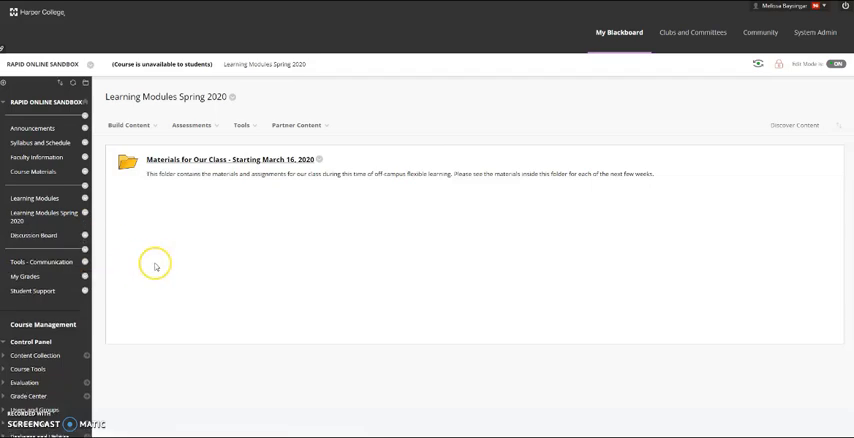
mouse_move(208, 272)
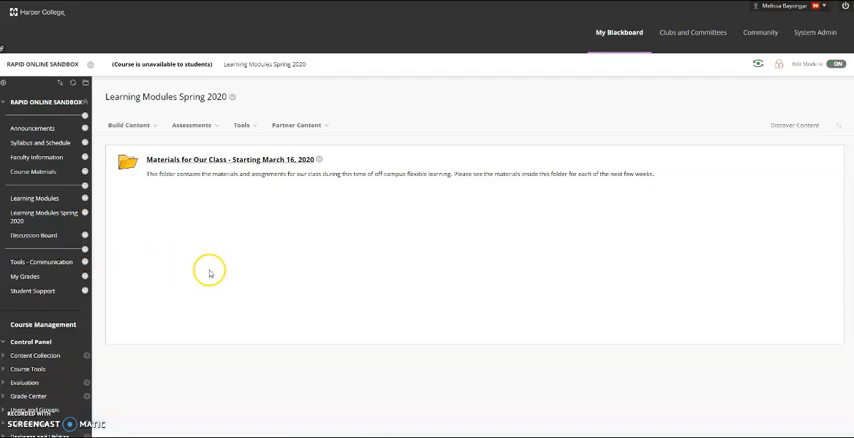
mouse_move(760, 64)
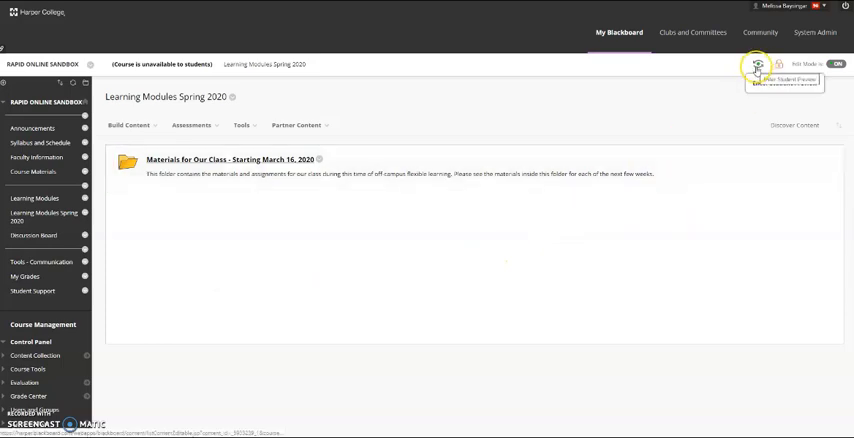
left_click(760, 64)
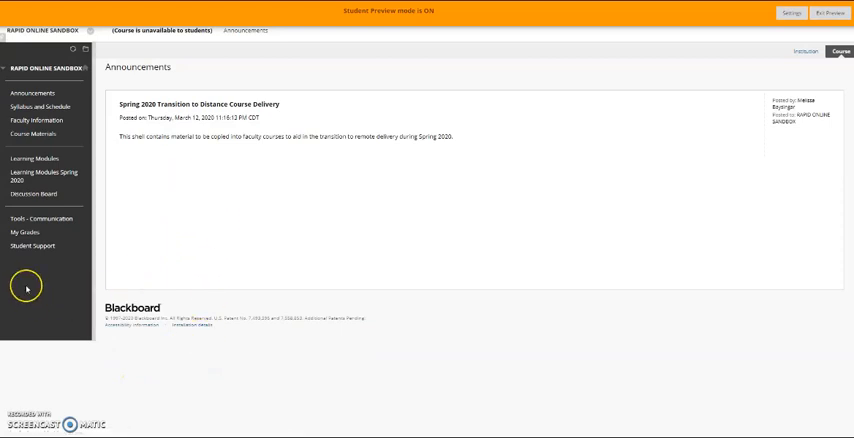
mouse_move(88, 348)
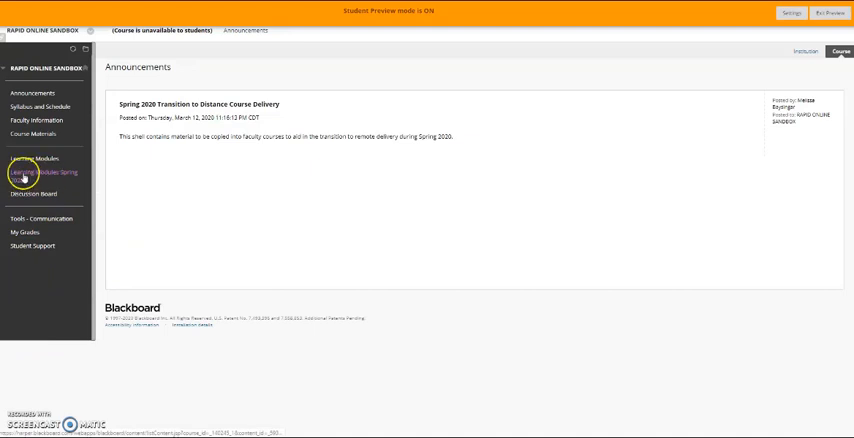
mouse_move(38, 176)
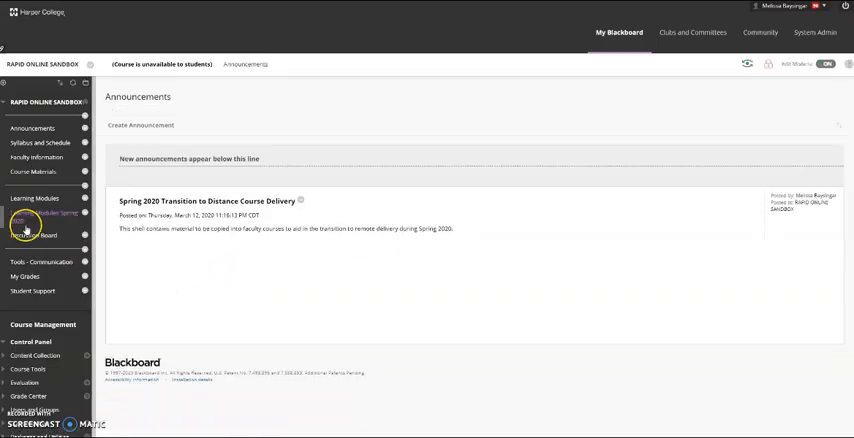
Browse the Learning Modules Spring 2020 area and its weekly folders.
left_click(40, 216)
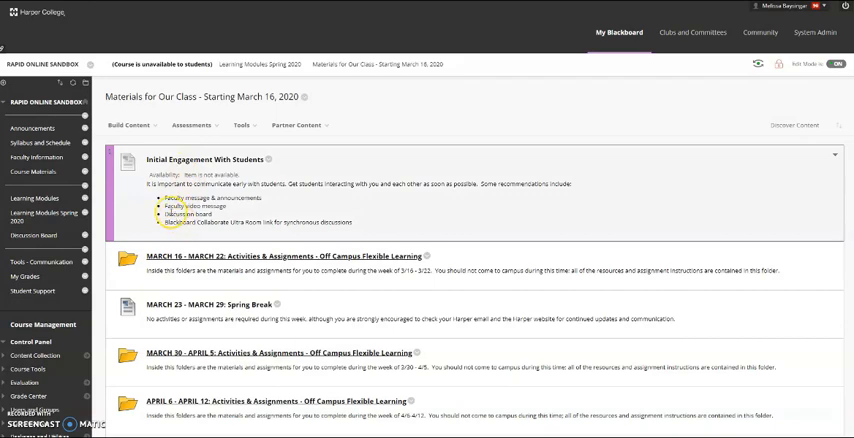
scroll("down", 3)
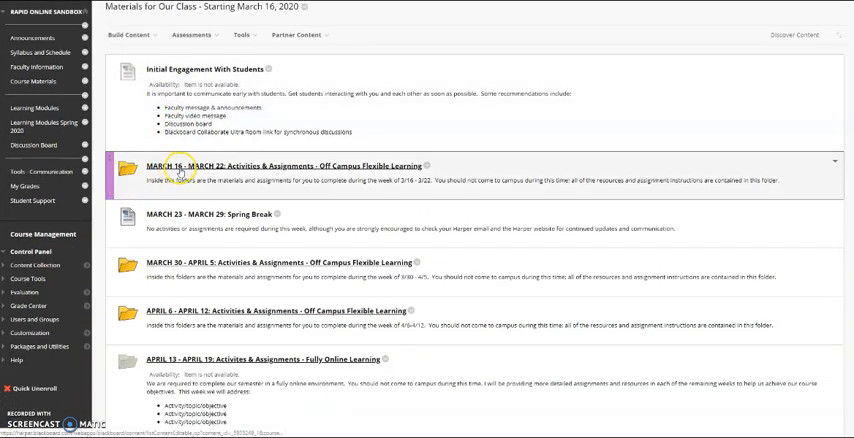
scroll("down", 3)
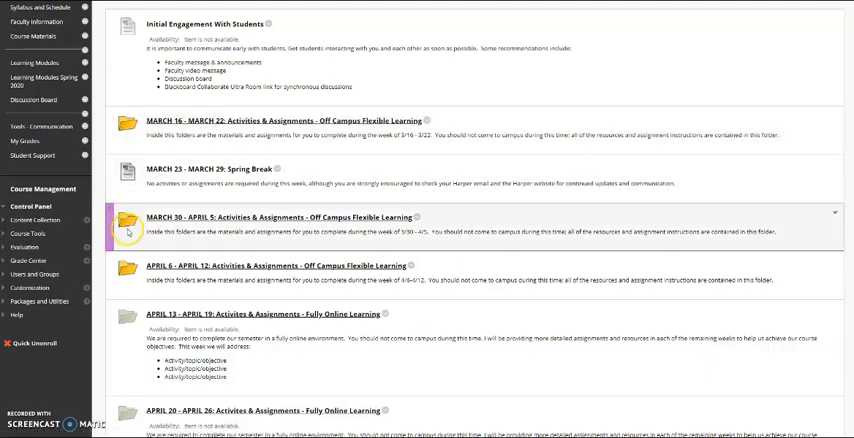
scroll("down", 3)
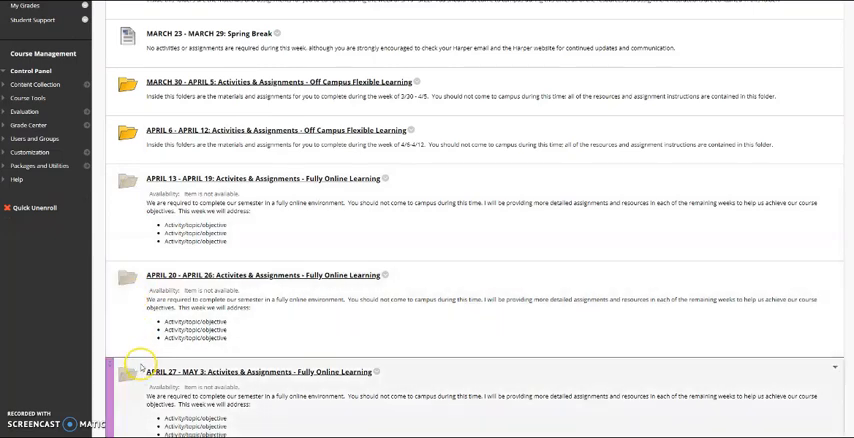
scroll("up", 3)
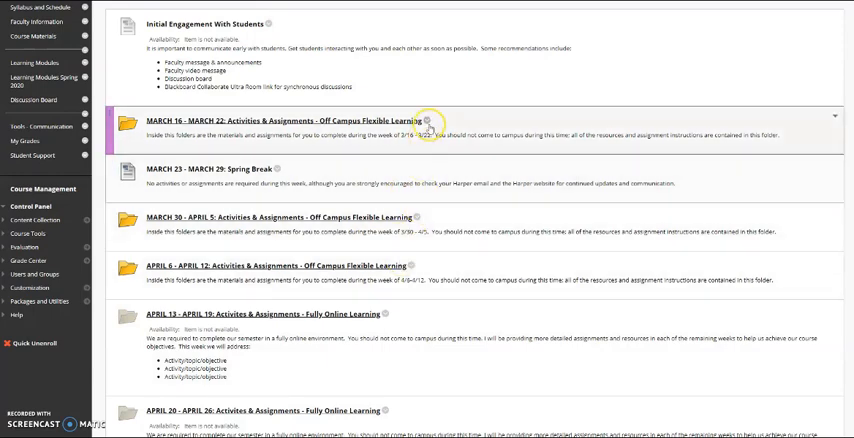
Enter the Materials for Our Class folder listing the March–April weekly folders.
left_click(436, 120)
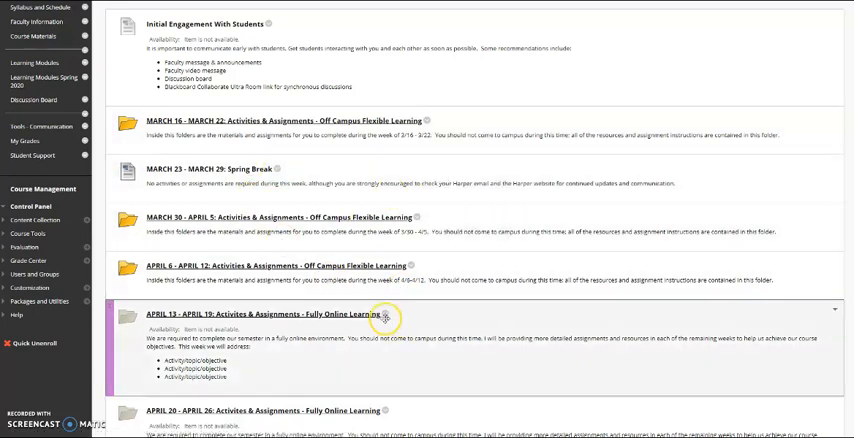
left_click(384, 316)
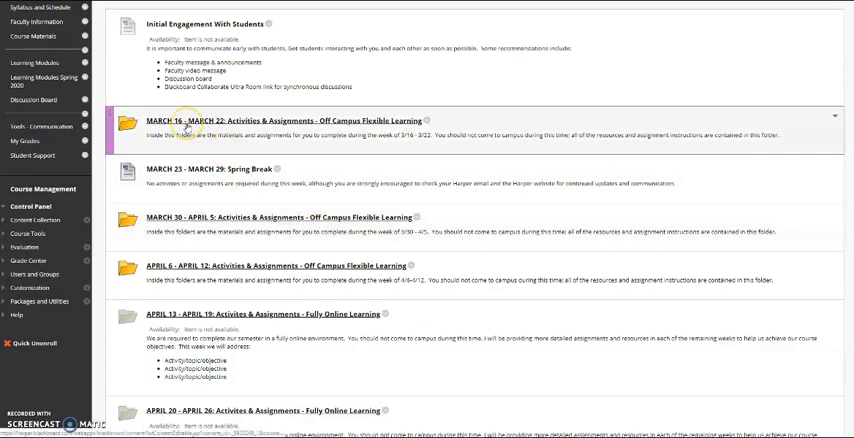
Enter the March 16 – March 22 folder and peek at the Assigned Reading item's options.
left_click(188, 120)
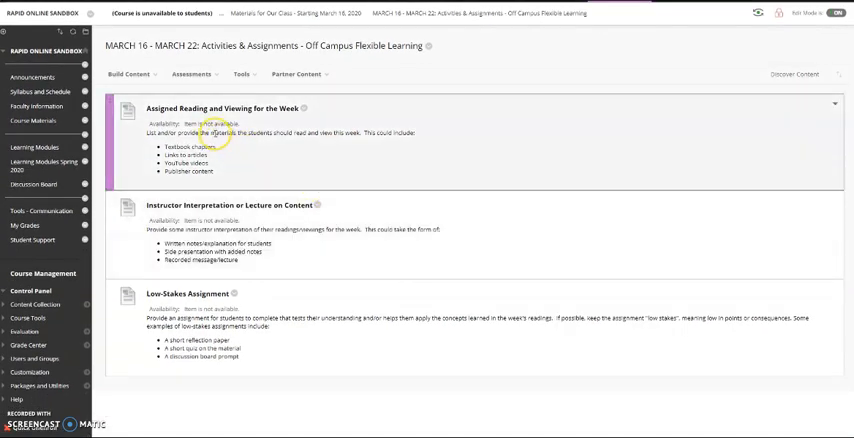
mouse_move(184, 164)
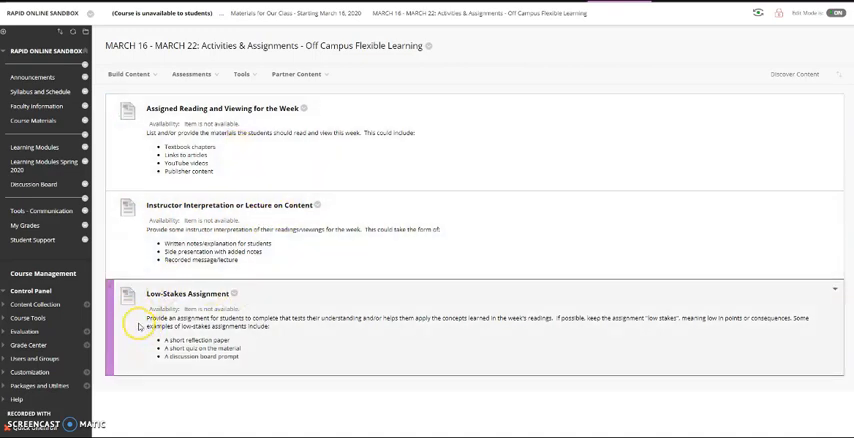
mouse_move(138, 320)
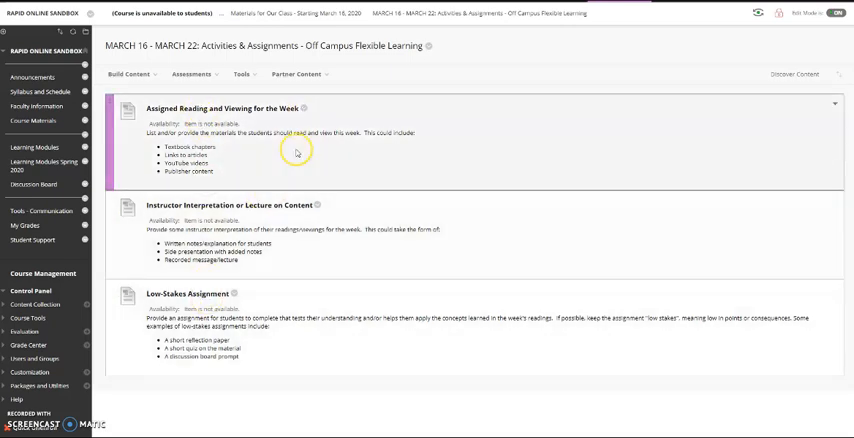
left_click(312, 108)
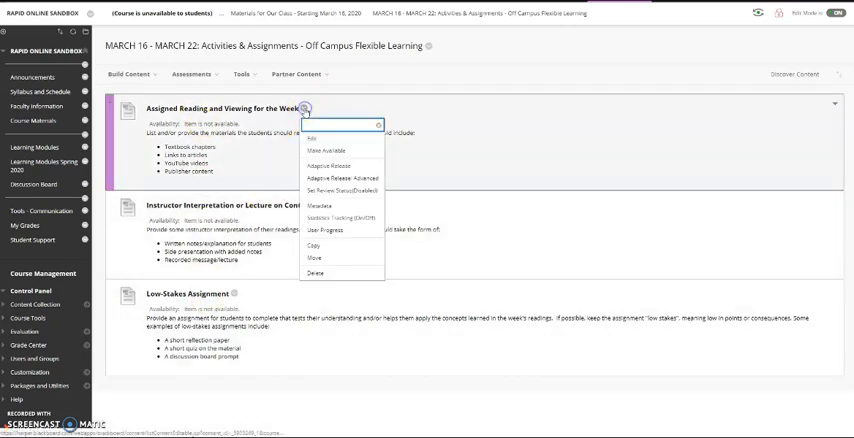
mouse_move(322, 272)
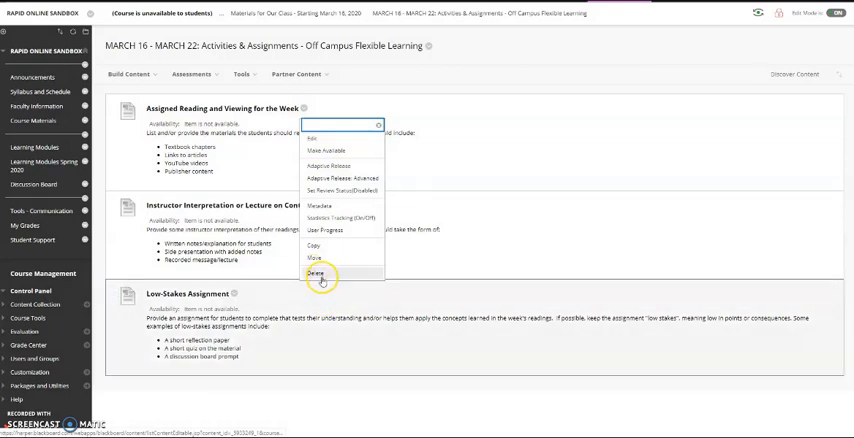
mouse_move(368, 192)
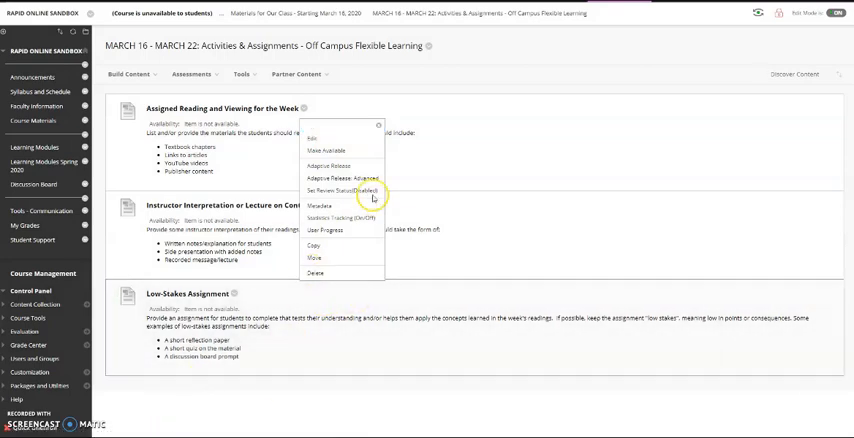
left_click(474, 76)
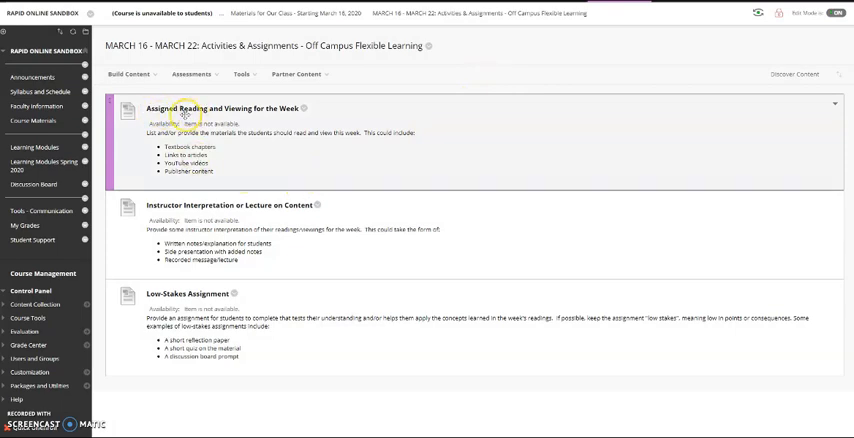
Create an item 'Readings for This Week' with text 'Read Chapters 12-13...'.
left_click(132, 74)
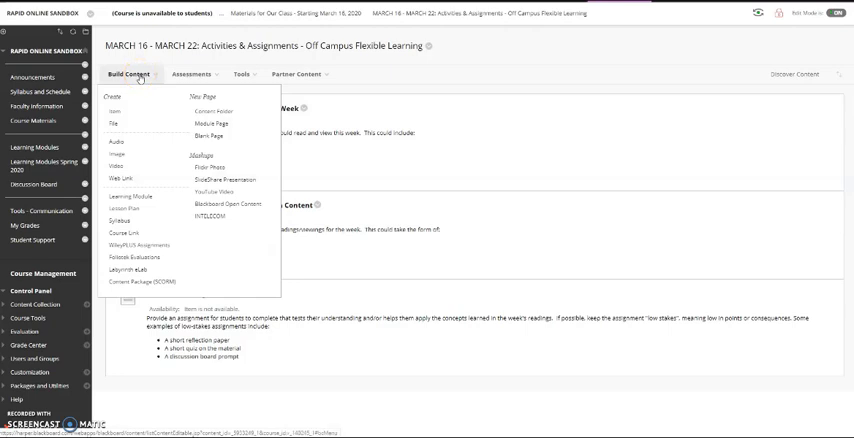
mouse_move(128, 114)
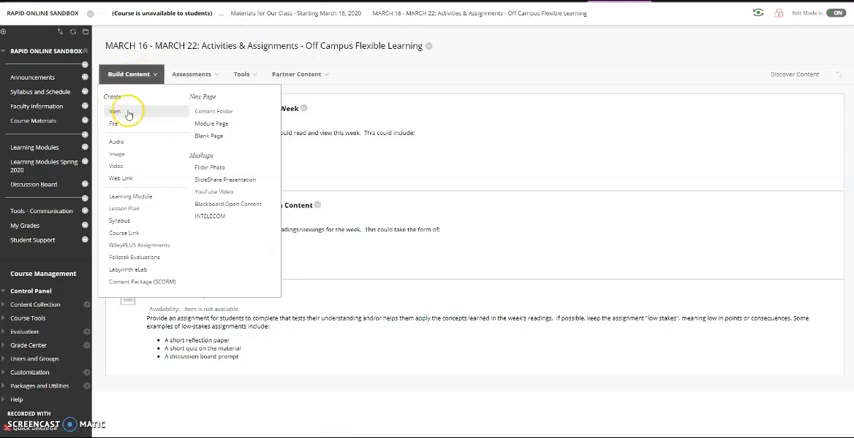
left_click(124, 112)
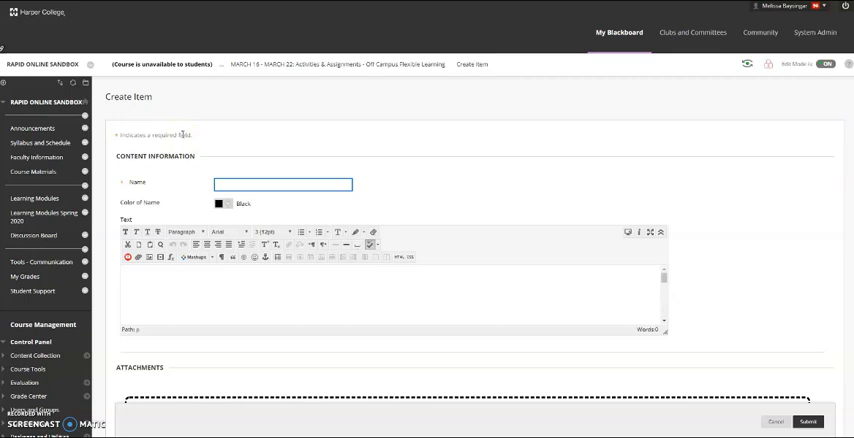
type("Readings")
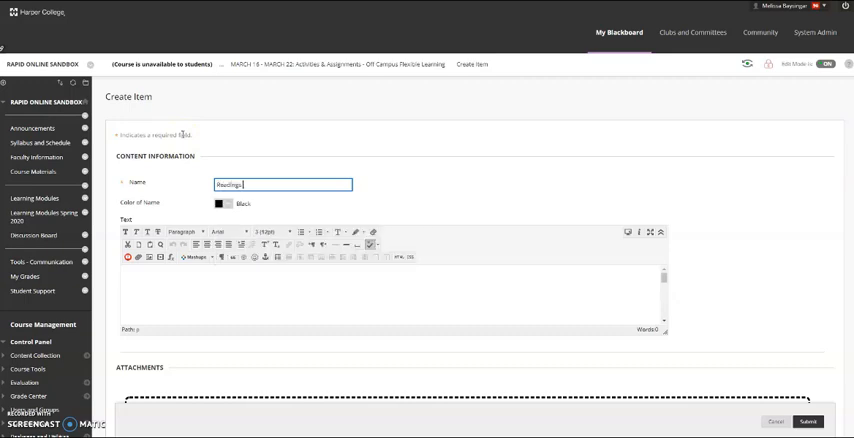
type("for This Week")
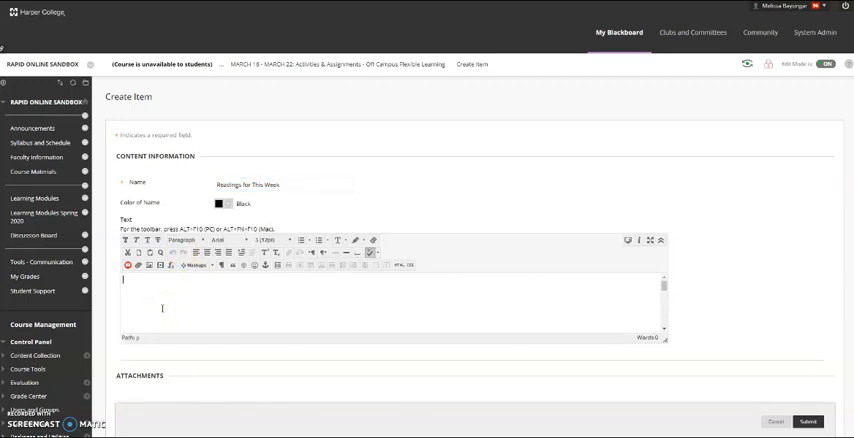
type("Read Chapters")
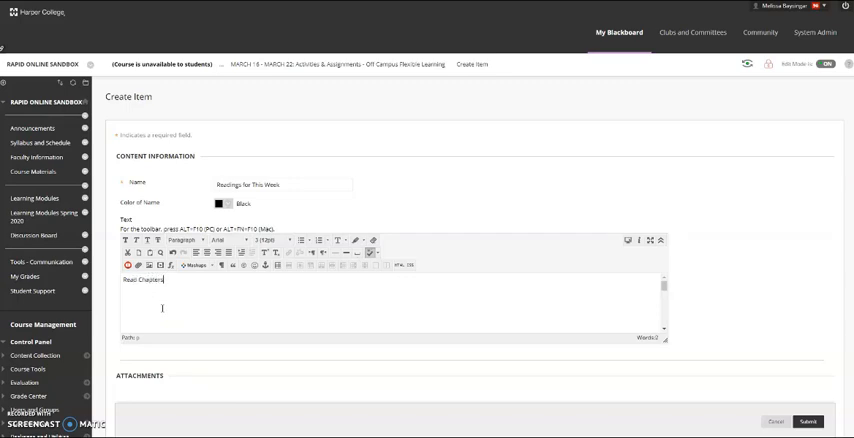
type("12-13")
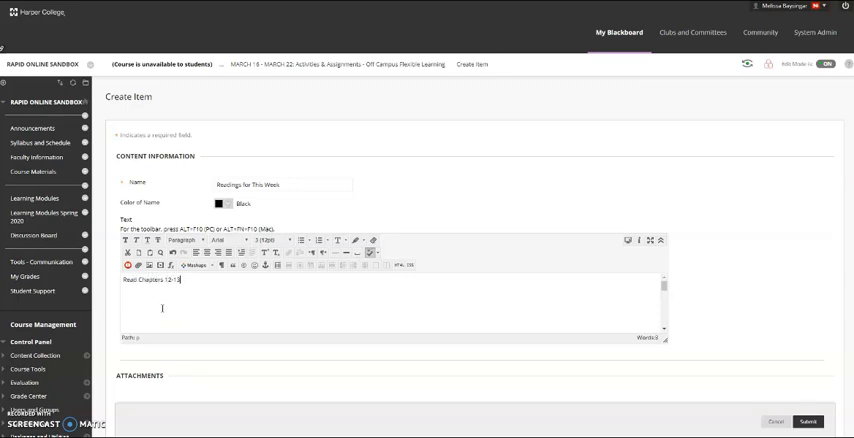
type("...")
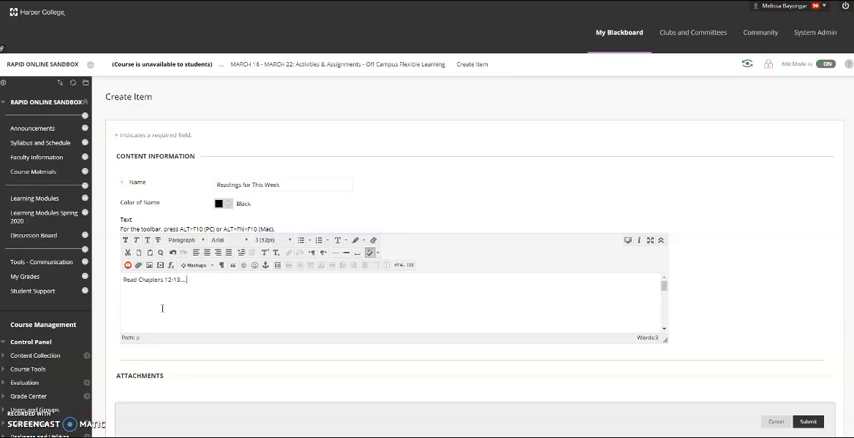
left_click(164, 310)
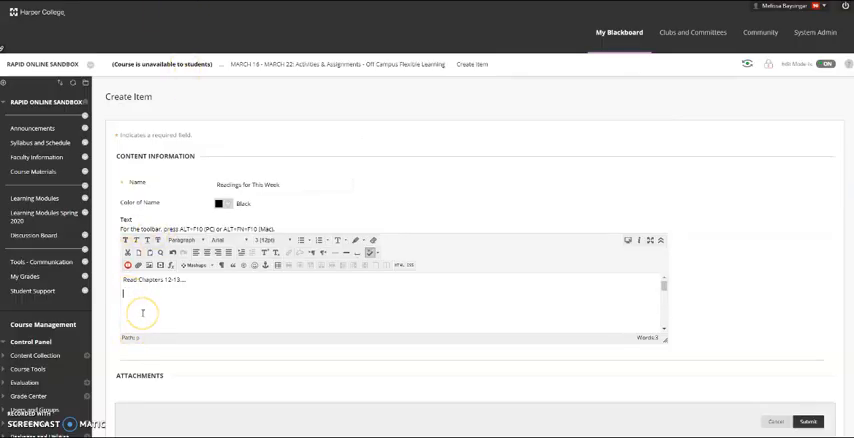
type("Link to Article")
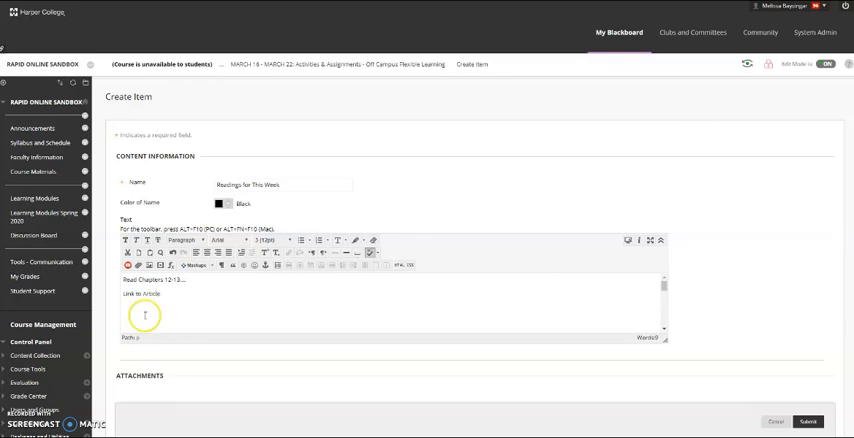
double_click(140, 296)
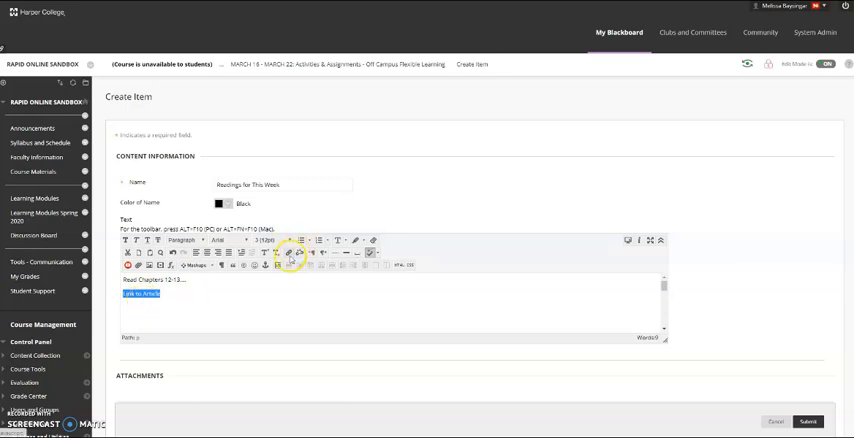
mouse_move(292, 266)
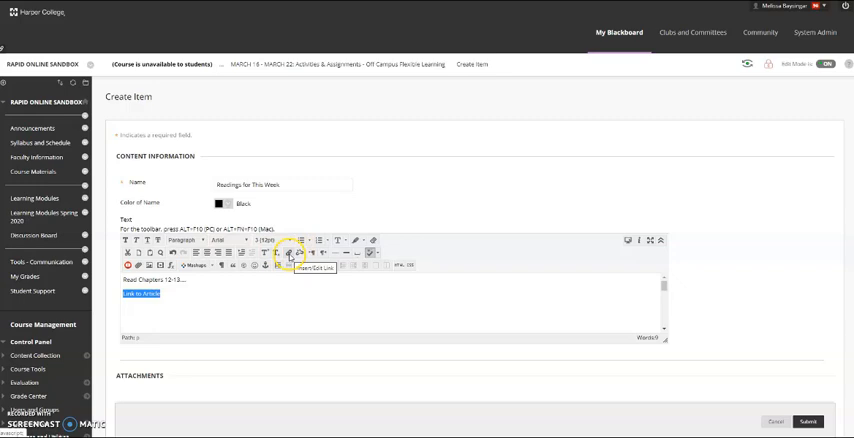
left_click(290, 260)
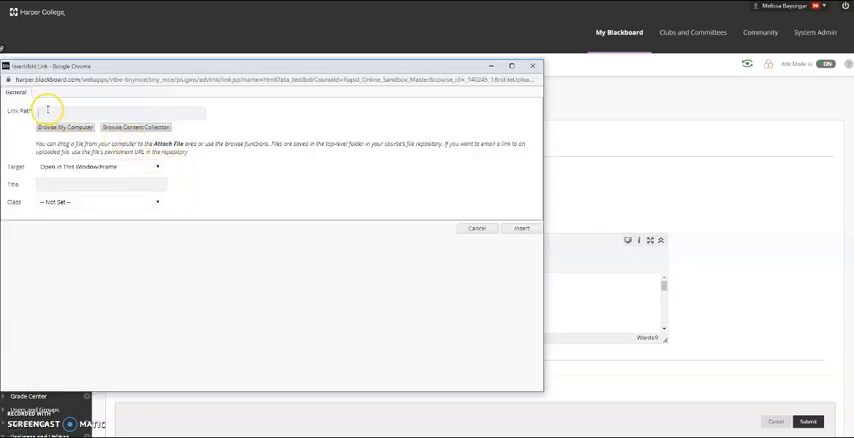
type("https://screencast-o-matic.com/screen-recorder")
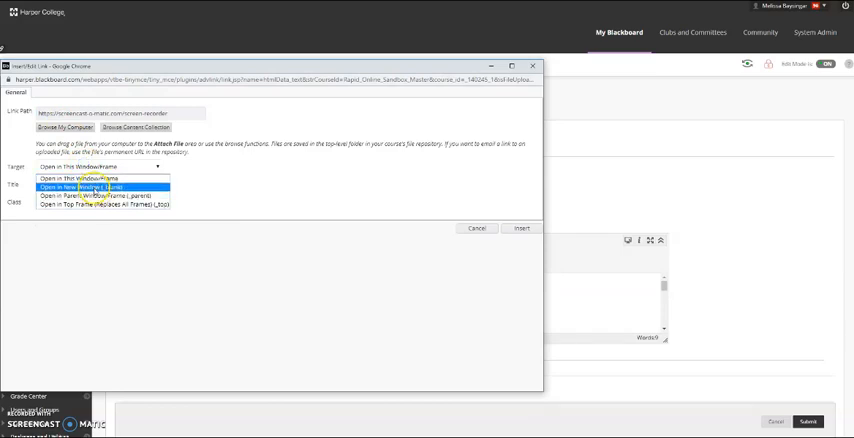
left_click(520, 228)
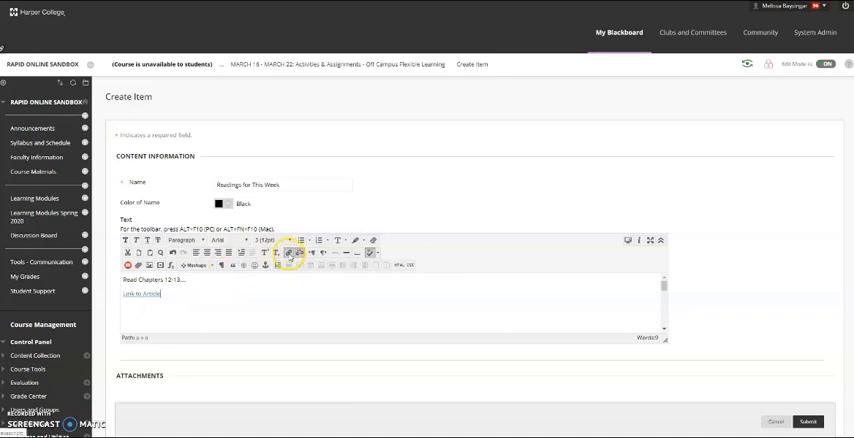
mouse_move(172, 312)
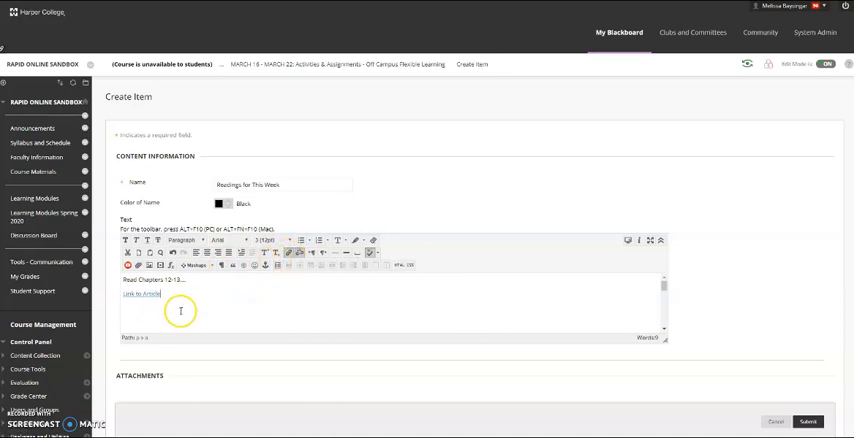
Attach the Word document from the computer to the Readings for This Week item.
scroll("down", 3)
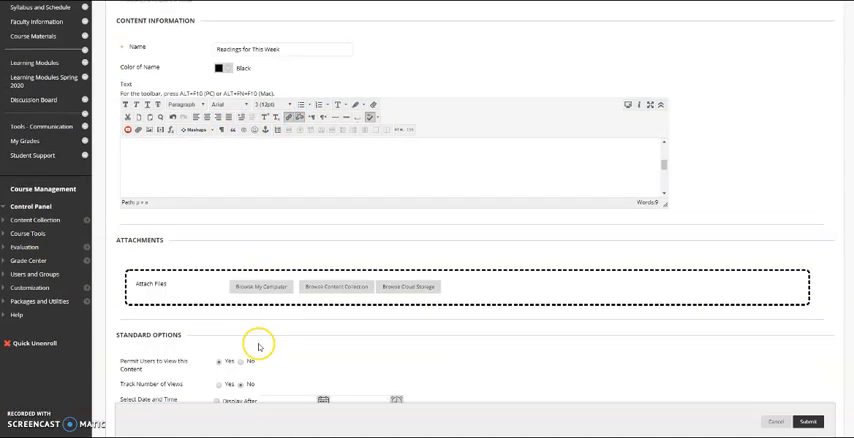
scroll("down", 3)
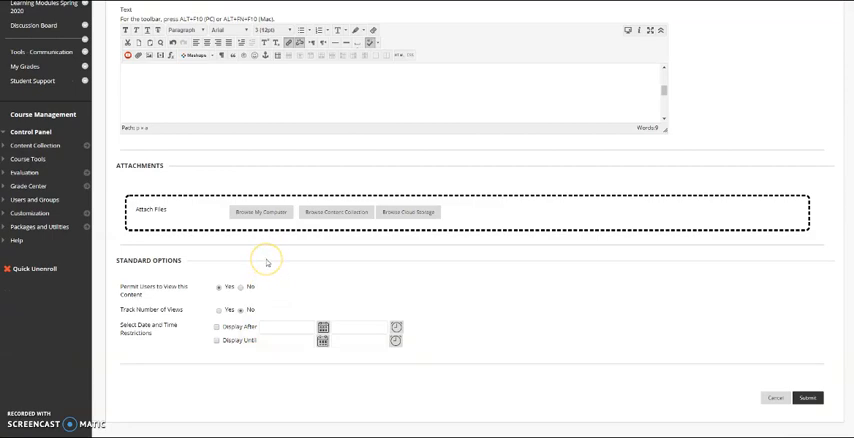
mouse_move(268, 264)
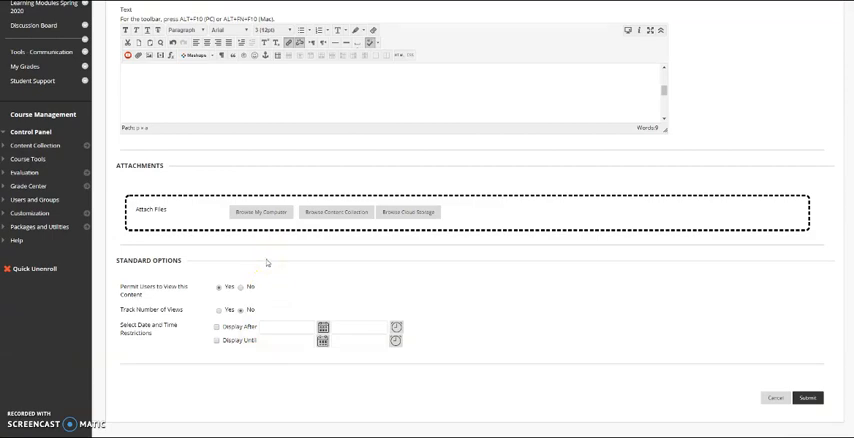
left_click(260, 212)
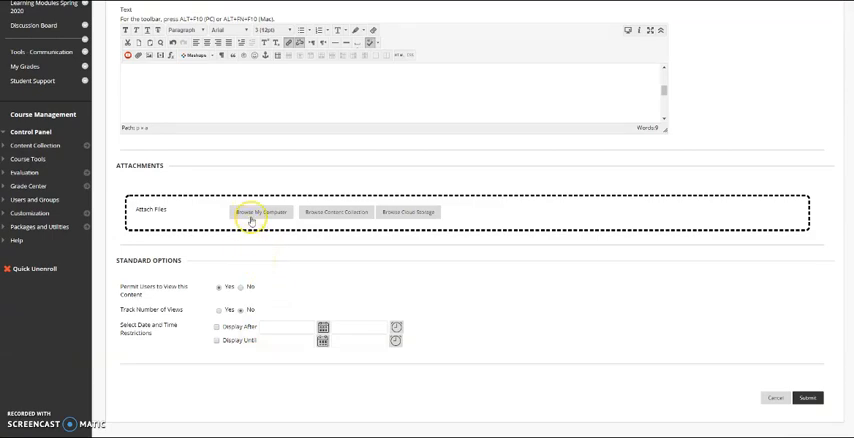
mouse_move(252, 212)
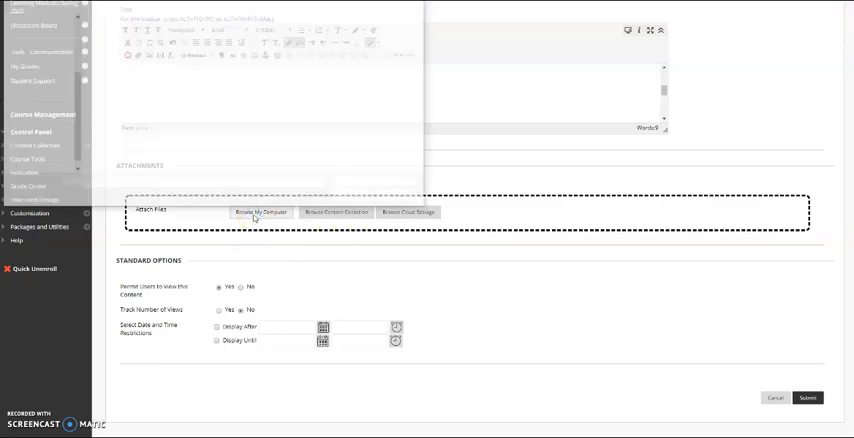
left_click(256, 212)
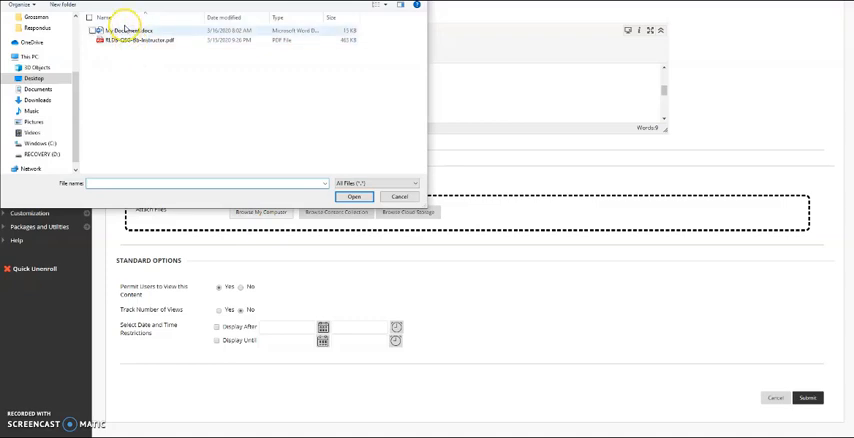
left_click(356, 196)
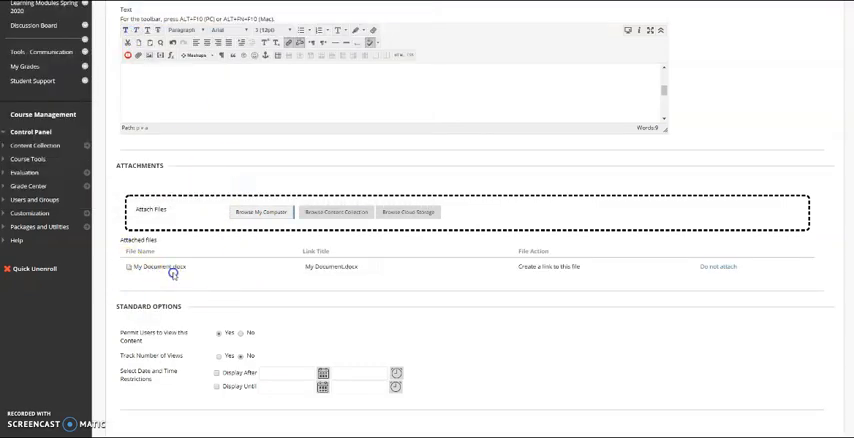
scroll("down", 3)
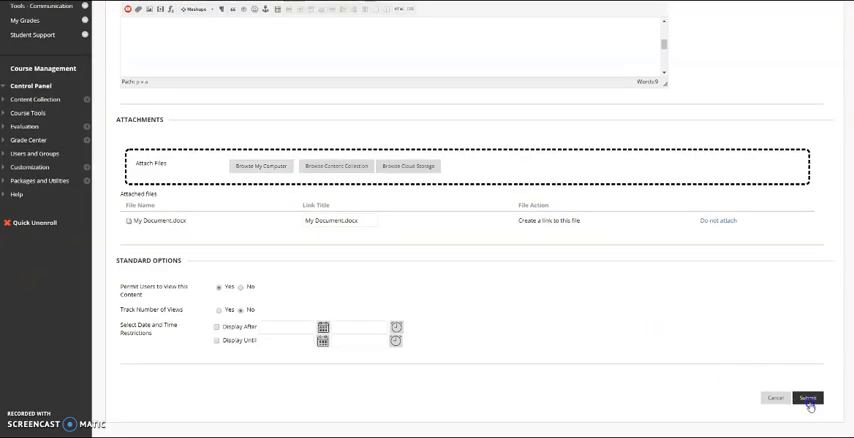
Submit the Readings for This Week item so it appears in the week folder.
left_click(814, 400)
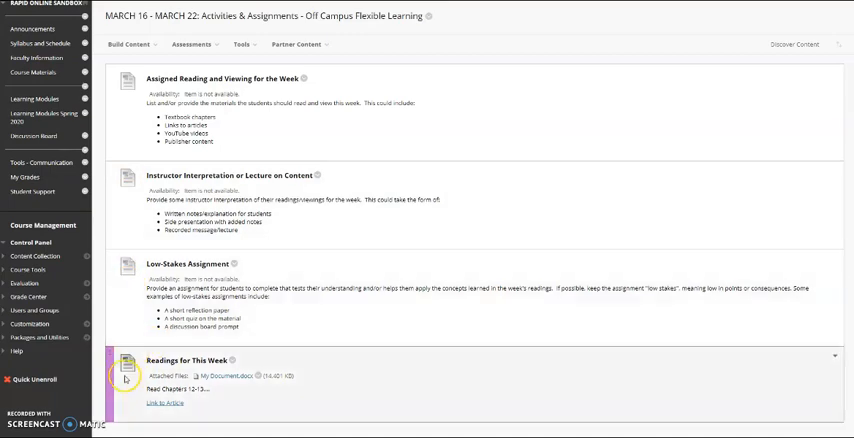
mouse_move(128, 284)
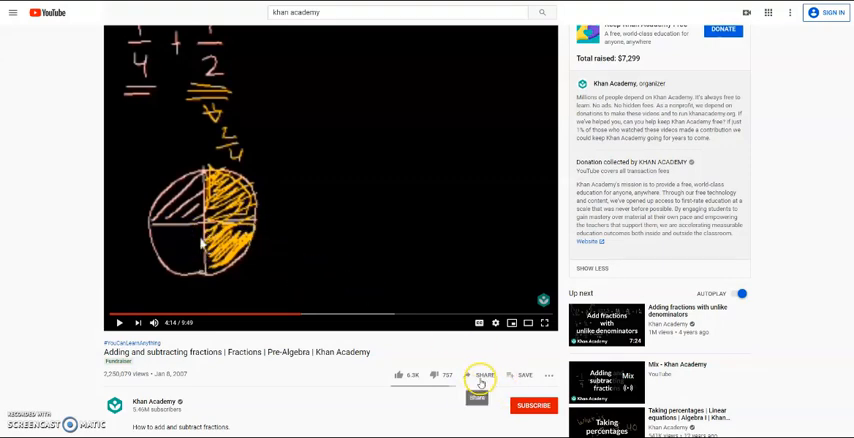
Copy the iframe embed code for the Khan Academy fractions video from YouTube's Share panel.
left_click(486, 374)
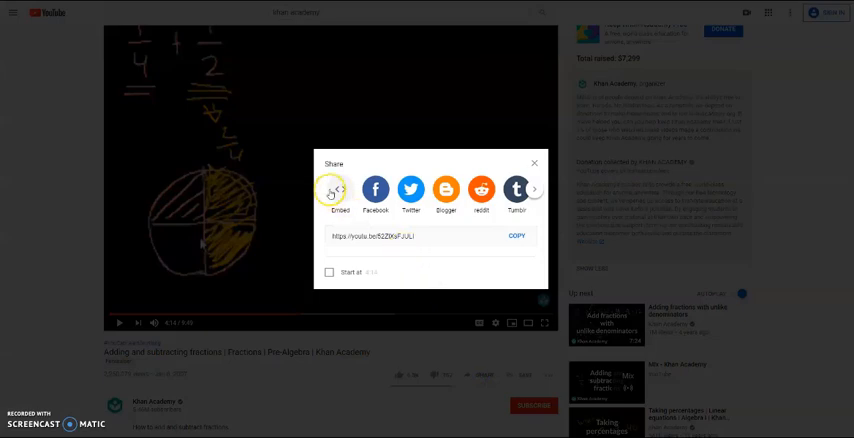
left_click(340, 188)
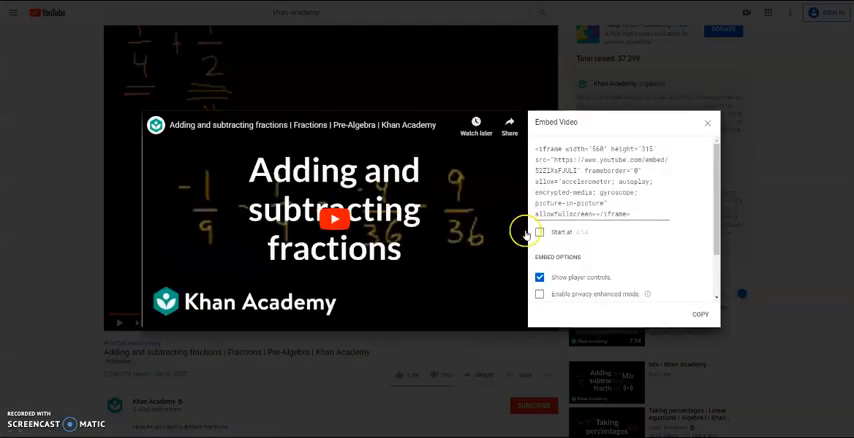
left_click(696, 314)
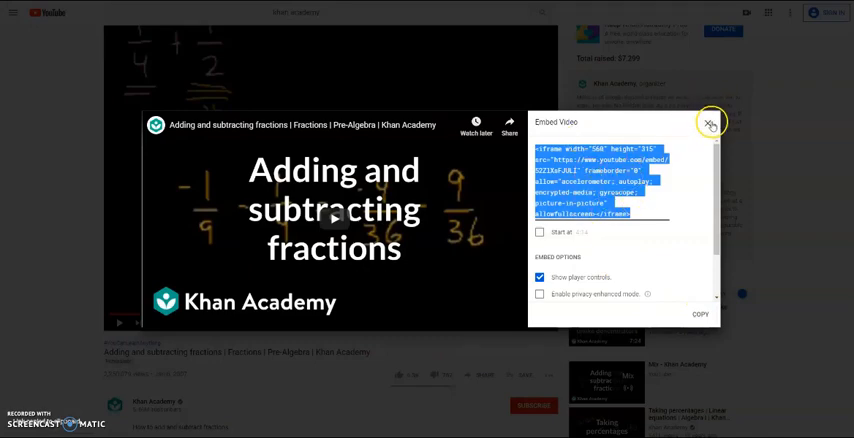
left_click(712, 120)
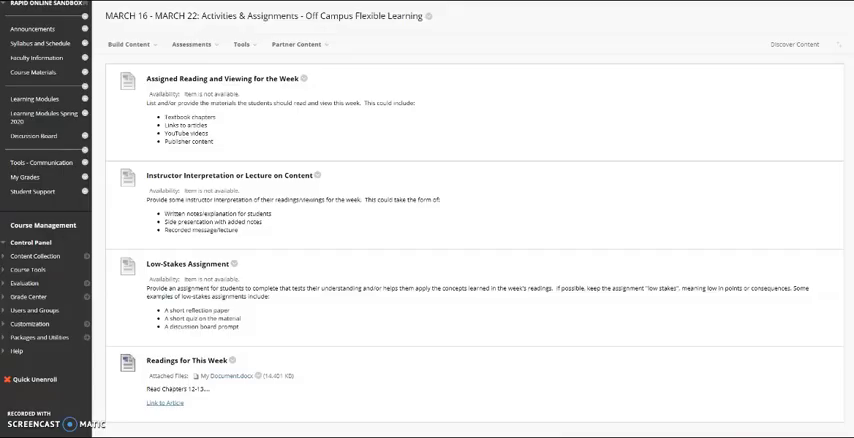
Create a new item named 'Video on Fractions' and prepare its text editor.
left_click(132, 56)
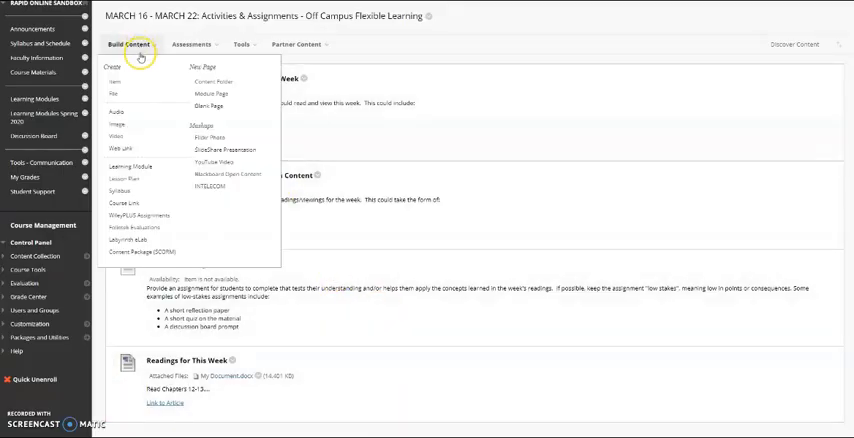
left_click(132, 50)
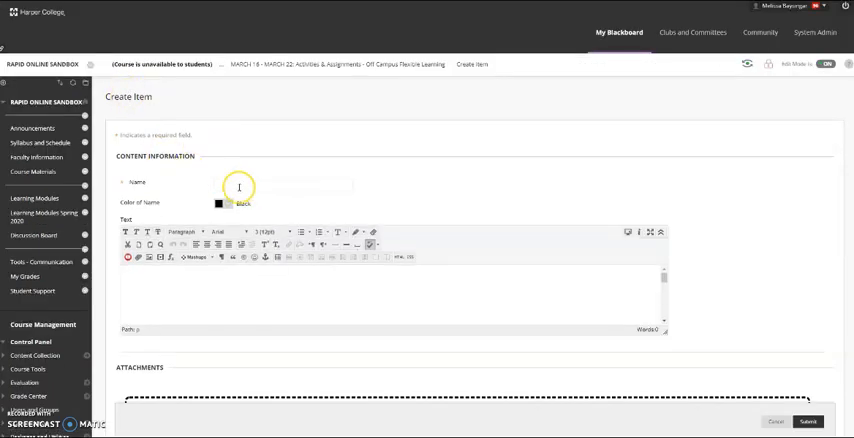
left_click(234, 188)
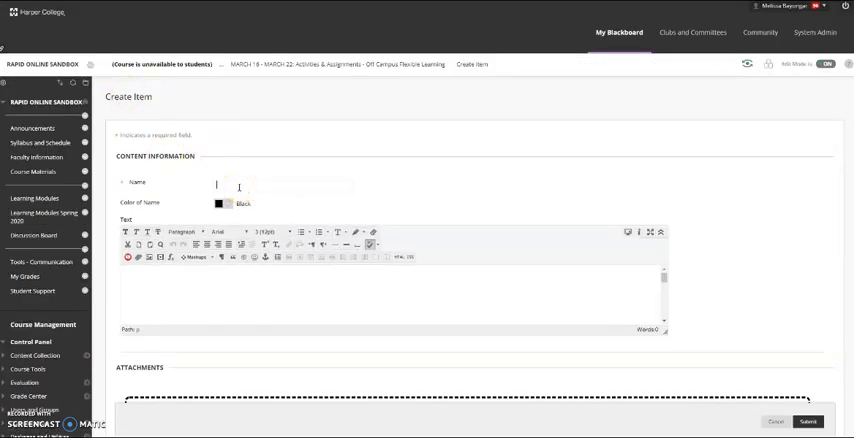
type("Video on Fractions")
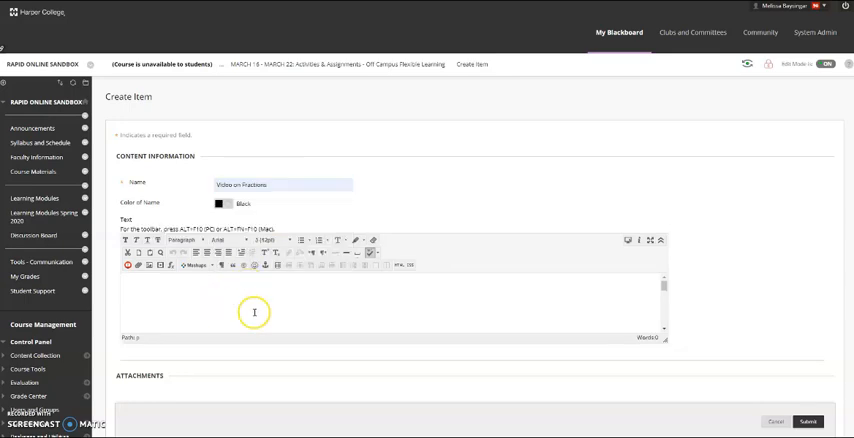
left_click(660, 242)
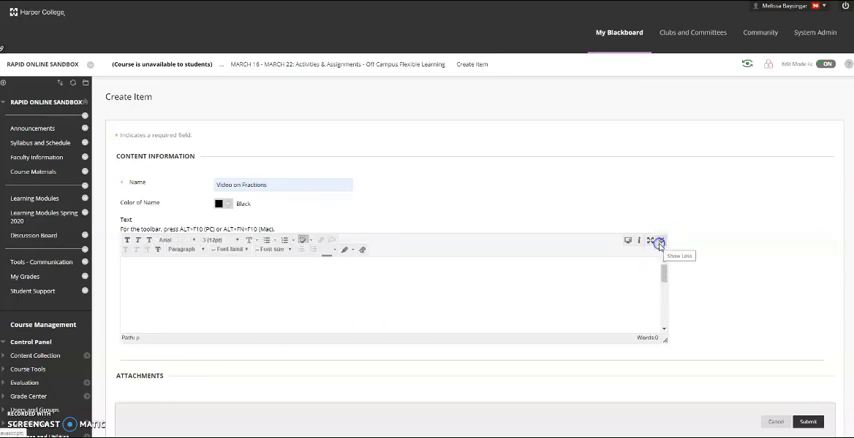
left_click(662, 240)
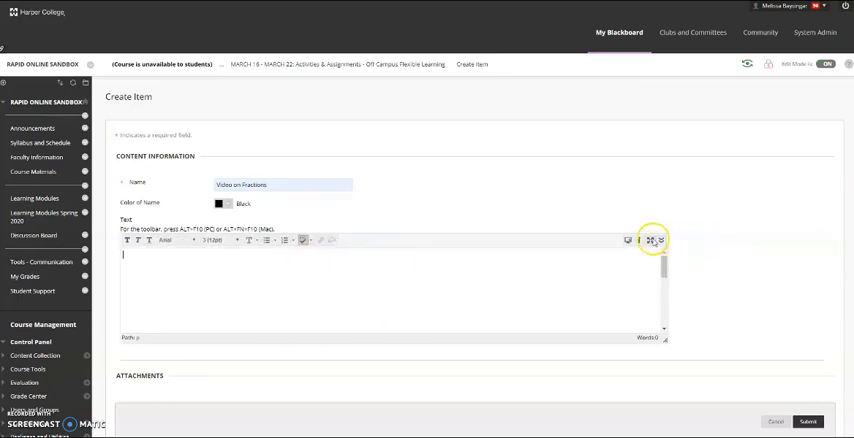
left_click(648, 240)
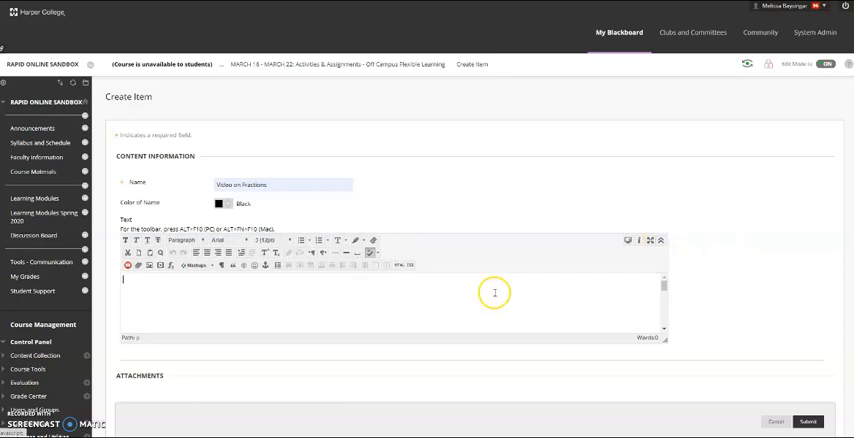
mouse_move(510, 300)
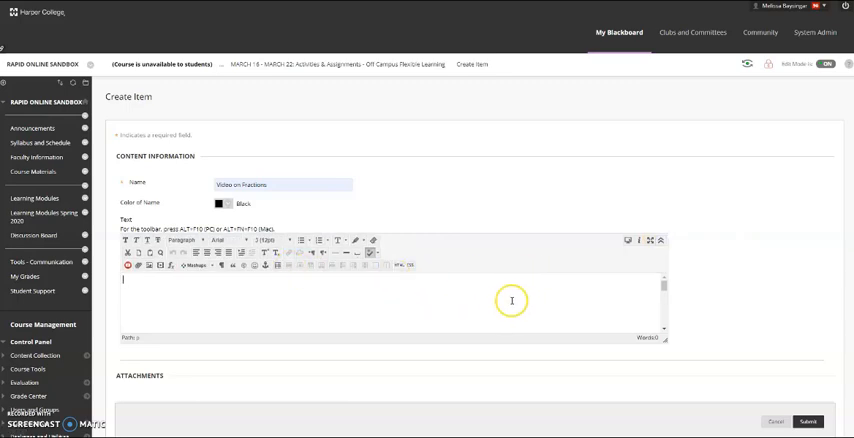
mouse_move(396, 268)
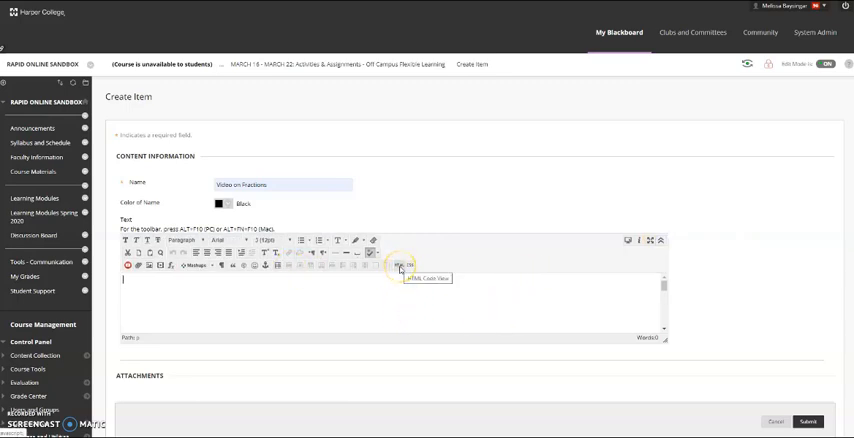
Paste the YouTube embed code into the HTML view and submit the item.
left_click(400, 266)
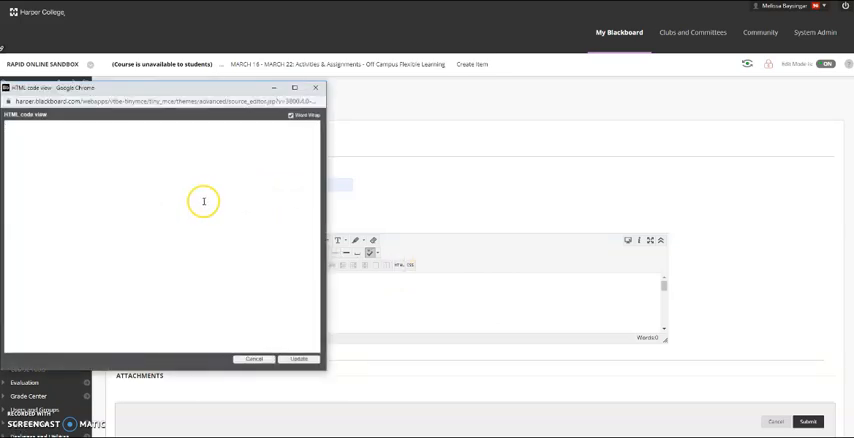
mouse_move(52, 146)
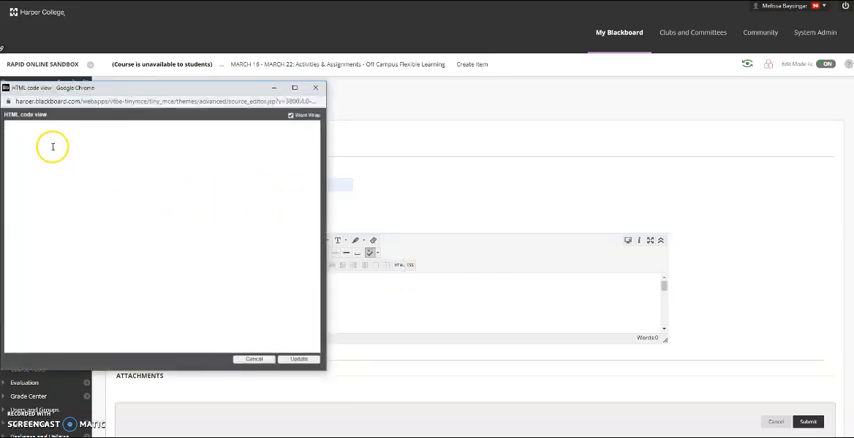
right_click(52, 148)
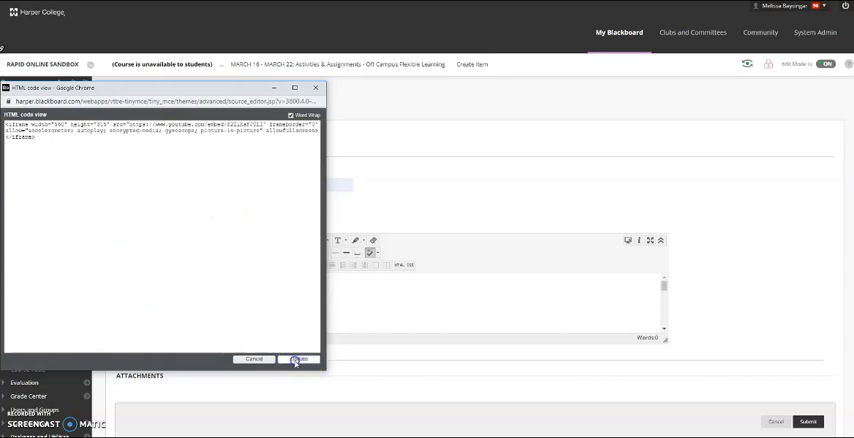
left_click(296, 360)
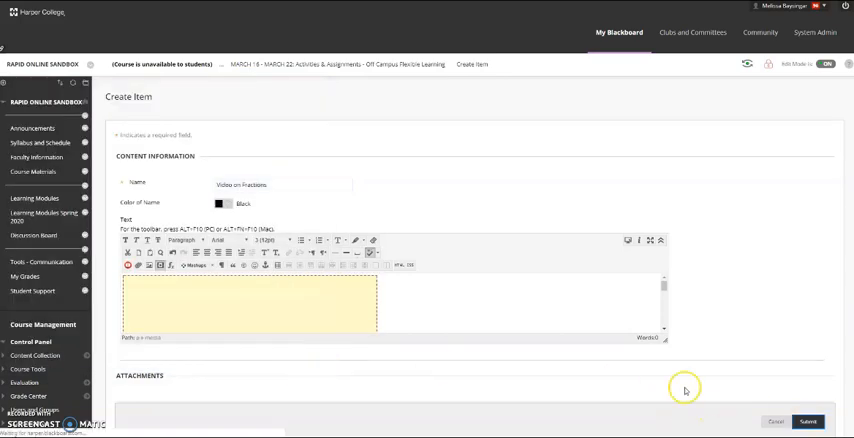
left_click(812, 420)
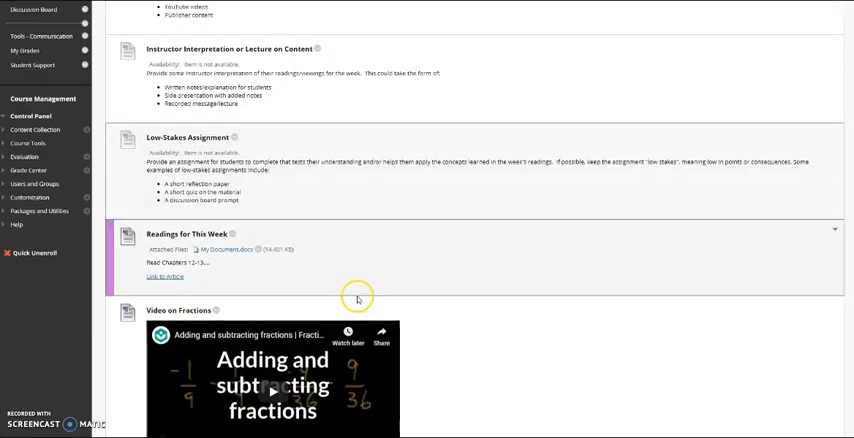
scroll("down", 3)
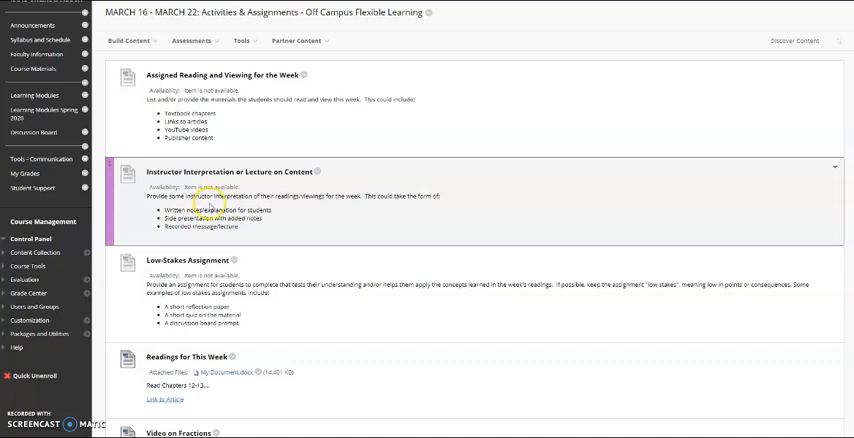
Create a new item named 'This Week's Lecture' and move down to its description text.
left_click(130, 44)
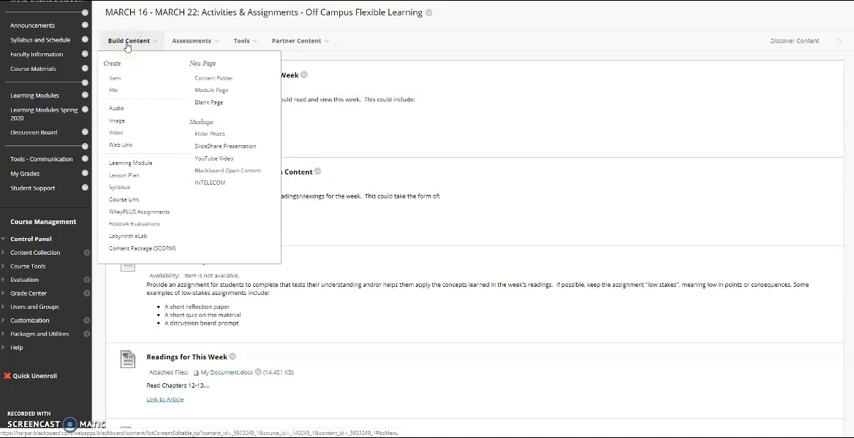
left_click(116, 76)
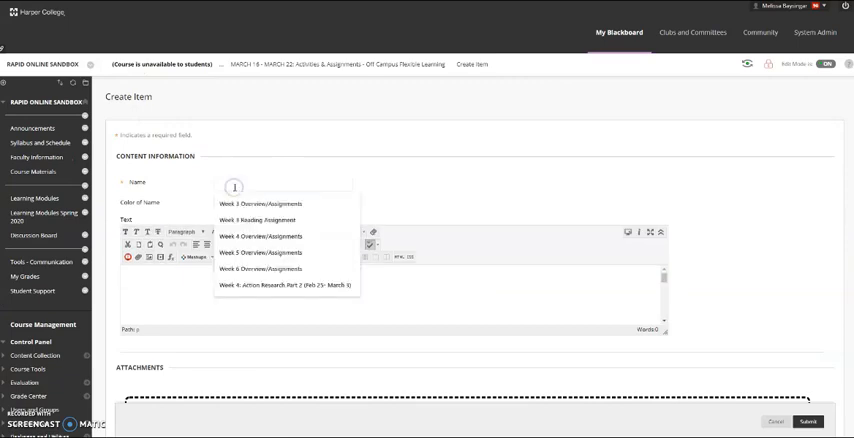
type("This Week's Lecture")
left_click(392, 292)
type("When you read the chapters, notice...")
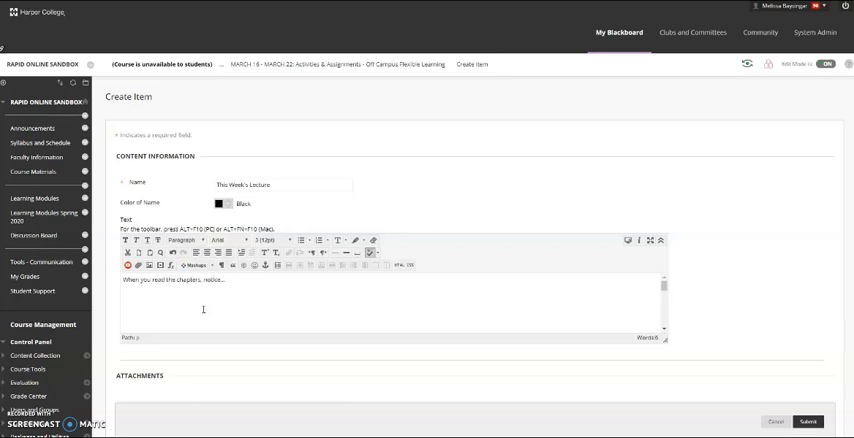
scroll("down", 3)
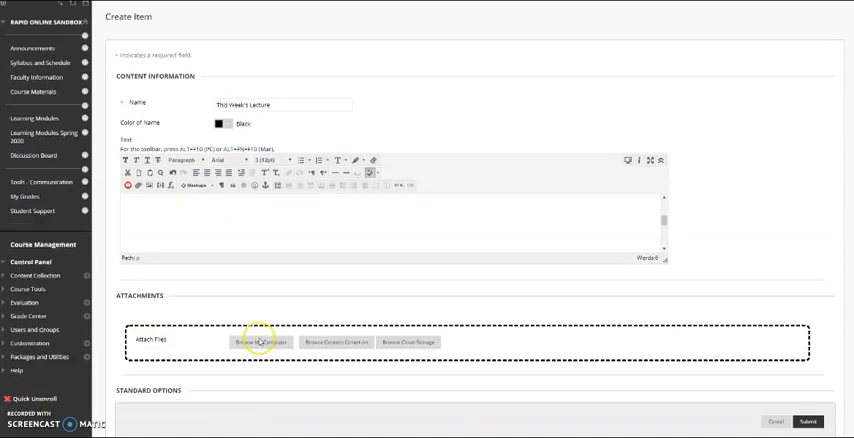
scroll("down", 3)
type("When you read the chapters, notice...")
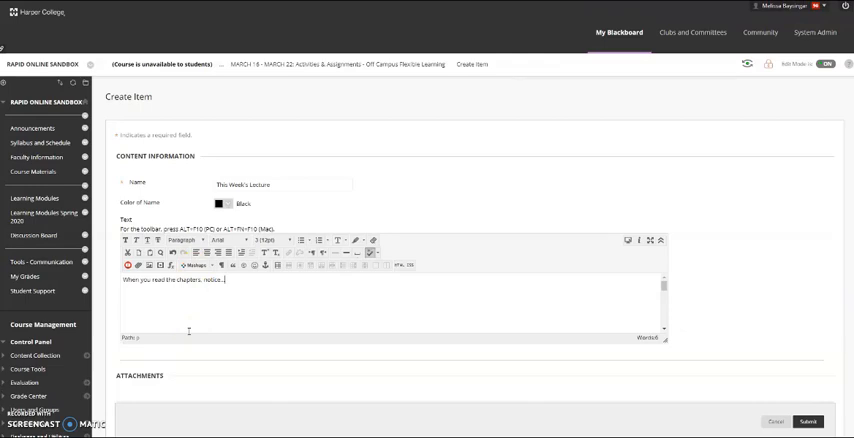
scroll("down", 3)
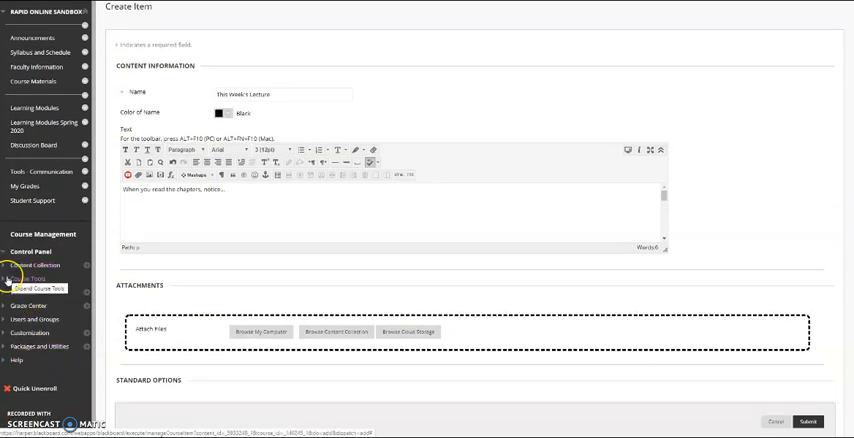
left_click(30, 264)
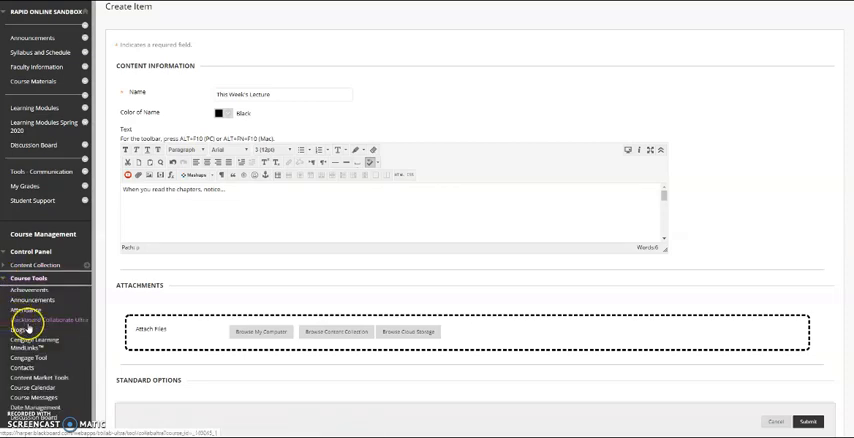
left_click(24, 278)
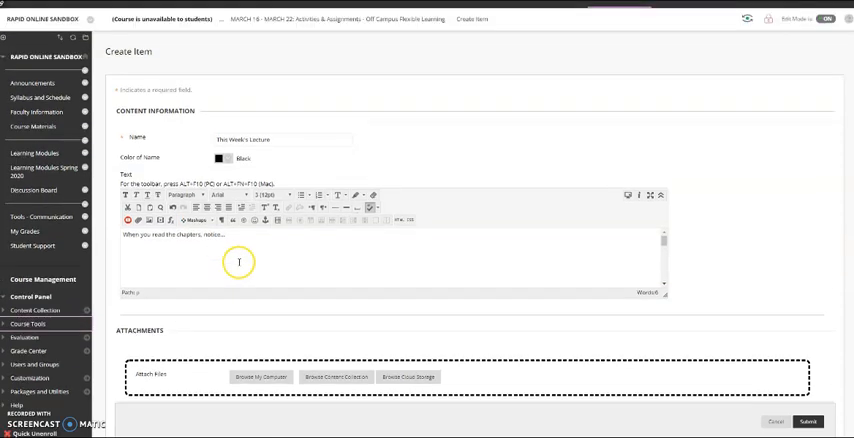
mouse_move(244, 278)
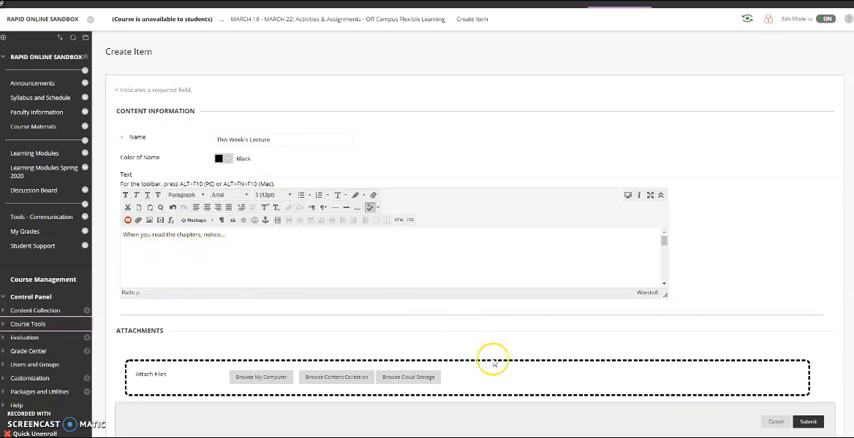
mouse_move(776, 418)
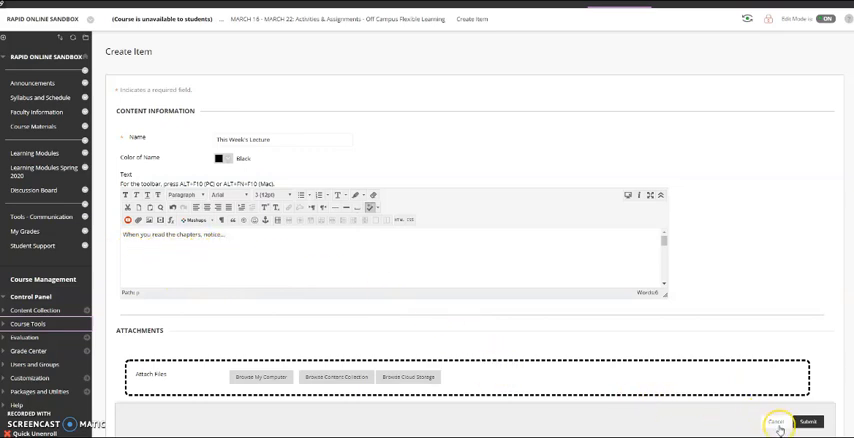
mouse_move(588, 346)
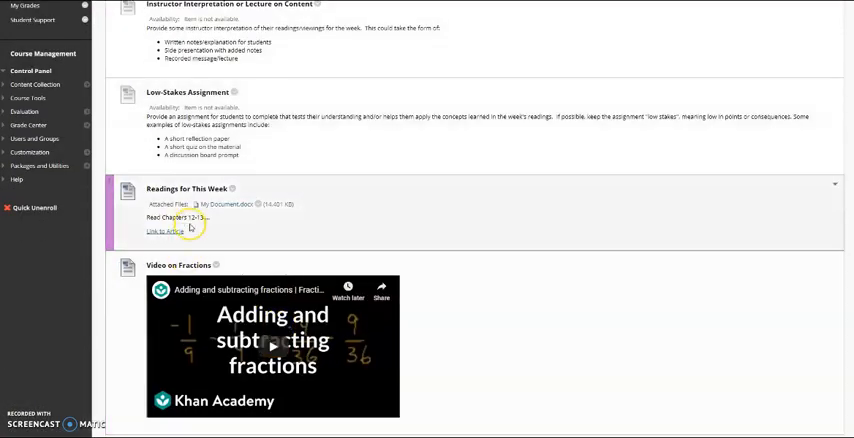
Scroll the module list to find This Week's Lecture below the fractions video.
scroll("down", 3)
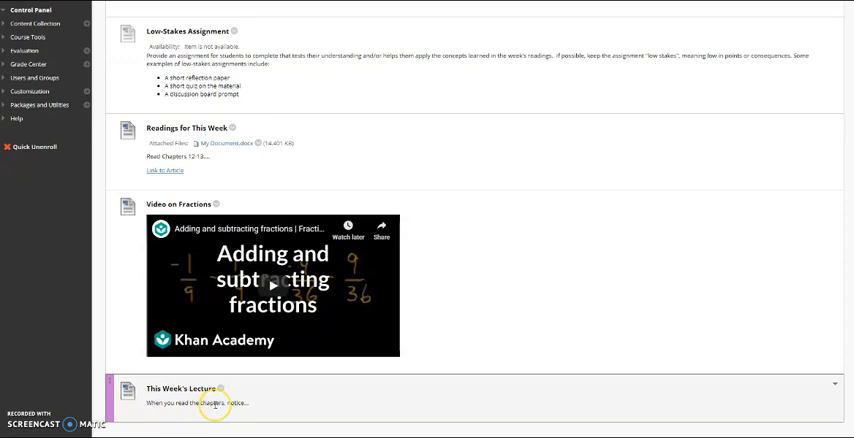
scroll("up", 3)
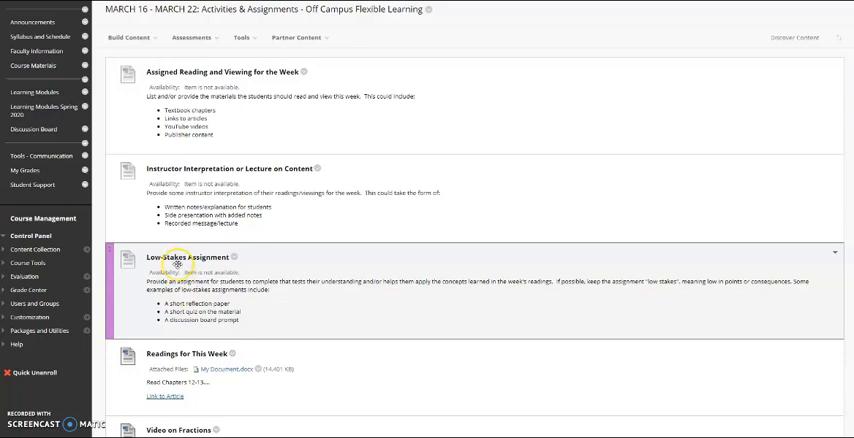
mouse_move(180, 264)
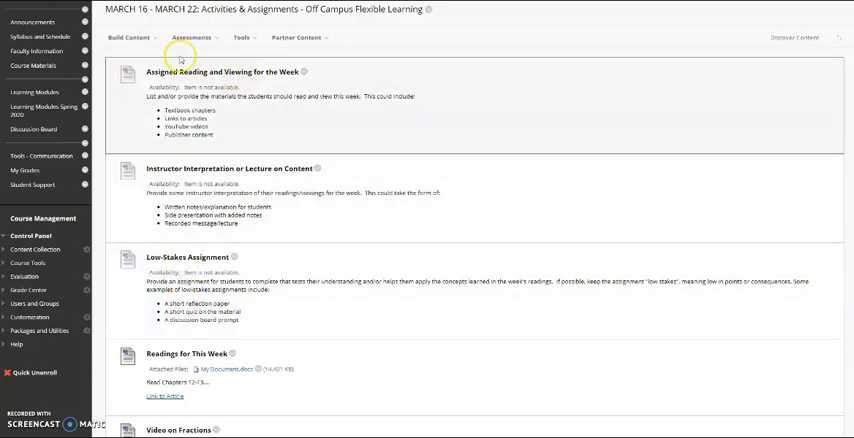
Start a new Assessments assignment named Reflection Paper with one-page reflection instructions.
left_click(190, 38)
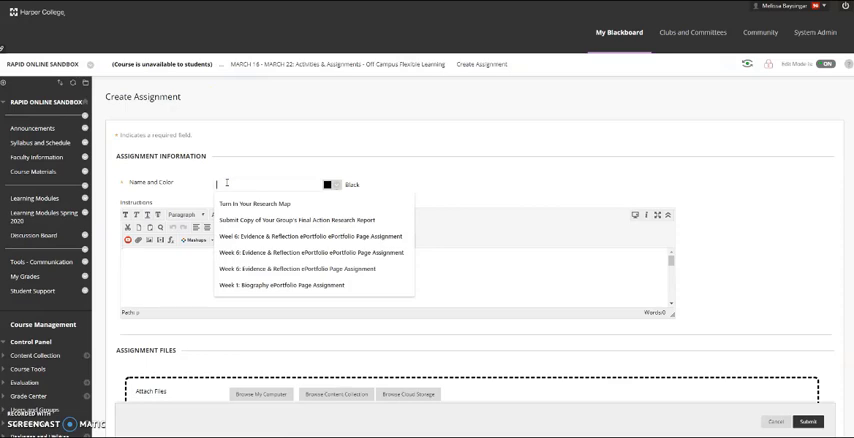
left_click(256, 204)
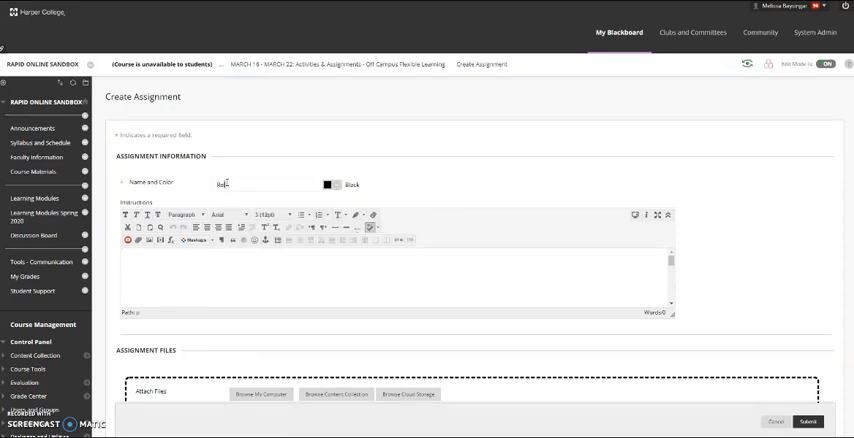
type("Reflection Paper")
left_click(394, 276)
type("Type a one-page reflection...")
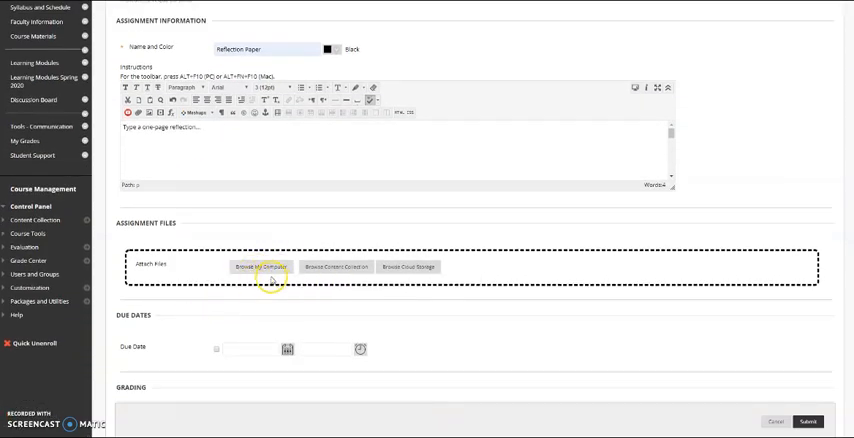
mouse_move(256, 268)
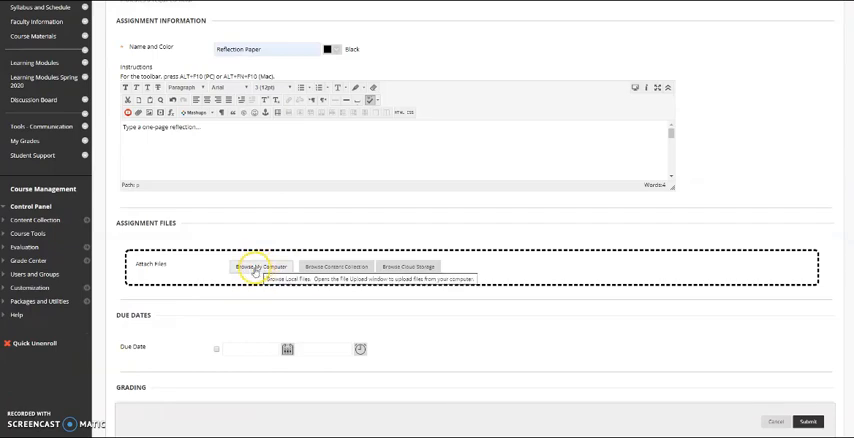
Set the Reflection Paper worth 10 points and submit it to the module.
scroll("down", 3)
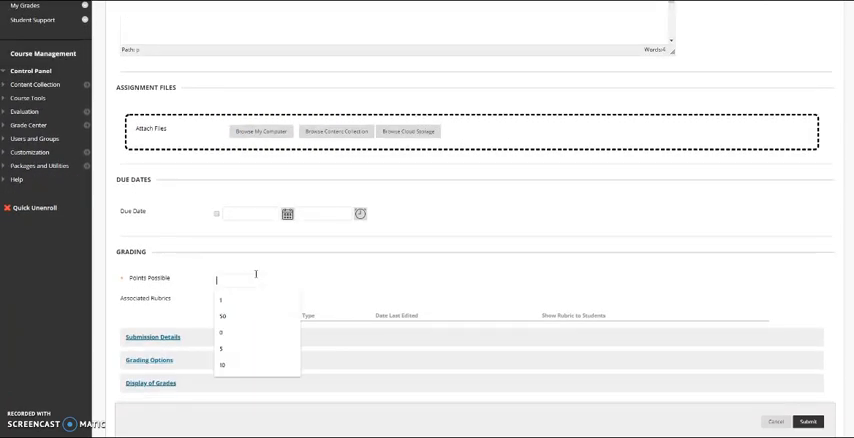
left_click(228, 364)
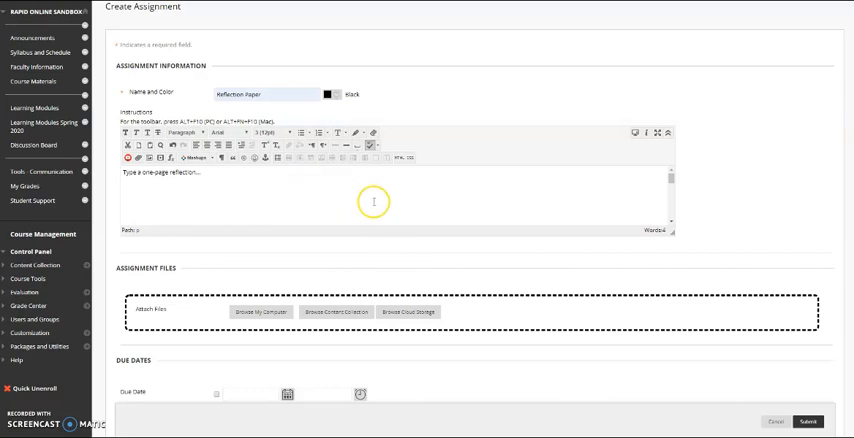
scroll("down", 3)
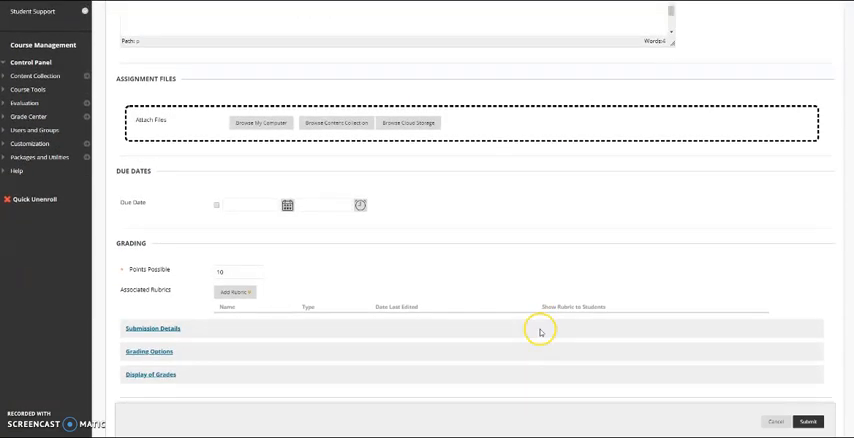
scroll("down", 3)
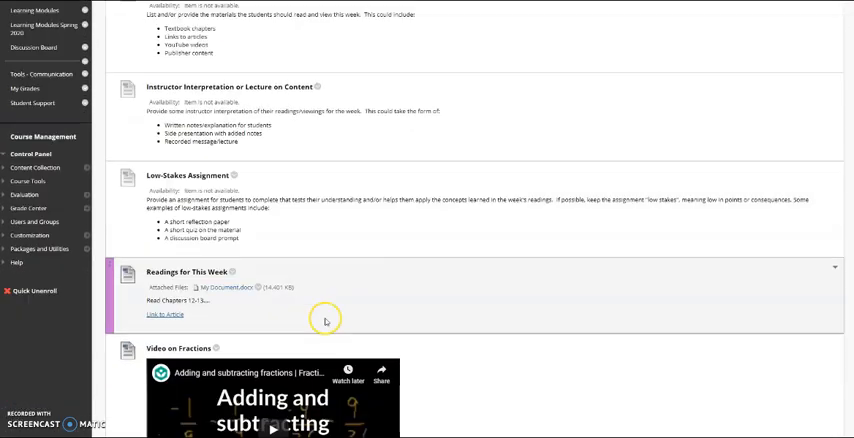
Enter student preview and open the March 16–22 folder in the Spring 2020 learning modules.
scroll("down", 3)
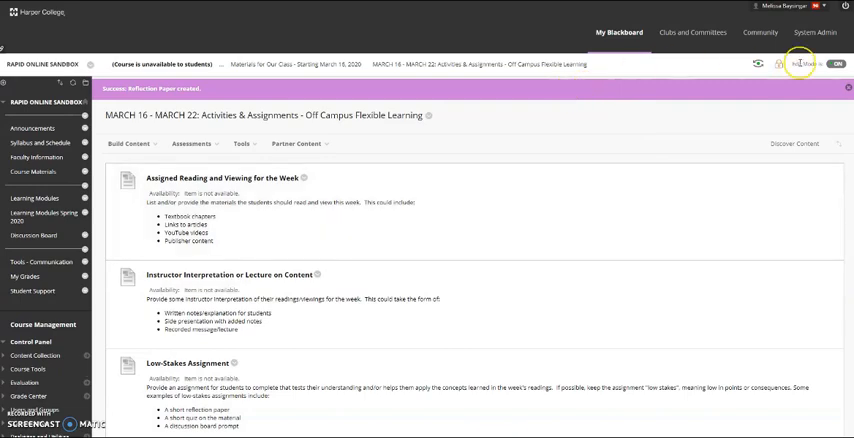
left_click(796, 62)
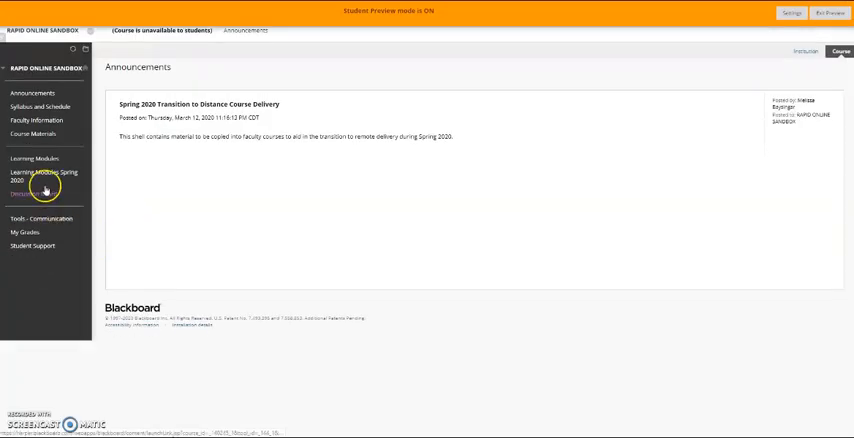
left_click(44, 176)
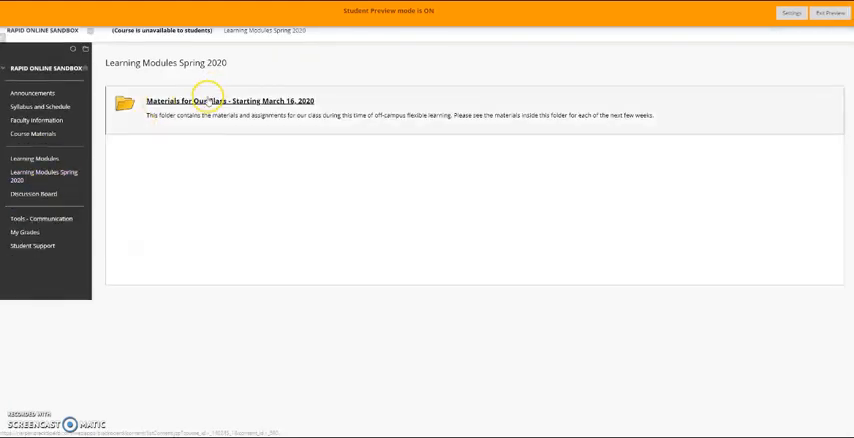
left_click(228, 100)
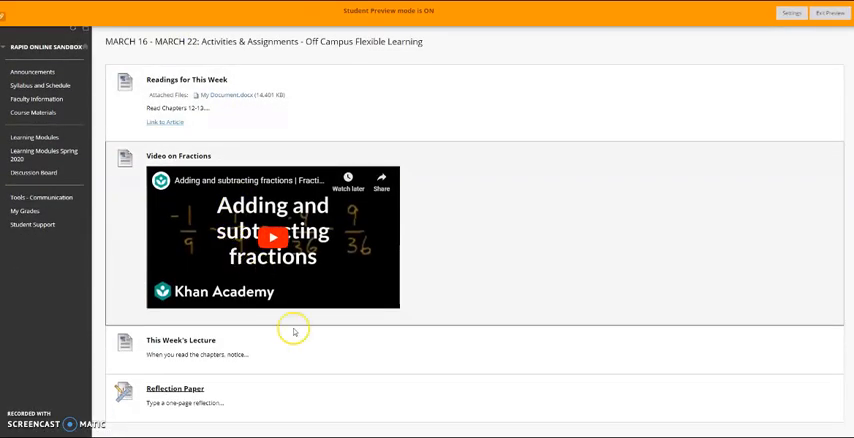
Submit the Reflection Paper as the preview student with My Document.docx attached.
left_click(172, 392)
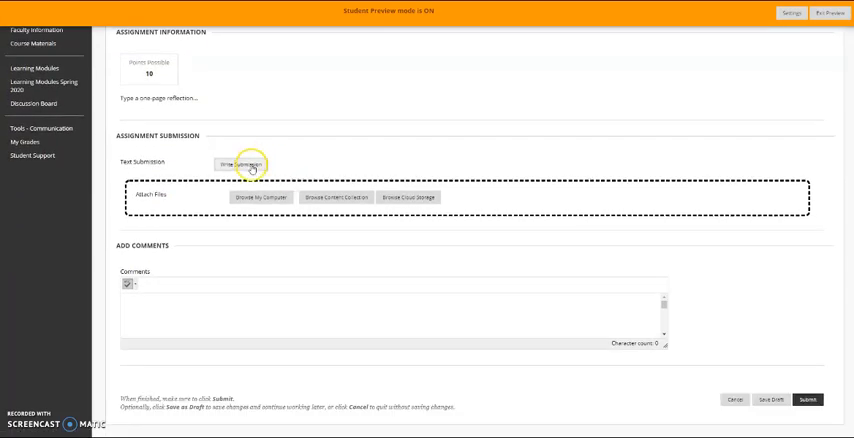
left_click(244, 164)
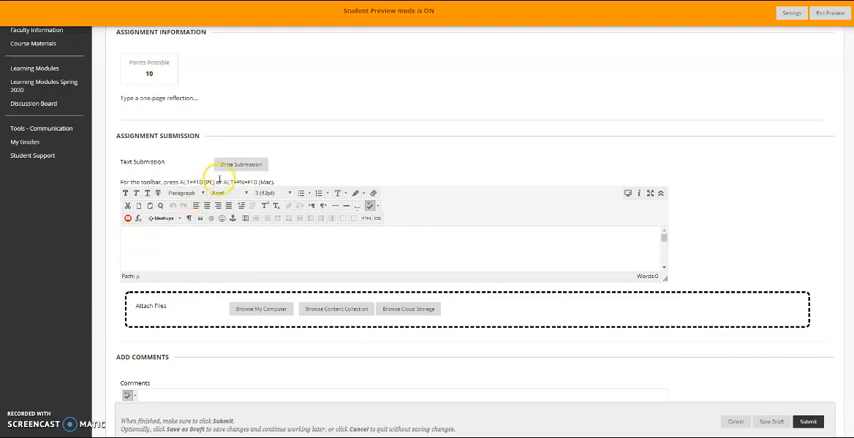
scroll("down", 3)
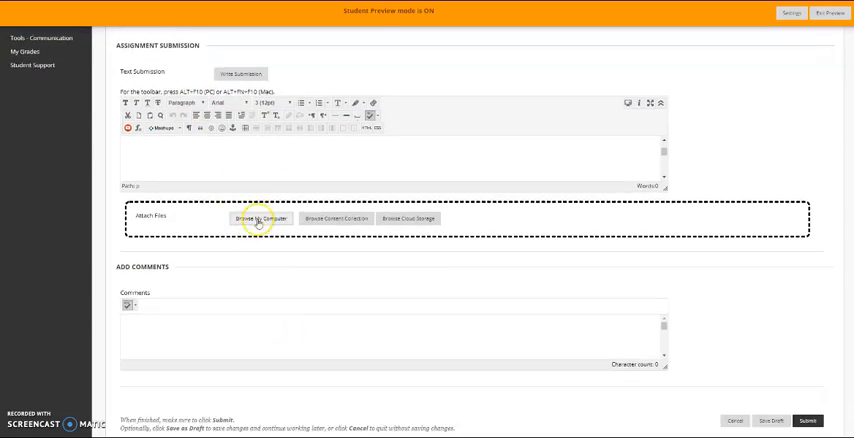
left_click(256, 220)
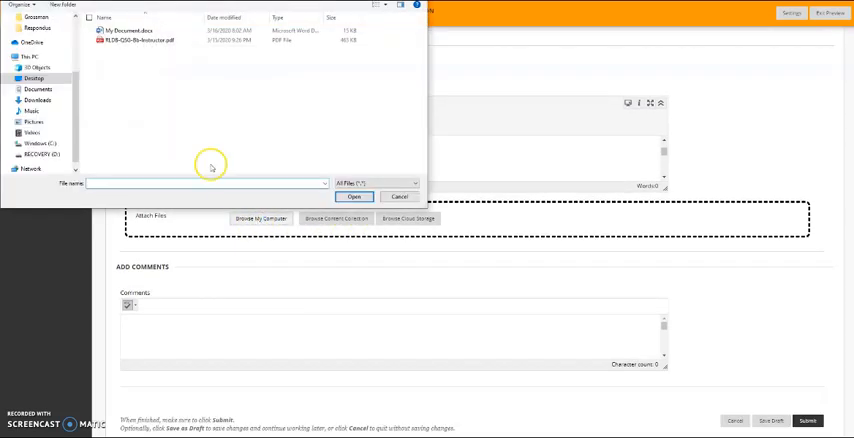
left_click(356, 196)
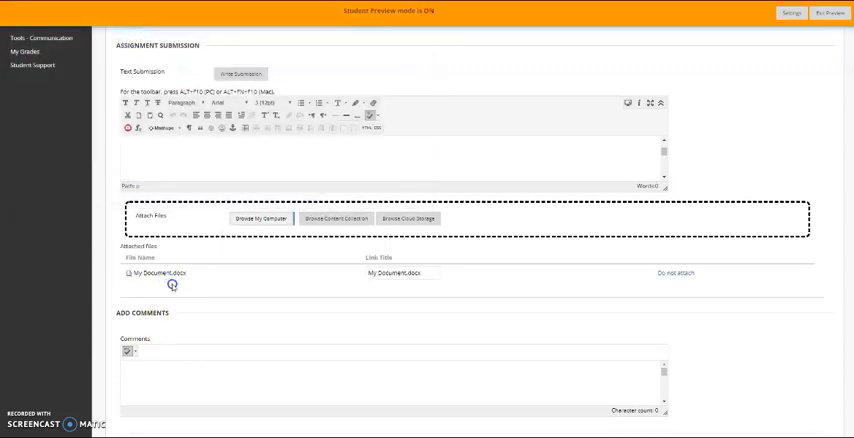
scroll("down", 3)
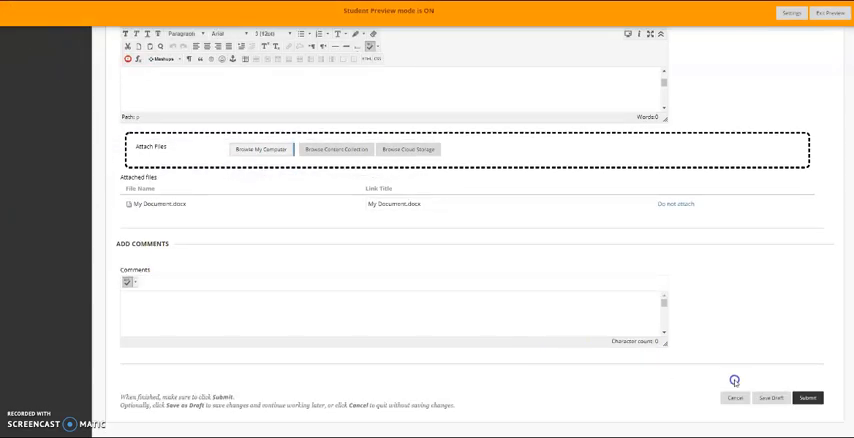
mouse_move(440, 324)
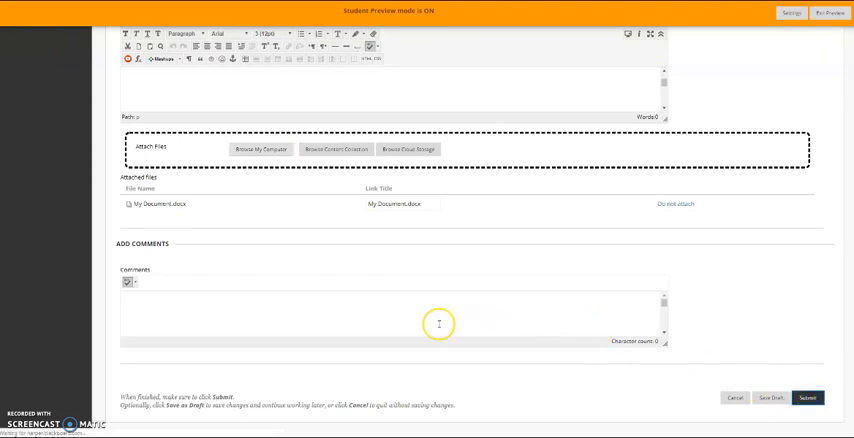
left_click(816, 388)
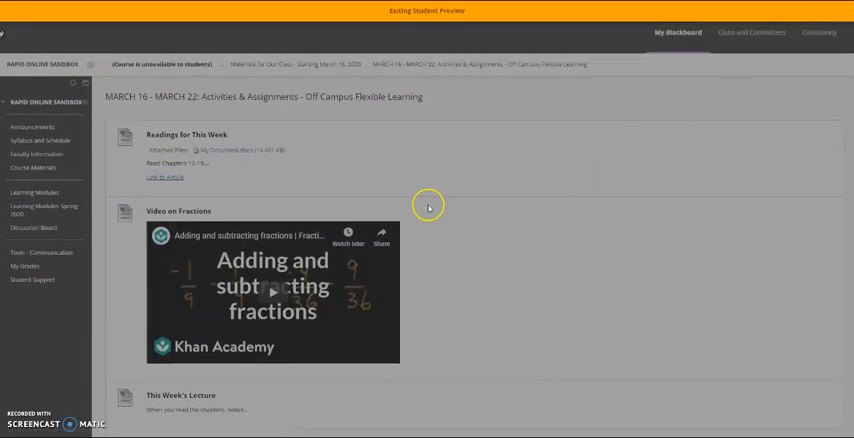
Return to instructor view and open the Full Grade Center.
left_click(424, 12)
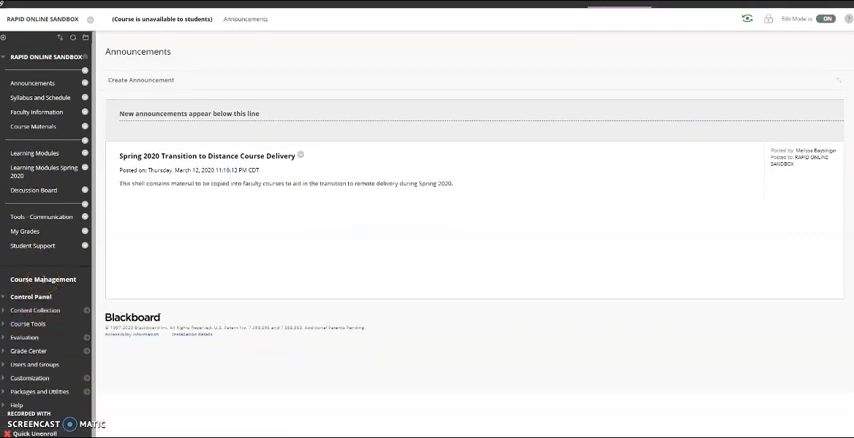
mouse_move(28, 352)
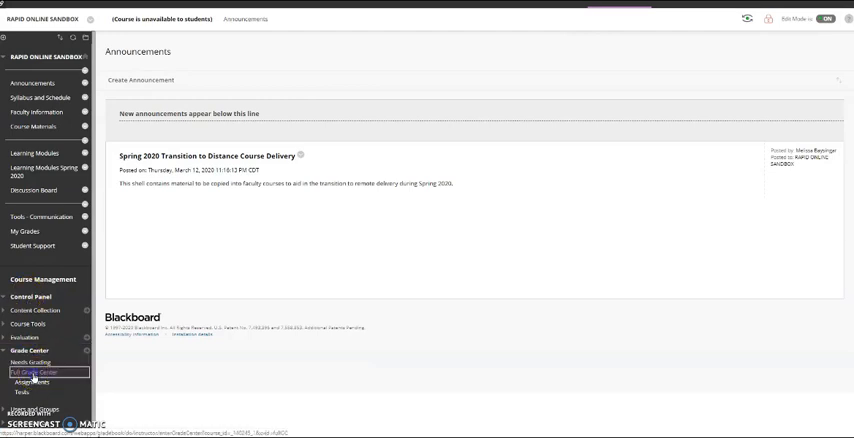
left_click(32, 384)
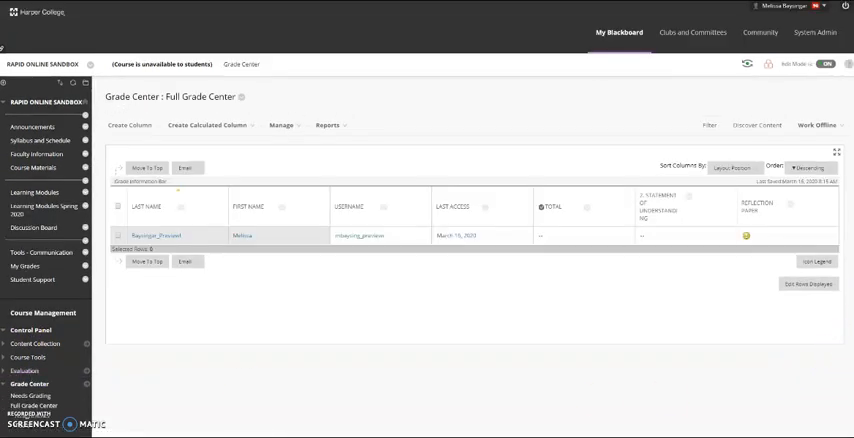
mouse_move(758, 220)
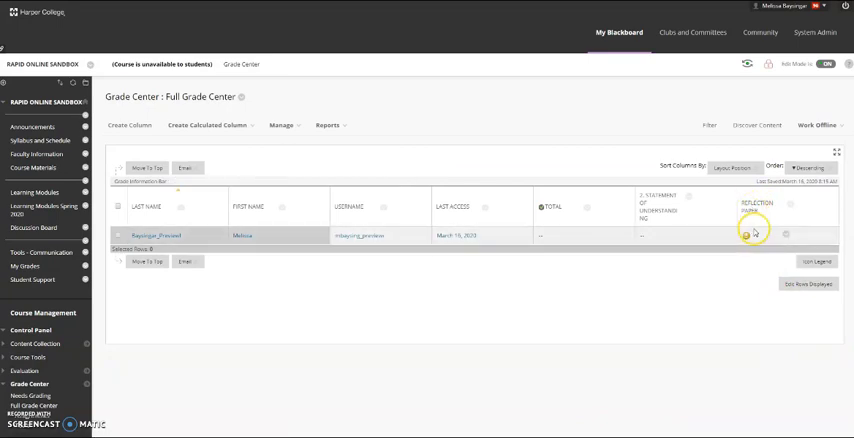
mouse_move(272, 244)
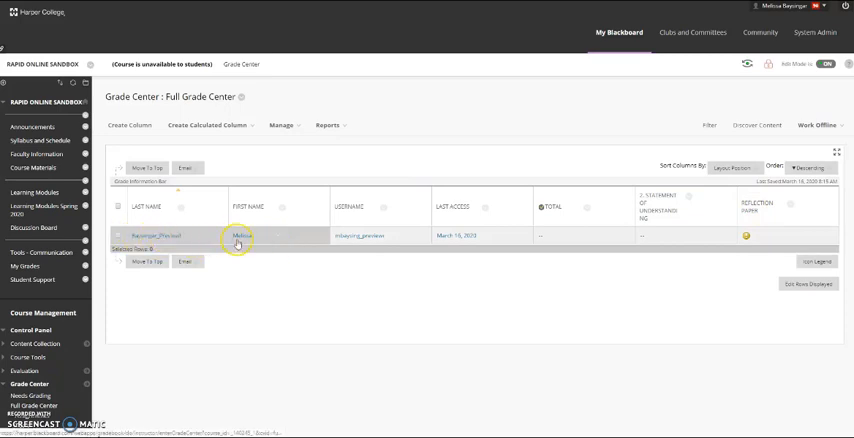
mouse_move(678, 226)
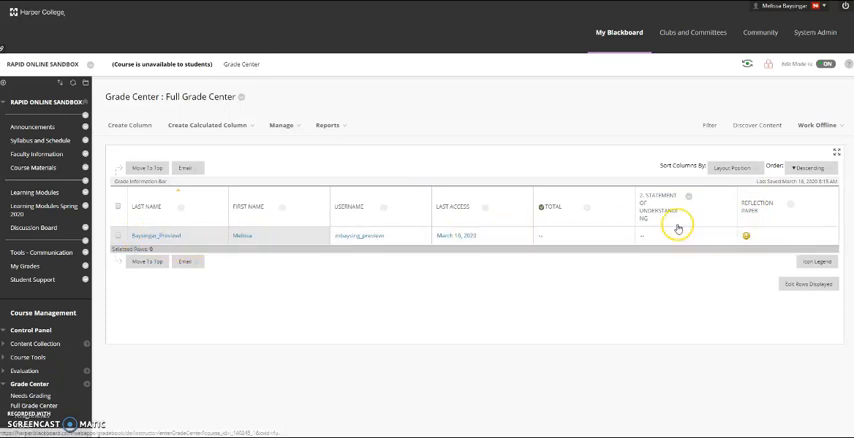
mouse_move(752, 240)
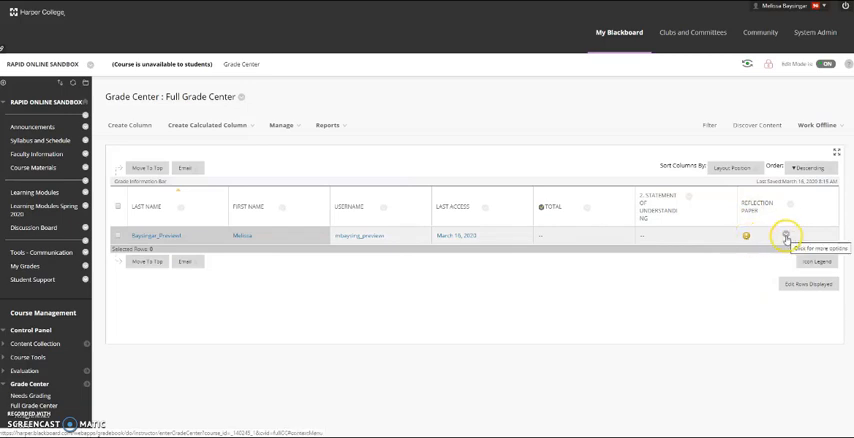
Grade the preview student's Reflection Paper attempt 10 with feedback Great job!
left_click(792, 238)
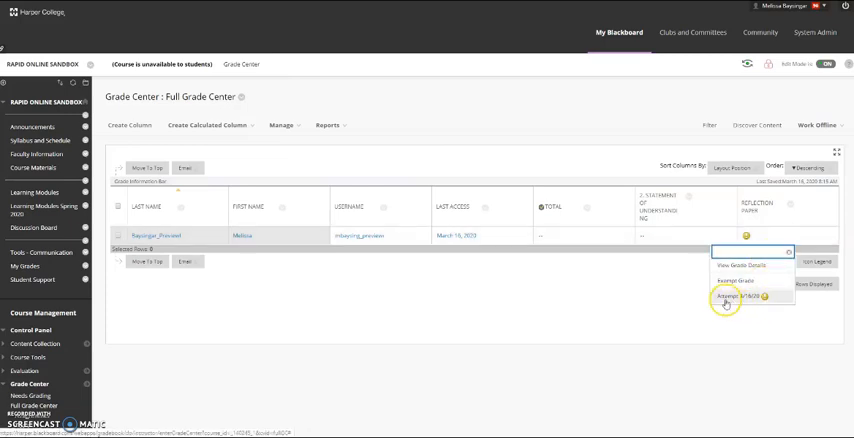
left_click(728, 300)
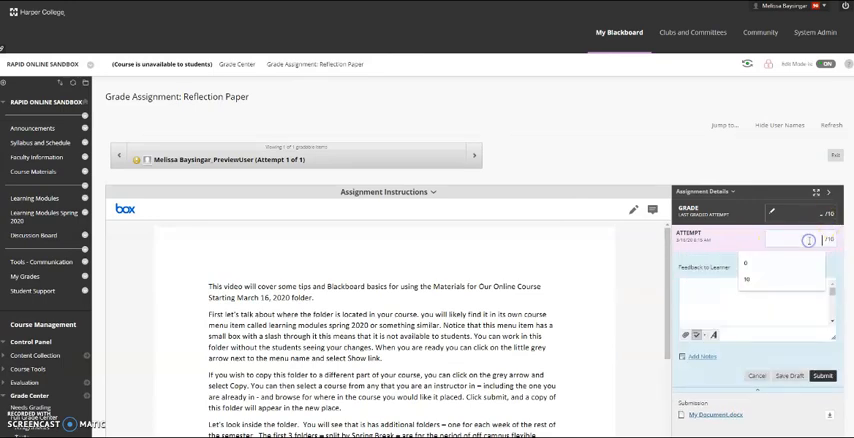
type("10")
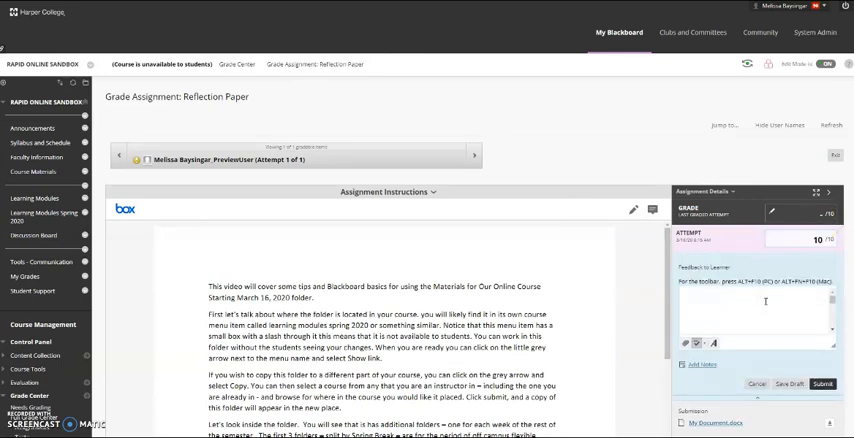
type("Great job!")
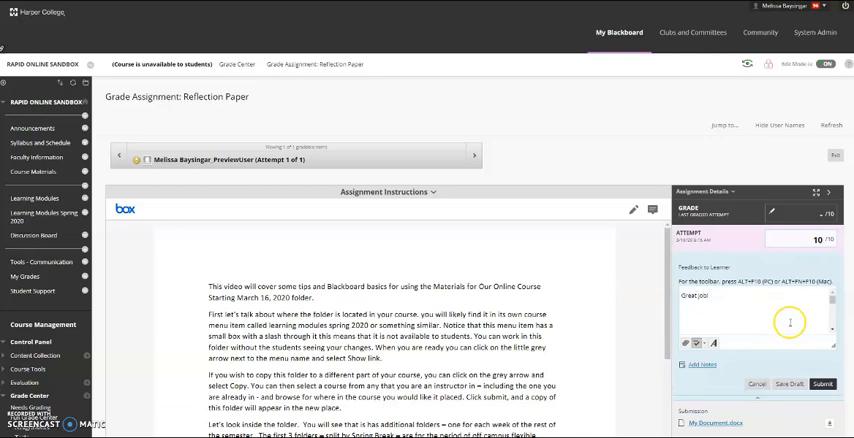
left_click(832, 378)
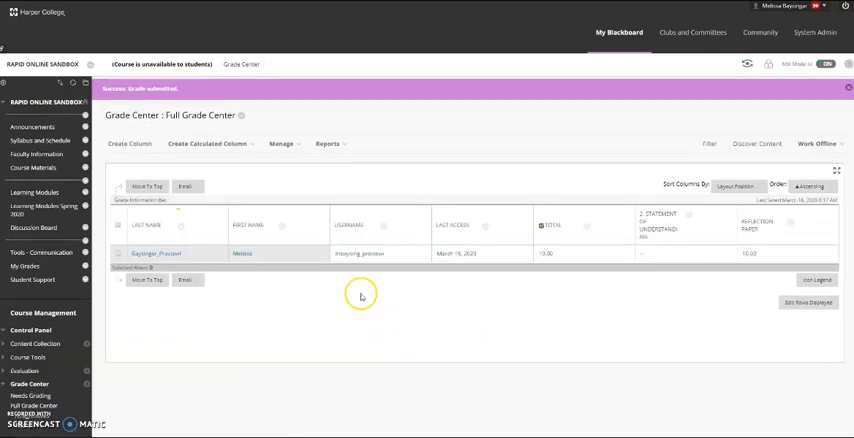
mouse_move(752, 64)
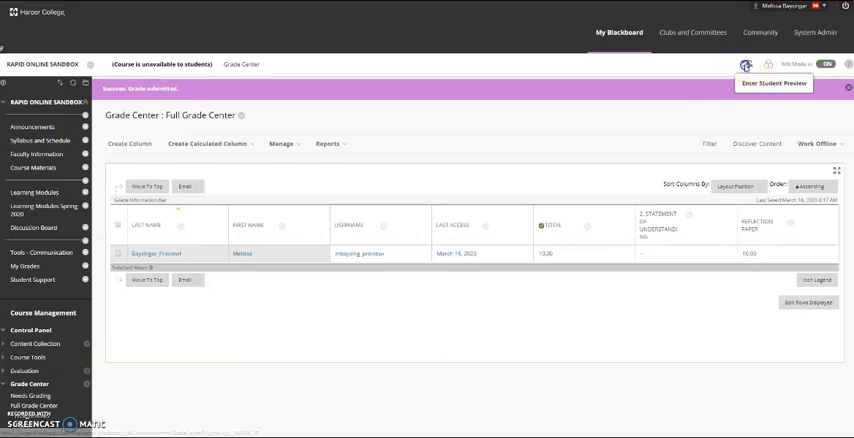
In student preview, check My Grades shows the Reflection Paper's 10.00 and Great job! feedback, then exit.
left_click(748, 60)
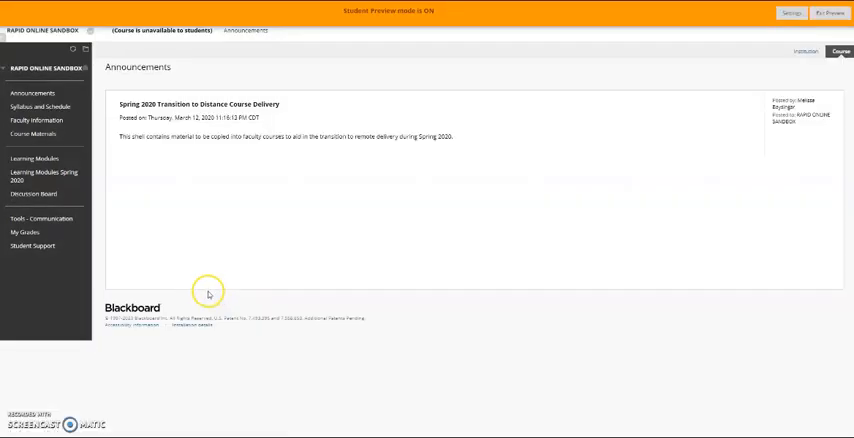
left_click(24, 232)
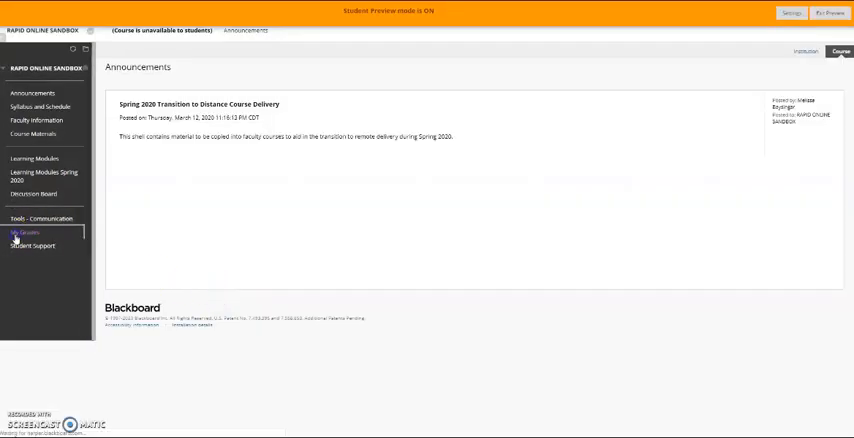
left_click(24, 232)
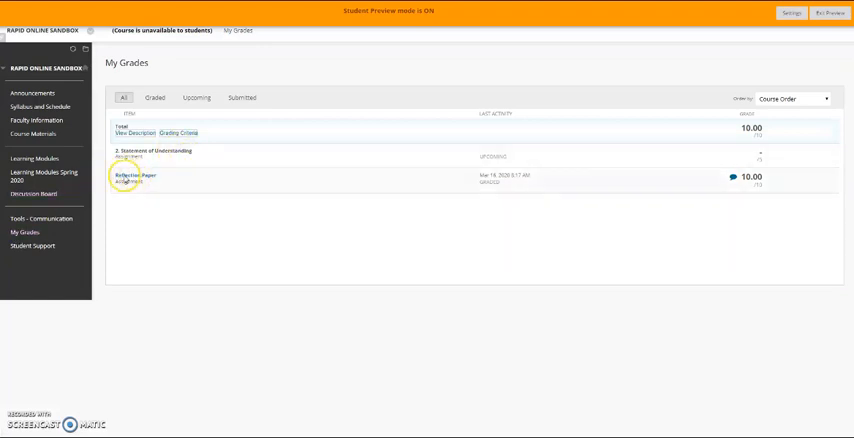
mouse_move(820, 184)
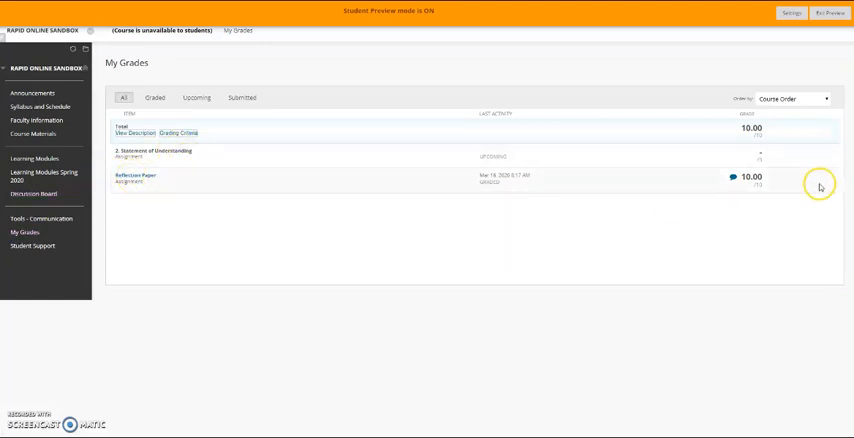
left_click(732, 180)
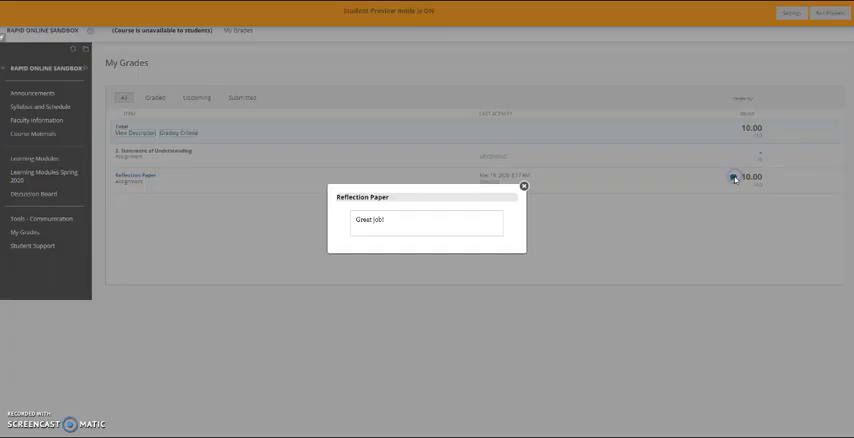
left_click(524, 188)
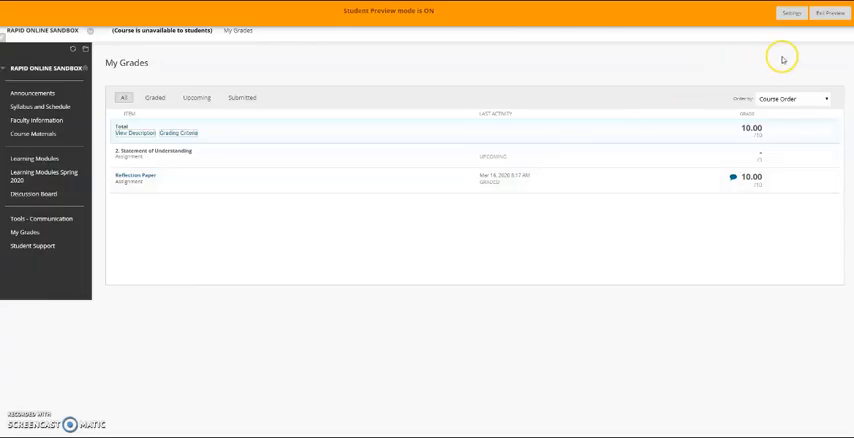
left_click(824, 16)
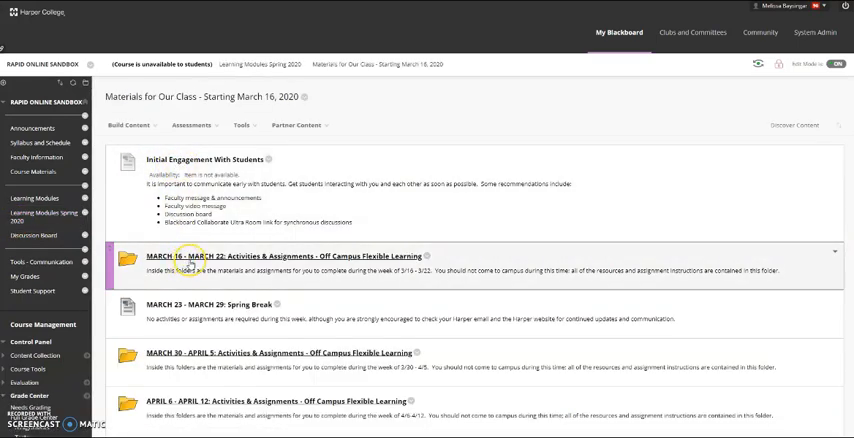
Open the March 16–22 week folder and its Tools menu of addable course tools.
left_click(186, 260)
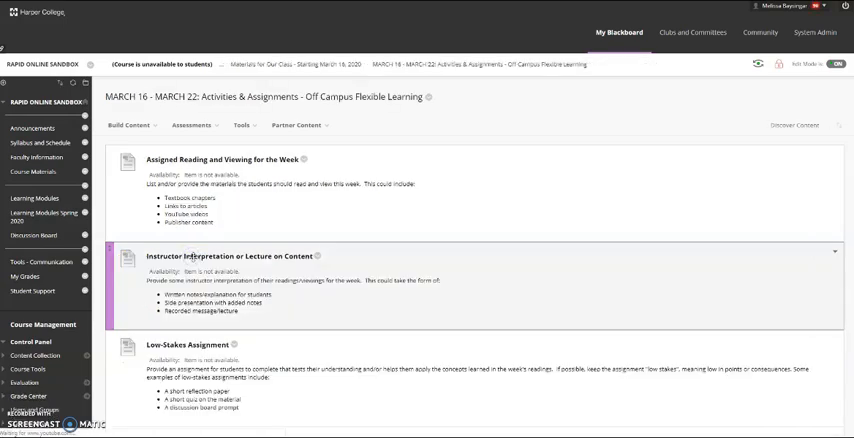
scroll("down", 3)
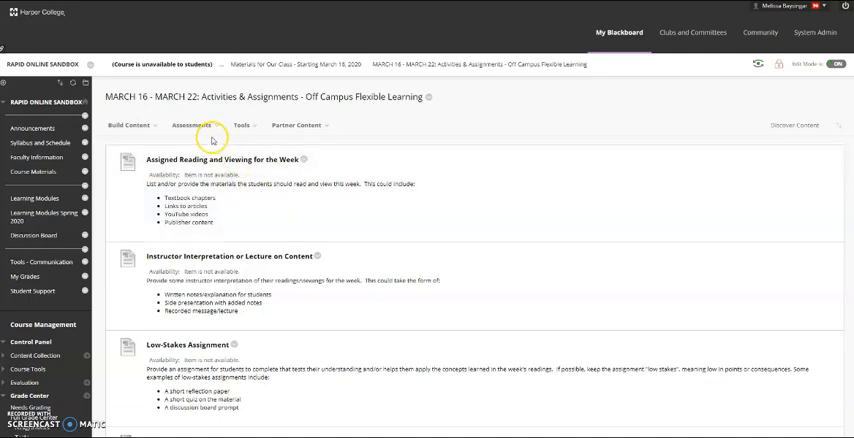
left_click(240, 124)
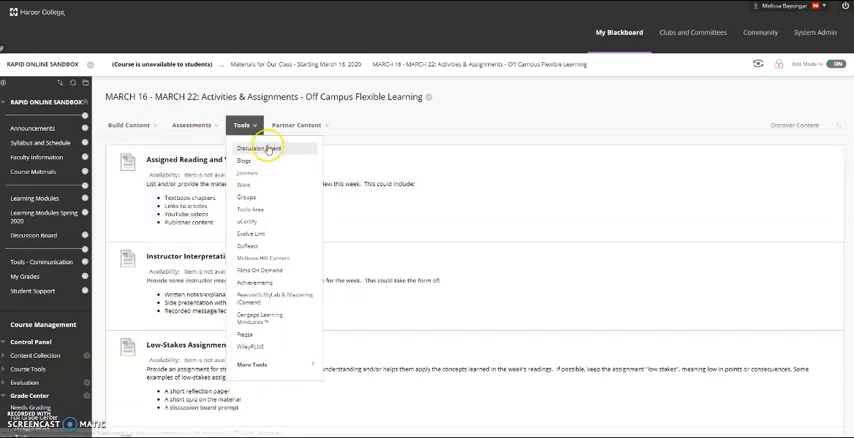
Create a new Discussion Board forum This Week's Reading with description What did you think.
left_click(256, 148)
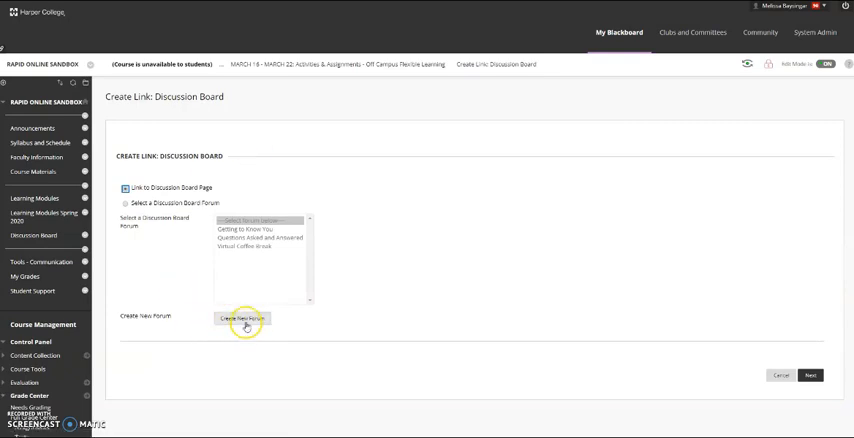
left_click(242, 318)
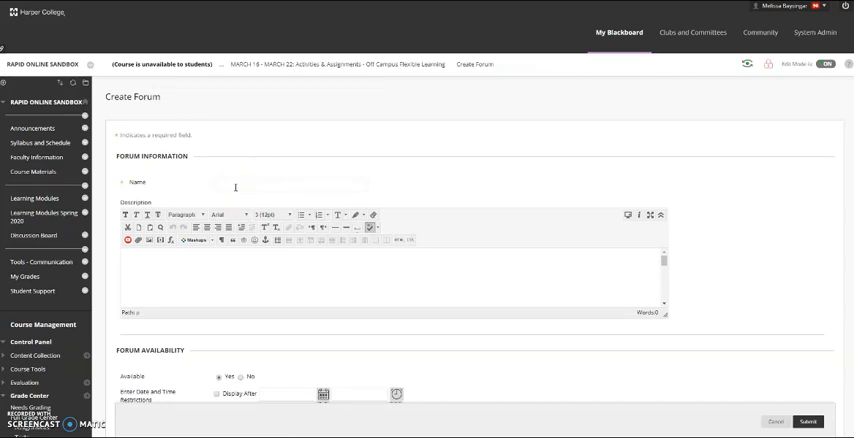
type("This Week's Reading Question")
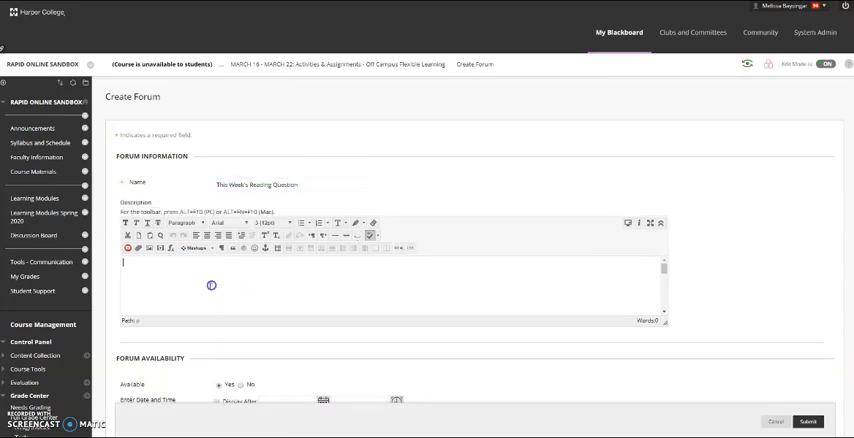
type("What did you think")
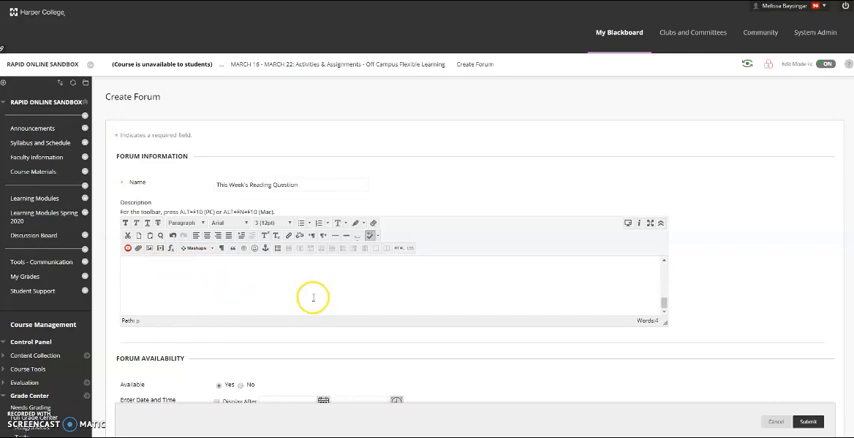
Make the forum a graded discussion forum worth 10 points and submit it.
scroll("down", 3)
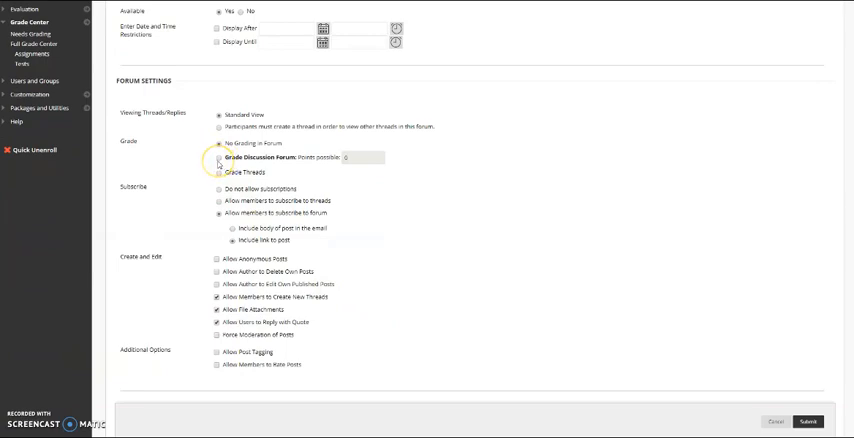
left_click(216, 158)
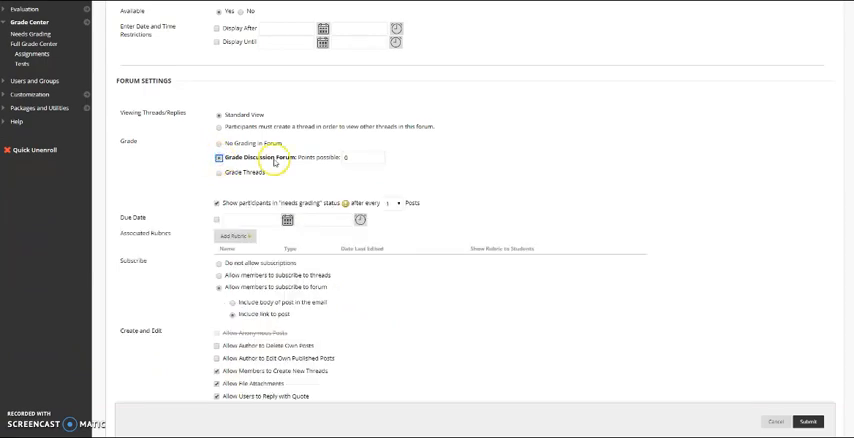
type("10")
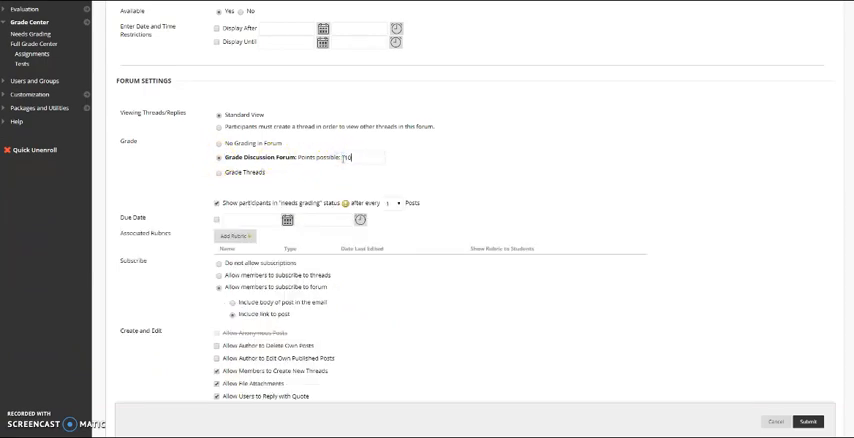
scroll("down", 3)
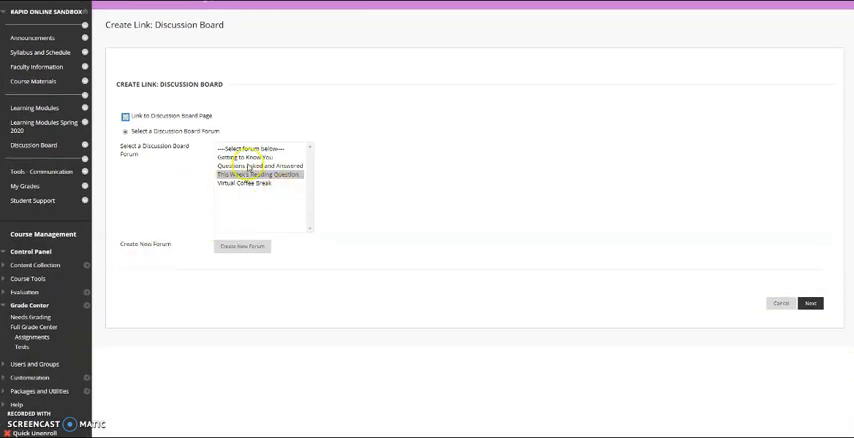
Link the This Week's Reading Question forum into the week folder with text What did you think?
left_click(250, 176)
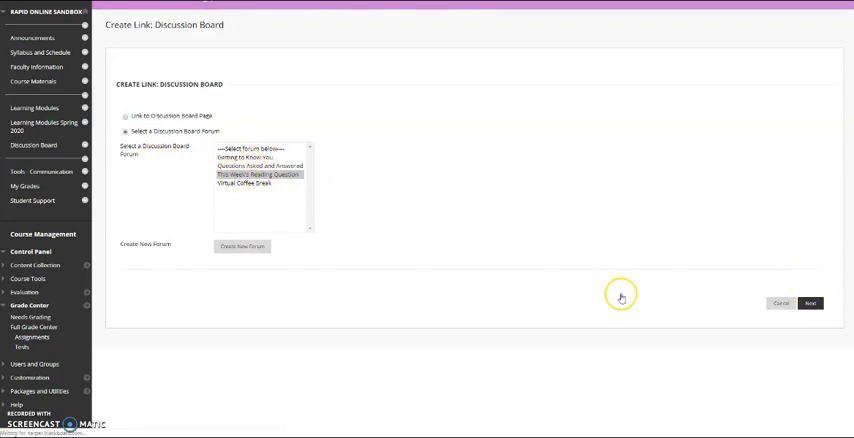
left_click(810, 304)
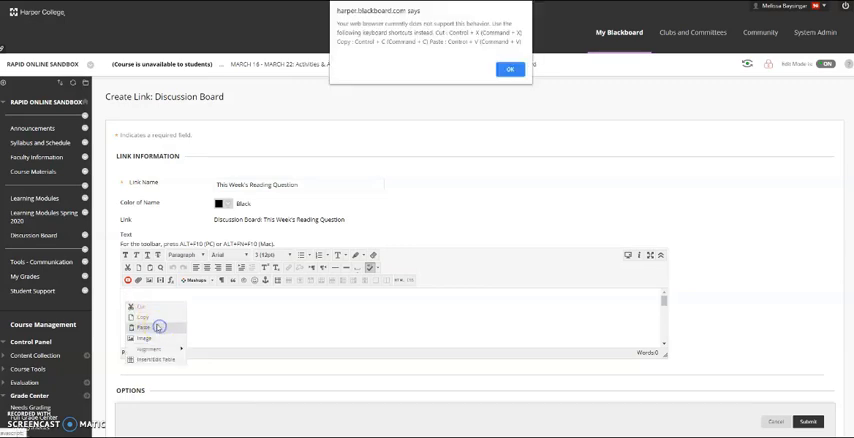
left_click(508, 70)
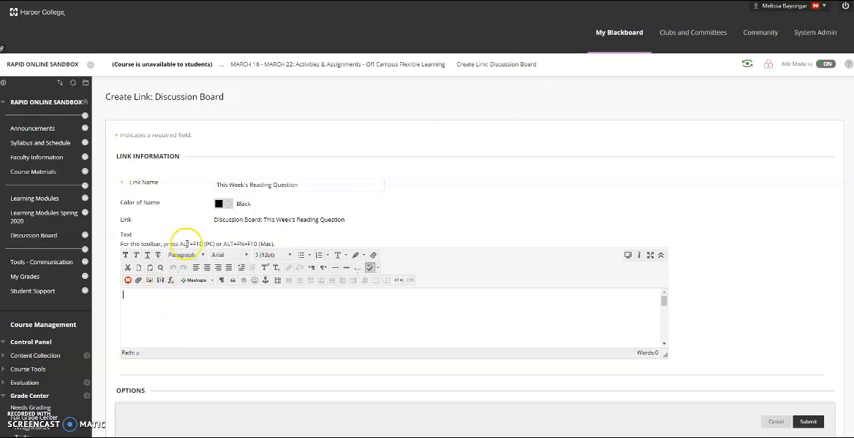
type("What did you think?")
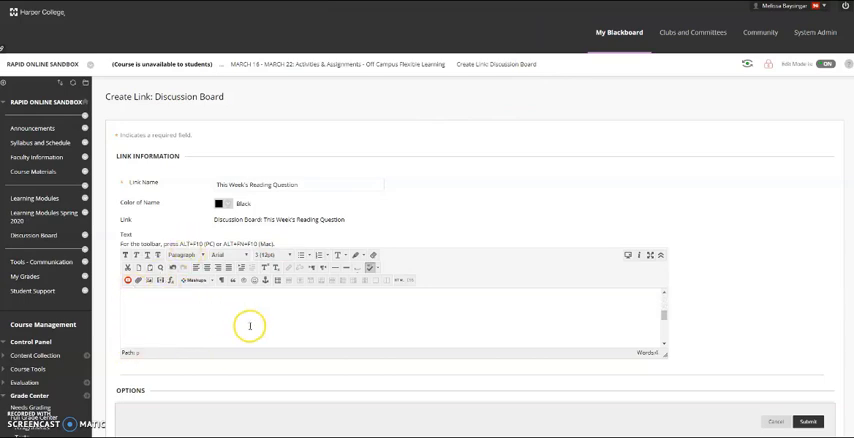
scroll("down", 3)
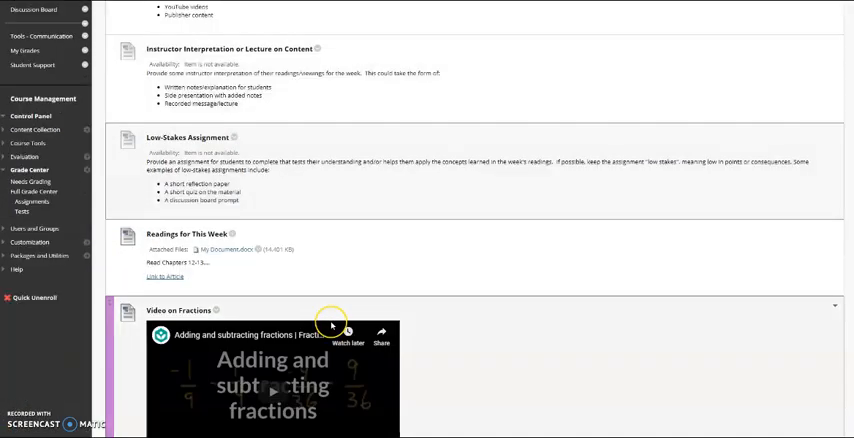
View the empty This Week's Reading Question forum, then return to the Materials for Our Class folder.
scroll("down", 3)
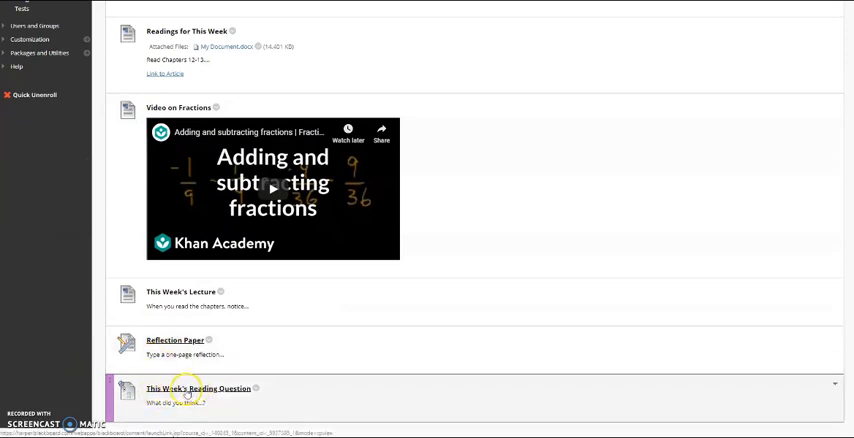
left_click(194, 388)
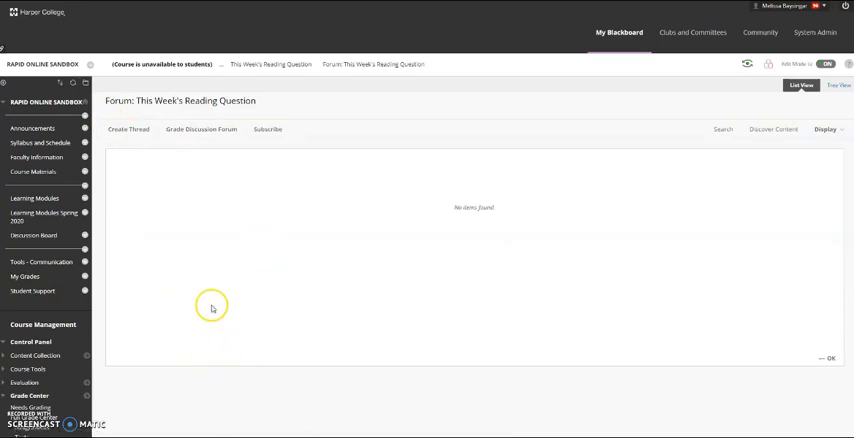
mouse_move(652, 190)
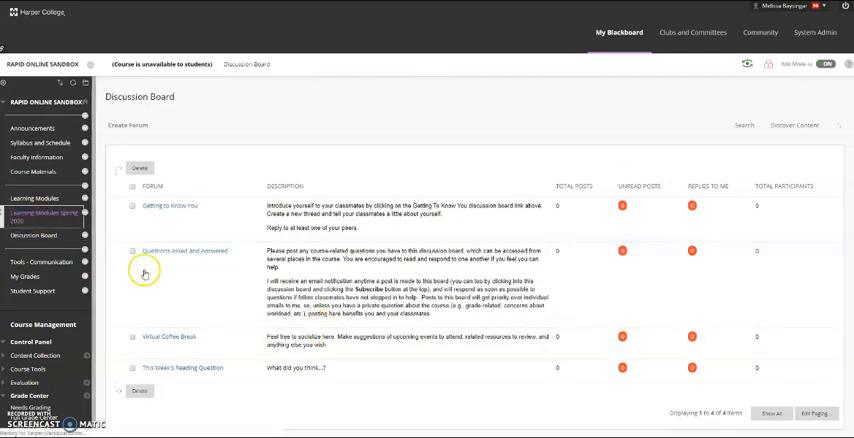
left_click(38, 218)
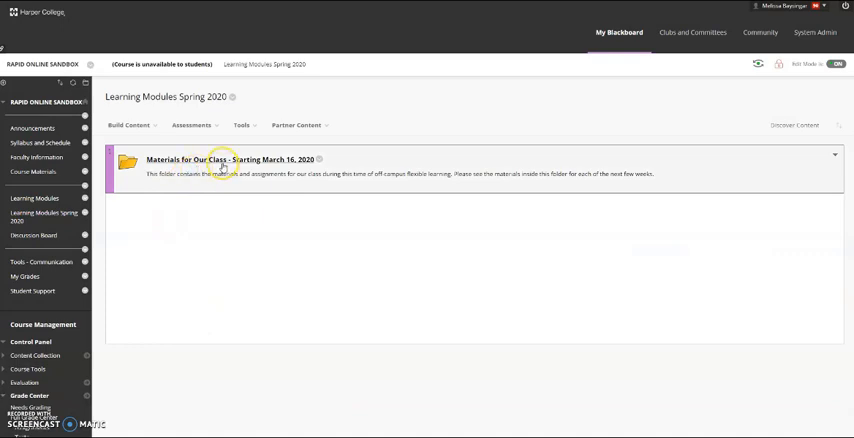
left_click(218, 160)
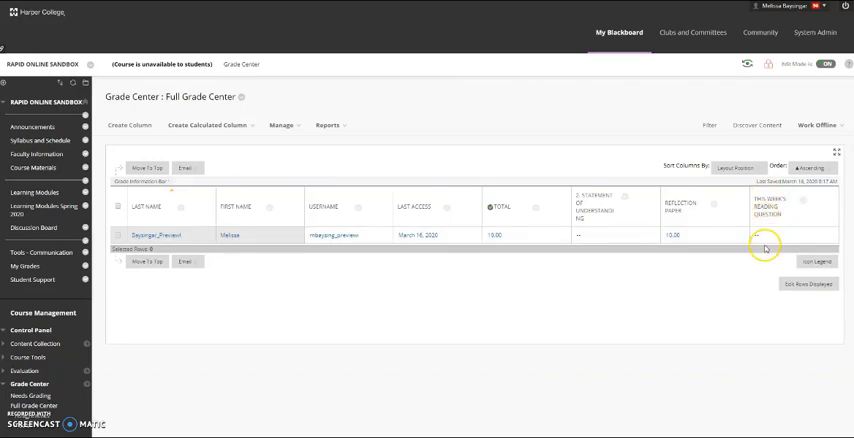
mouse_move(44, 256)
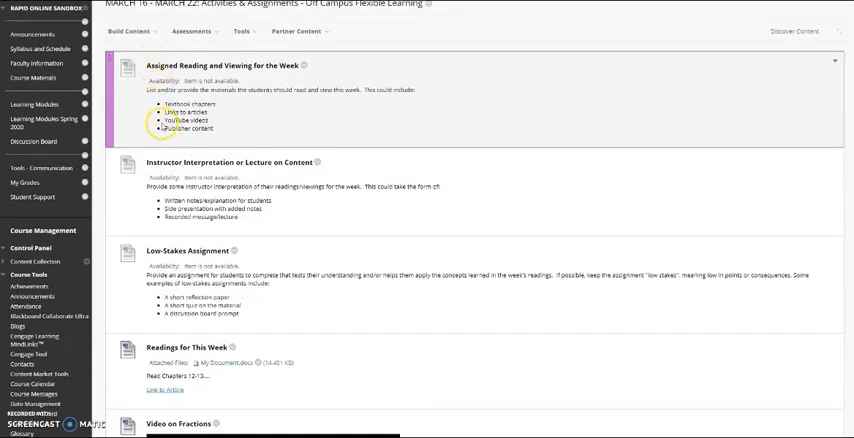
Create a new test from Assessments named This Week's Quiz.
left_click(204, 36)
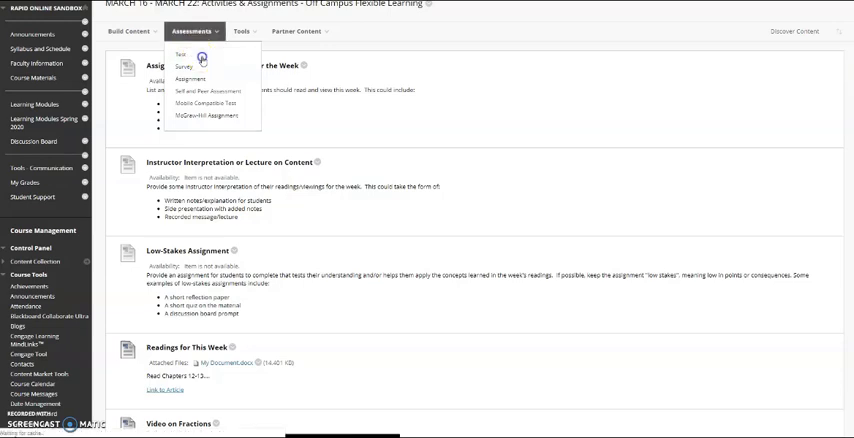
left_click(180, 54)
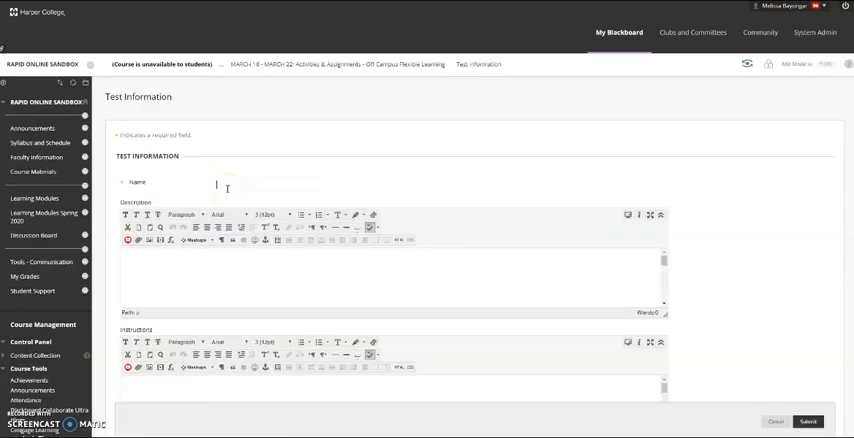
type("ThisWeeks")
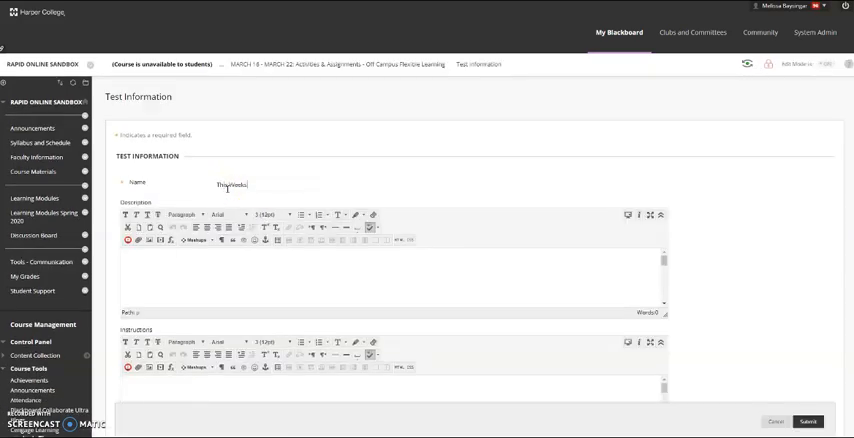
type("This Week's Quiz")
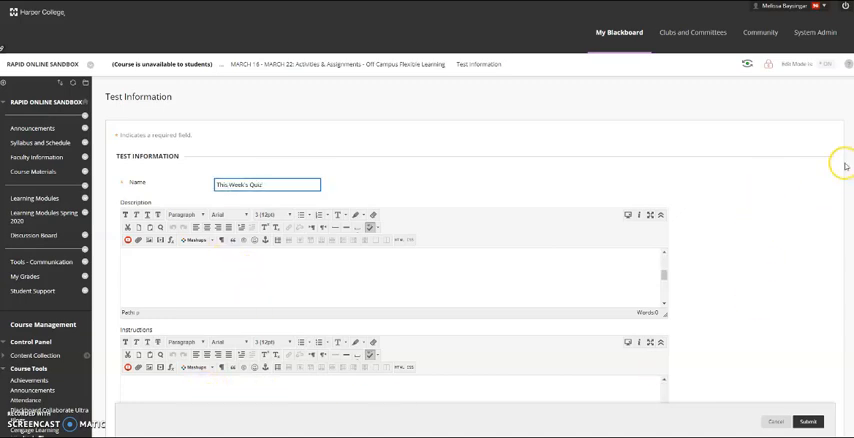
Add the instructions 'Take after the reading and lecture' and submit the test information.
scroll("down", 3)
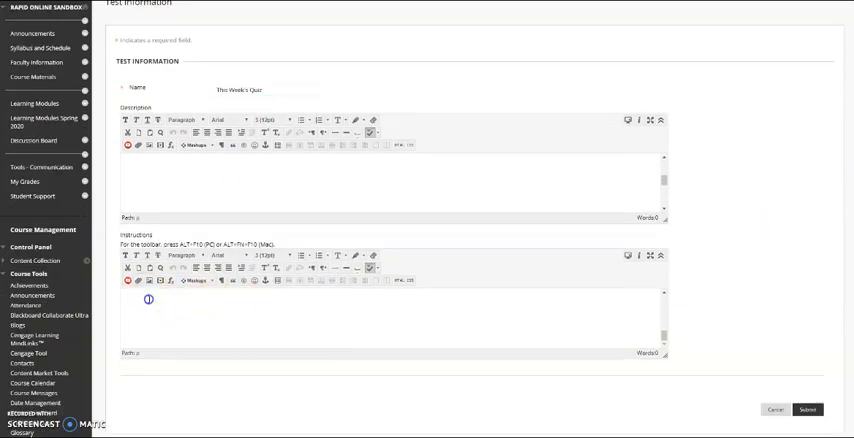
type("Take this qui")
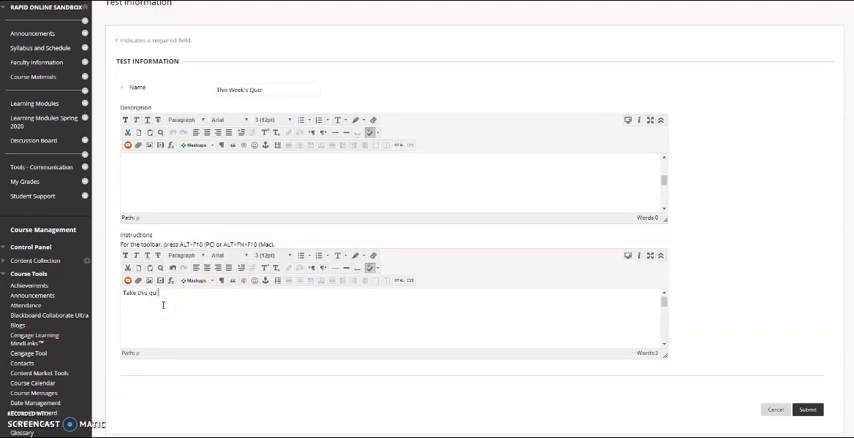
type("after the reading and")
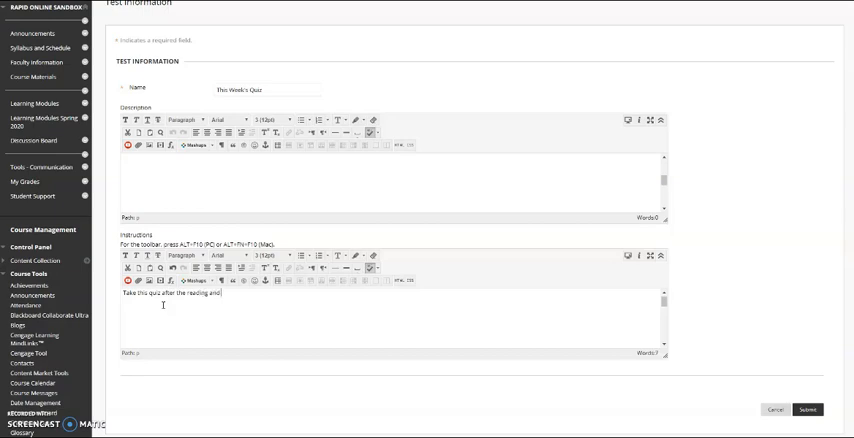
type("lecture.")
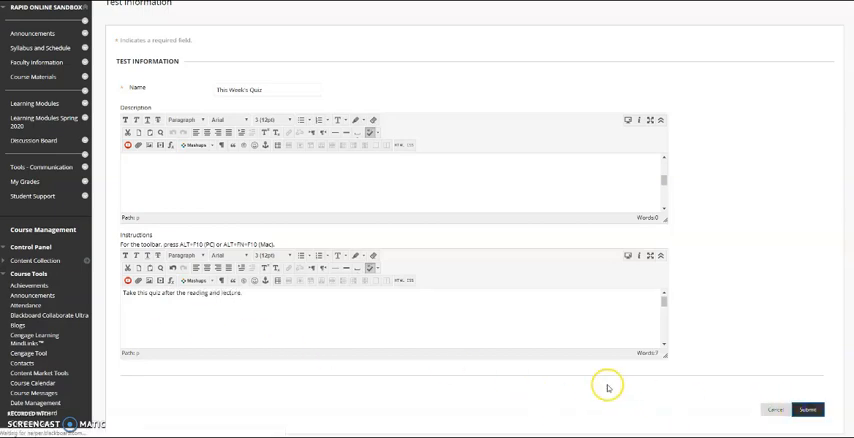
left_click(808, 404)
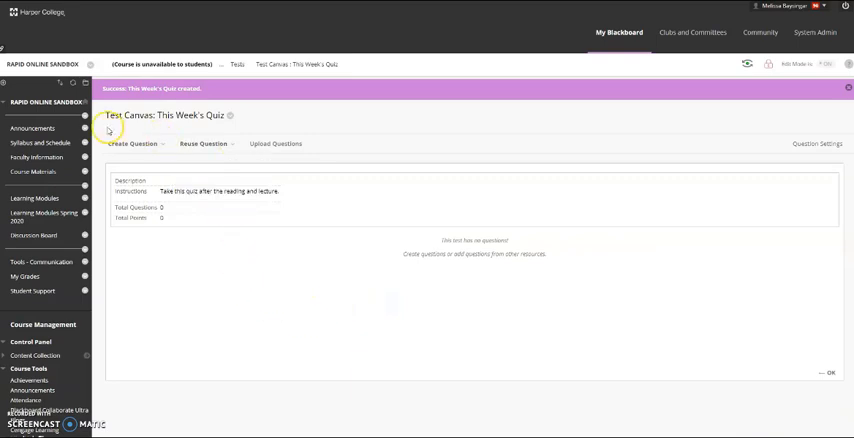
Start a new Multiple Choice question from Create Question on the Test Canvas.
left_click(140, 144)
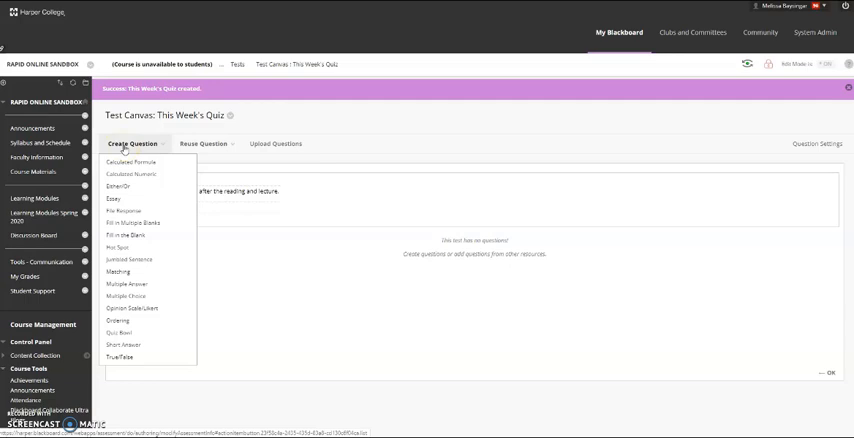
mouse_move(132, 262)
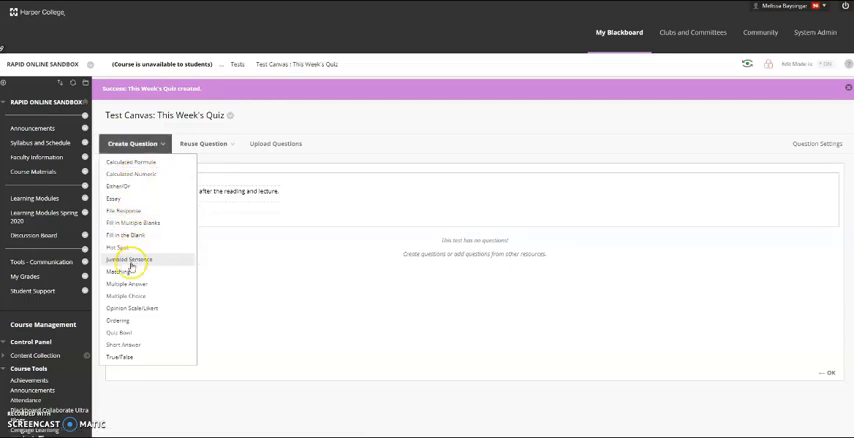
mouse_move(128, 296)
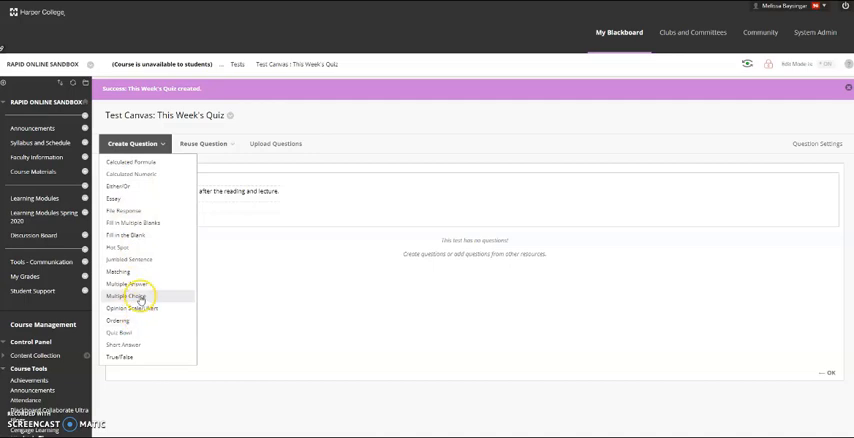
left_click(122, 296)
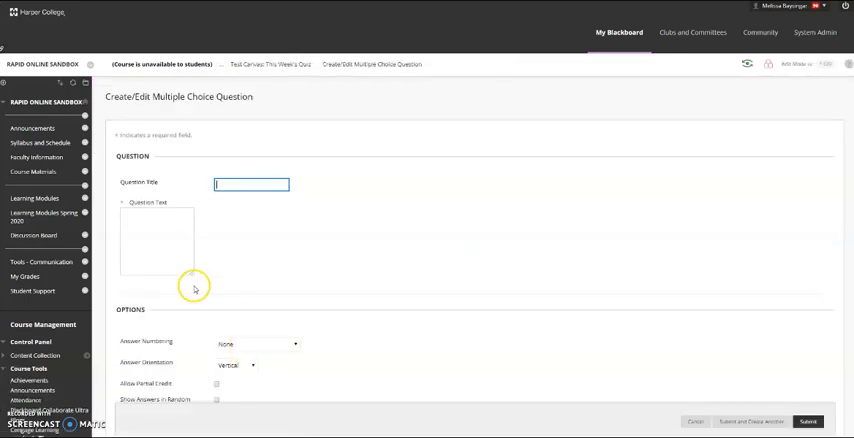
Write the question 'What color is the sky?' with answers Red, Blue, Green, Yellow, Blue correct.
left_click(190, 240)
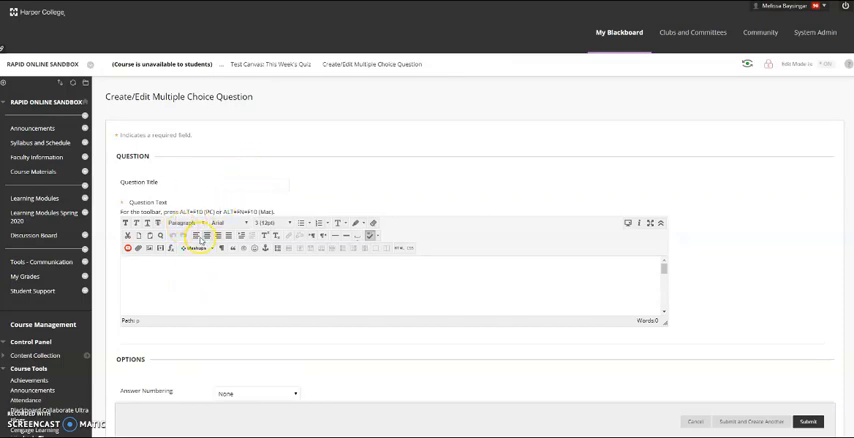
type("What color is the sky?")
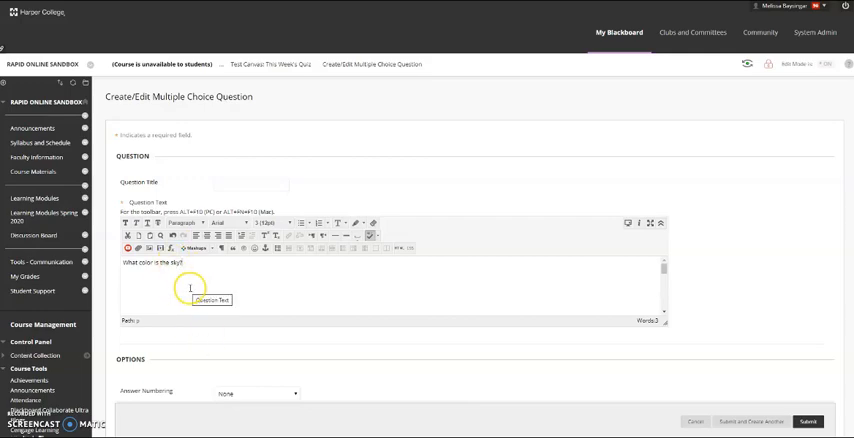
scroll("down", 3)
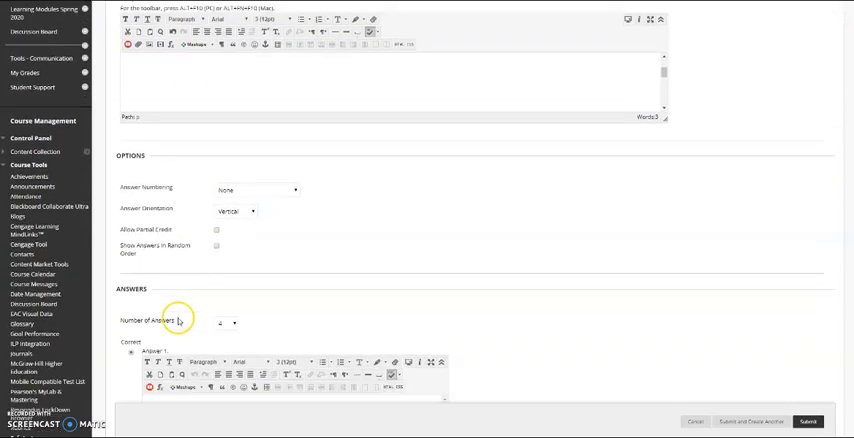
scroll("down", 3)
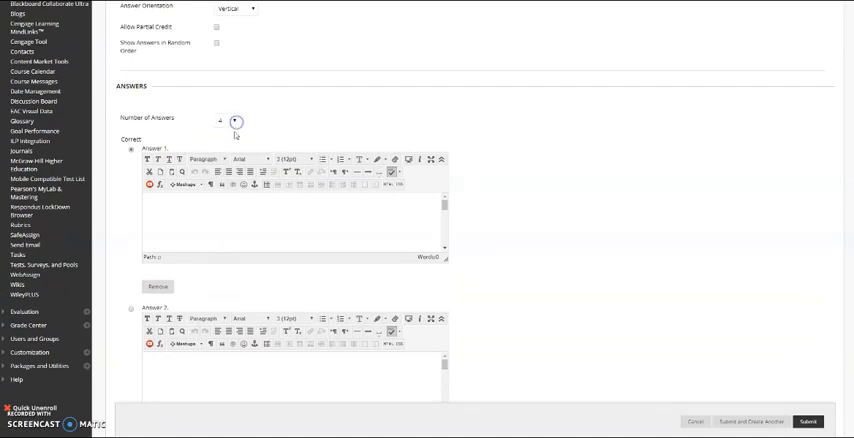
type("Red")
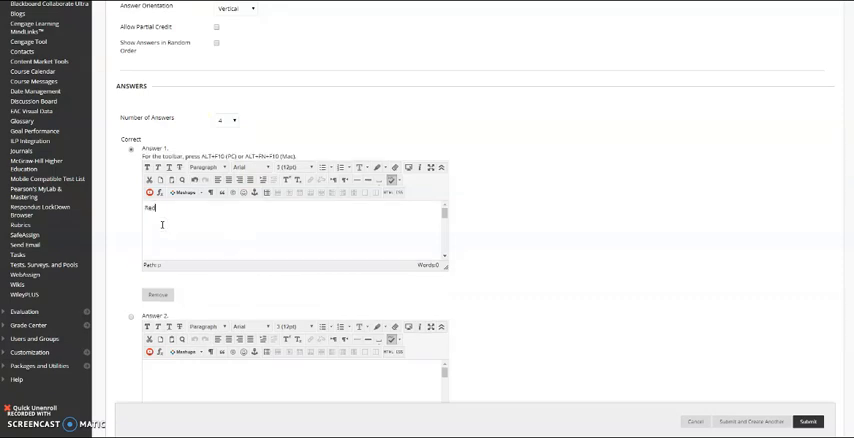
scroll("down", 3)
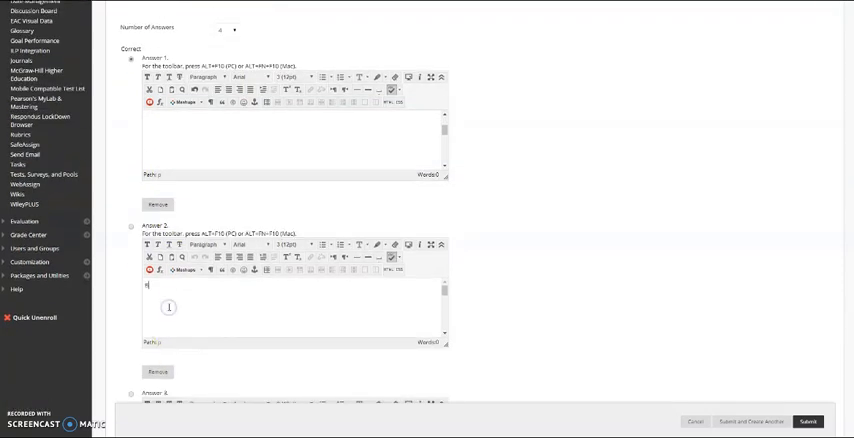
scroll("down", 3)
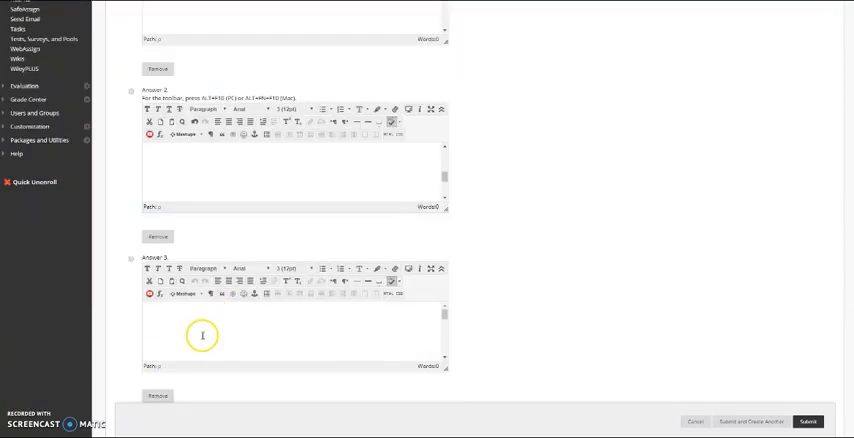
type("Green")
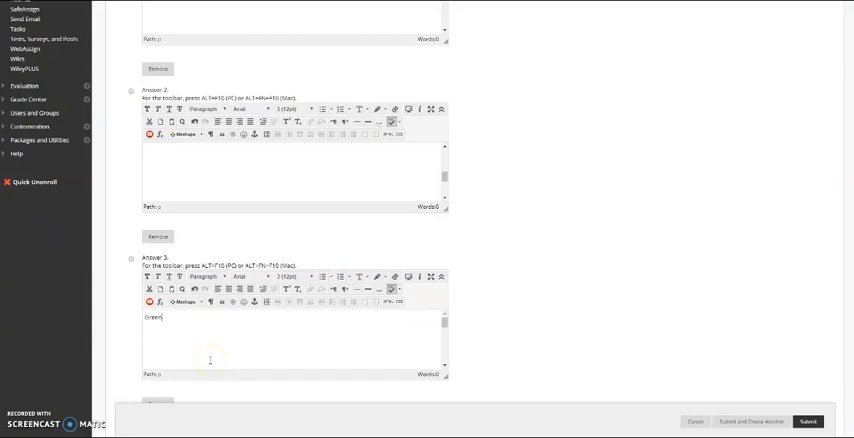
scroll("down", 3)
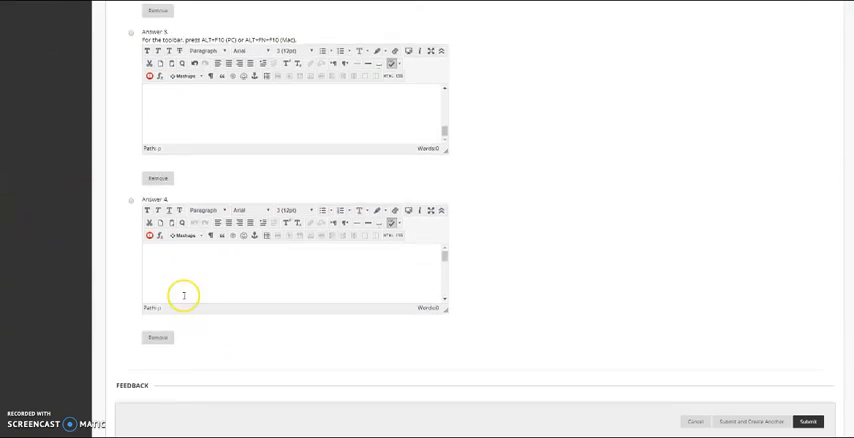
type("Yellow")
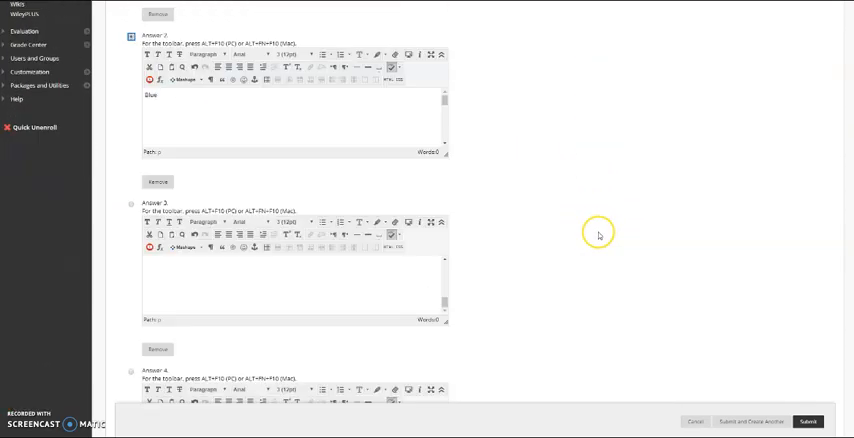
Submit the finished sky-colour question to the quiz.
scroll("down", 3)
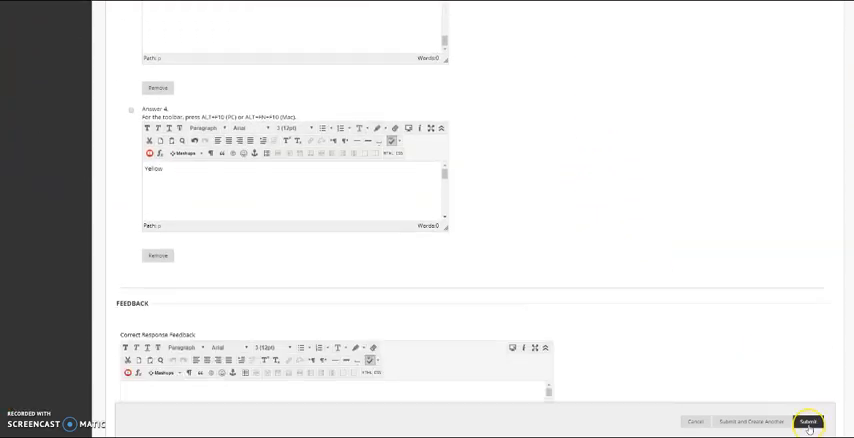
left_click(812, 416)
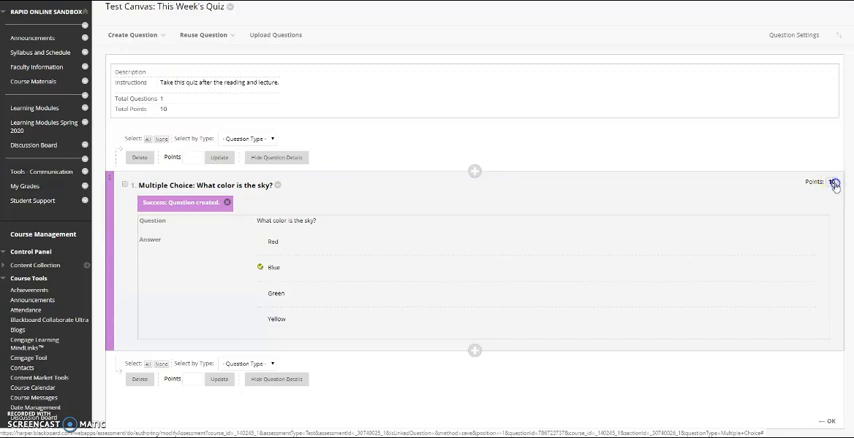
Edit and save the sky question's Points value, then leave the Test Canvas with OK.
left_click(836, 184)
type("2")
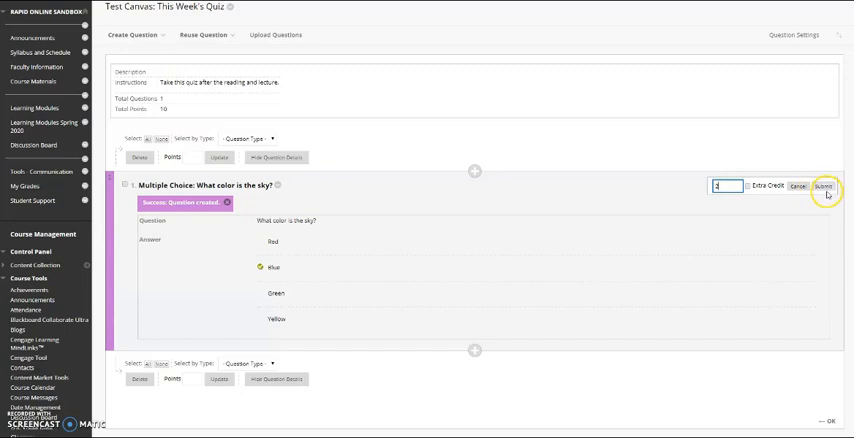
left_click(828, 188)
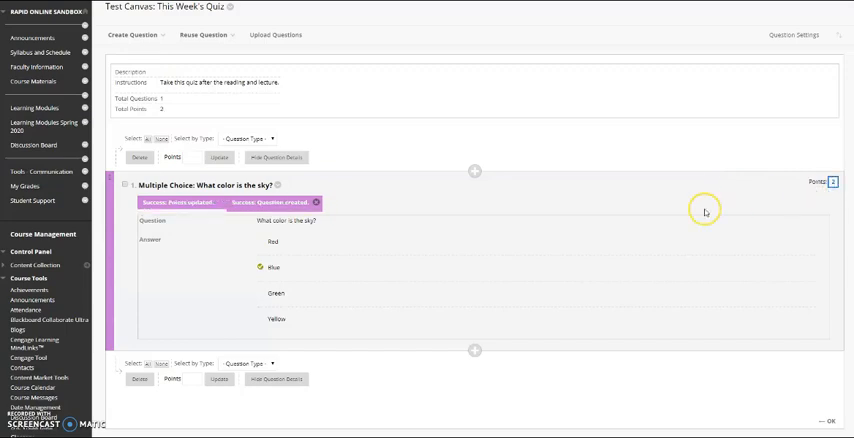
scroll("down", 3)
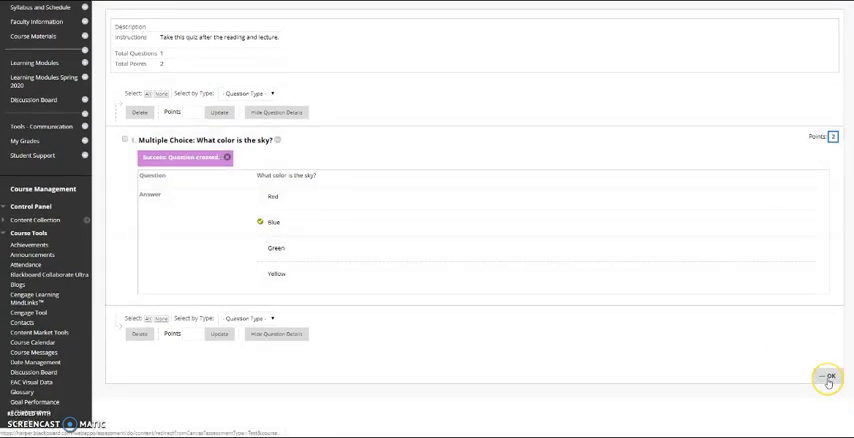
left_click(832, 376)
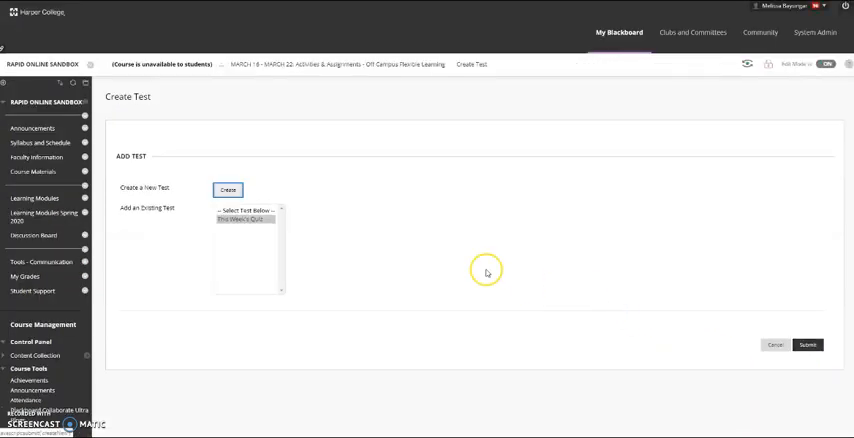
mouse_move(132, 172)
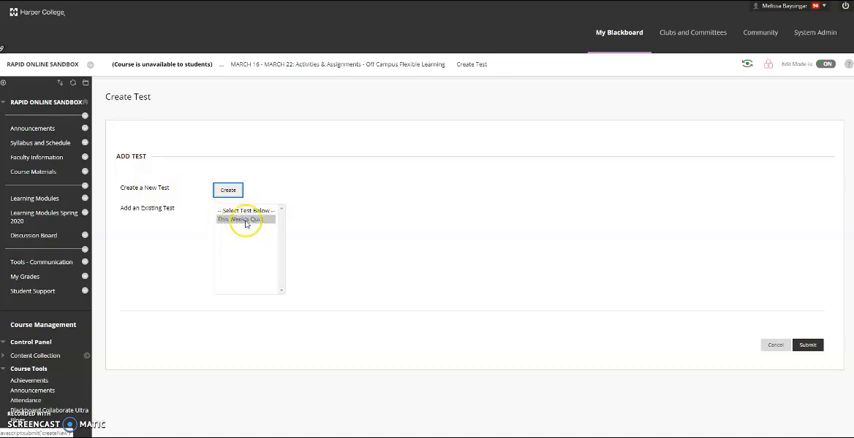
Select This Week's Quiz under Add an Existing Test on the Create Test page.
left_click(244, 226)
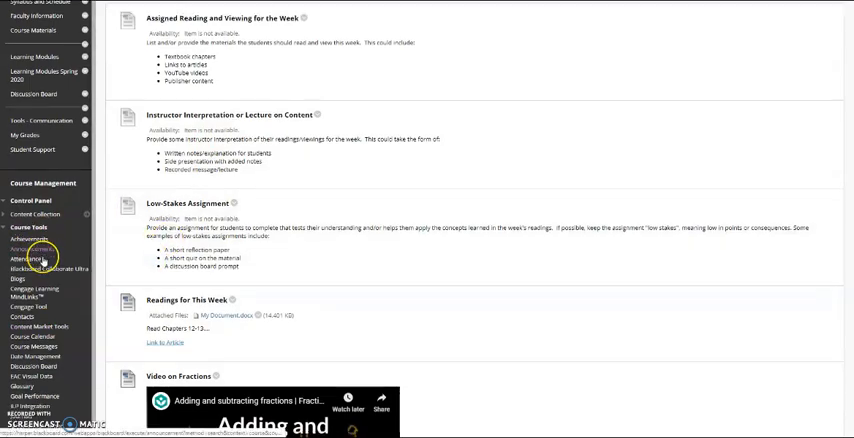
scroll("down", 3)
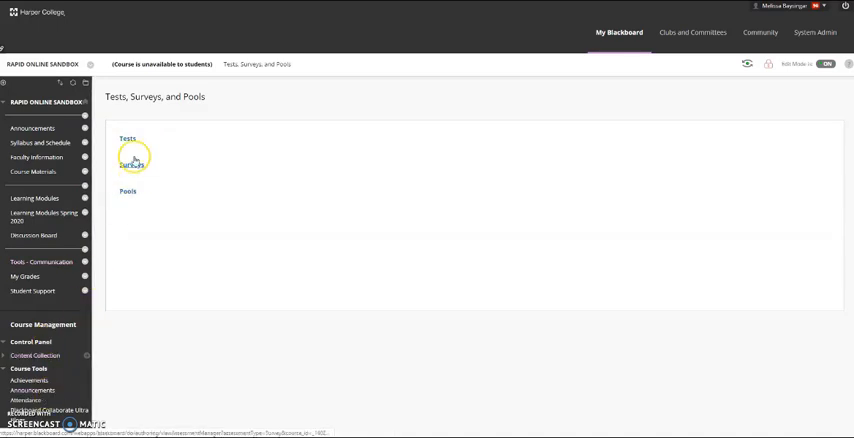
View This Week's Quiz in the Tests list under Tests, Surveys, and Pools, then go to Learning Modules Spring 2020.
scroll("down", 3)
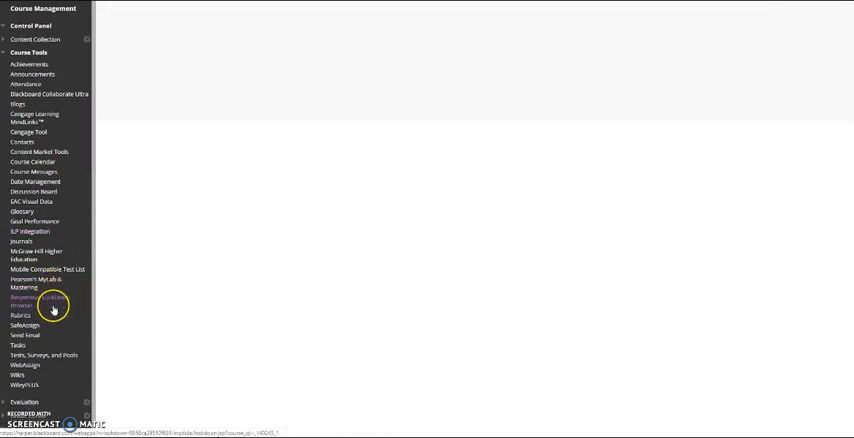
left_click(48, 356)
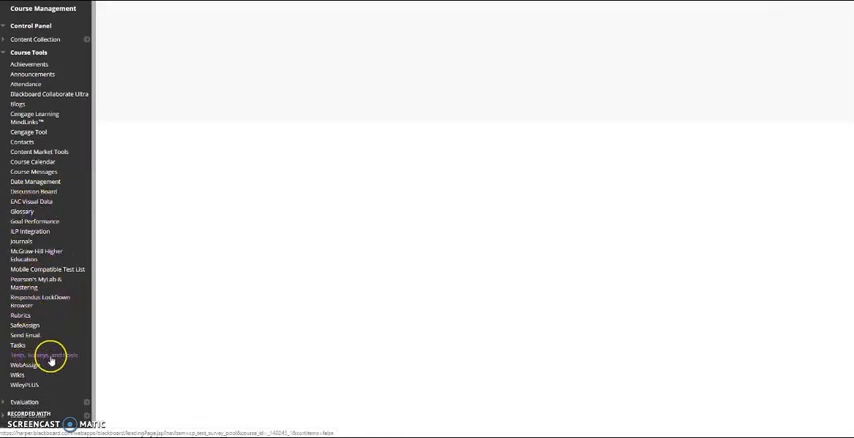
left_click(42, 356)
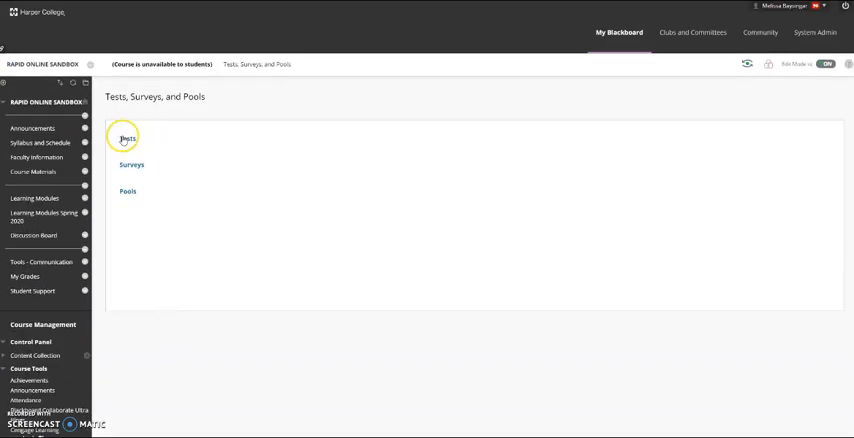
left_click(128, 138)
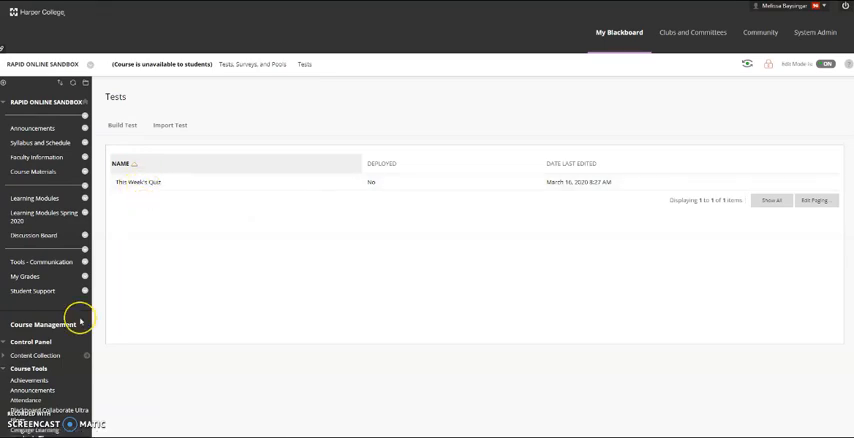
left_click(40, 216)
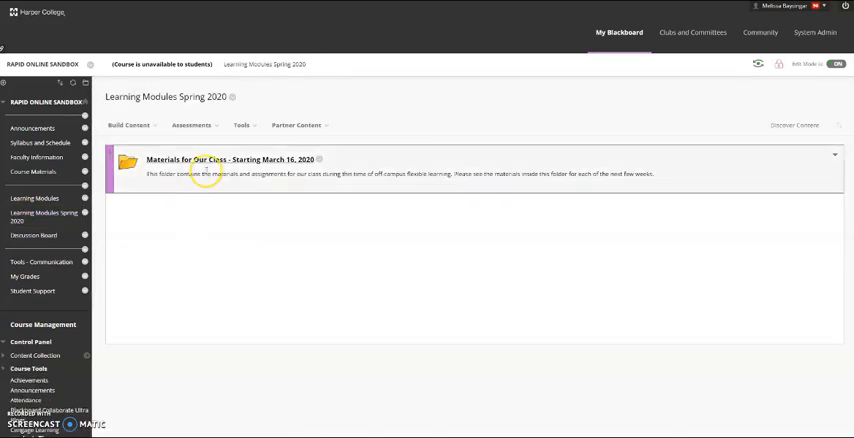
In the class materials folder, add the existing test This Week's Quiz via Assessments > Test and submit.
left_click(224, 160)
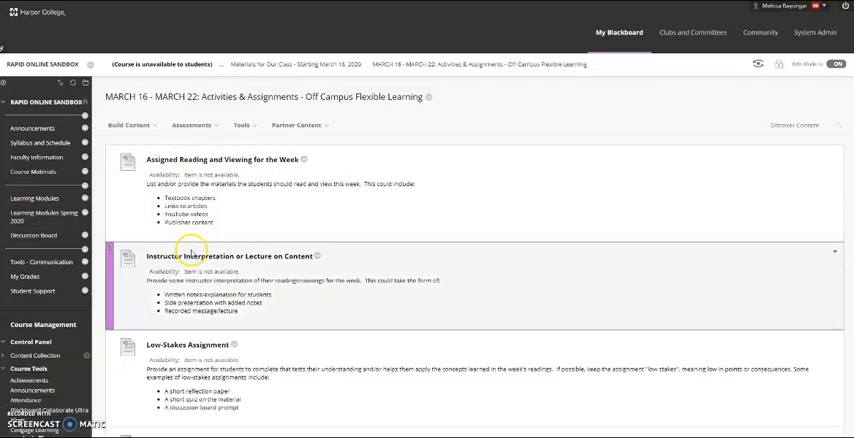
left_click(188, 124)
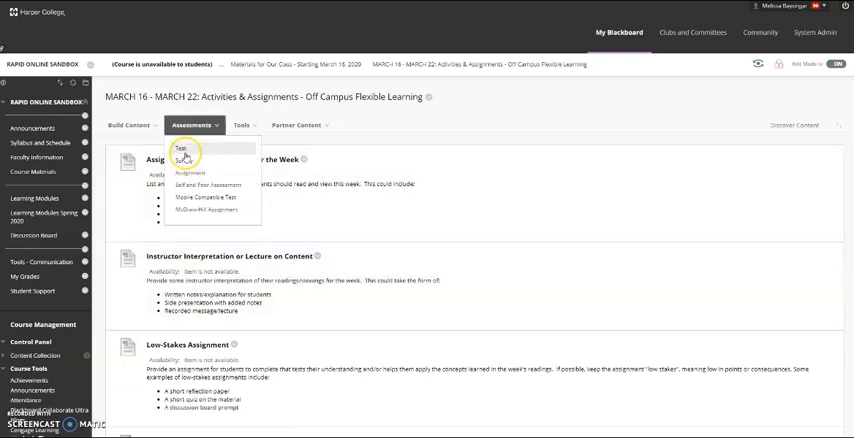
left_click(184, 152)
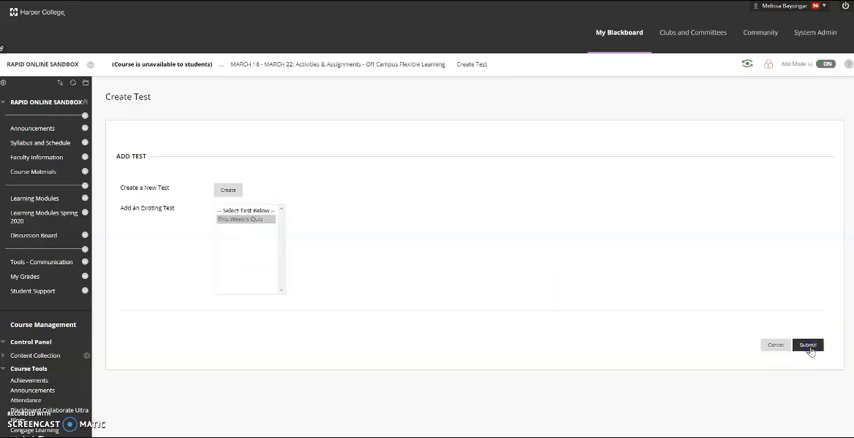
left_click(808, 346)
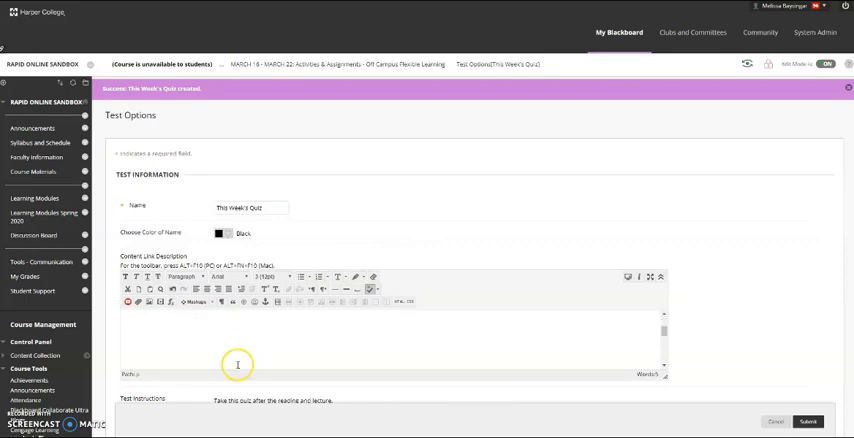
Set Make the link available to Yes in Test Options and submit, returning to the week folder.
scroll("down", 3)
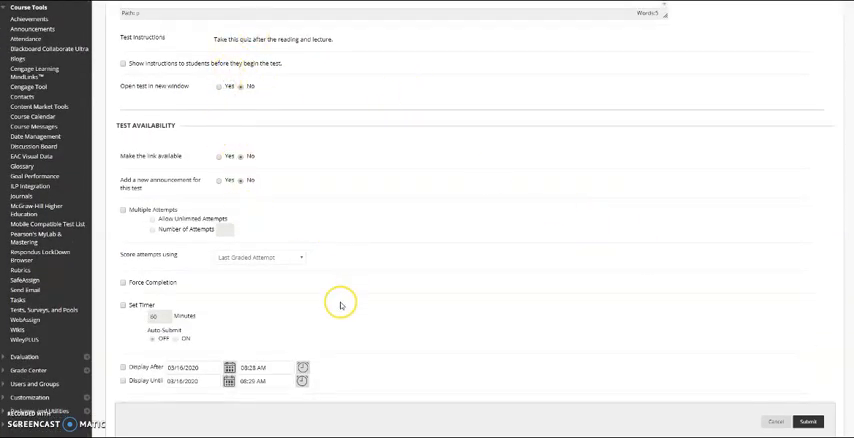
scroll("down", 3)
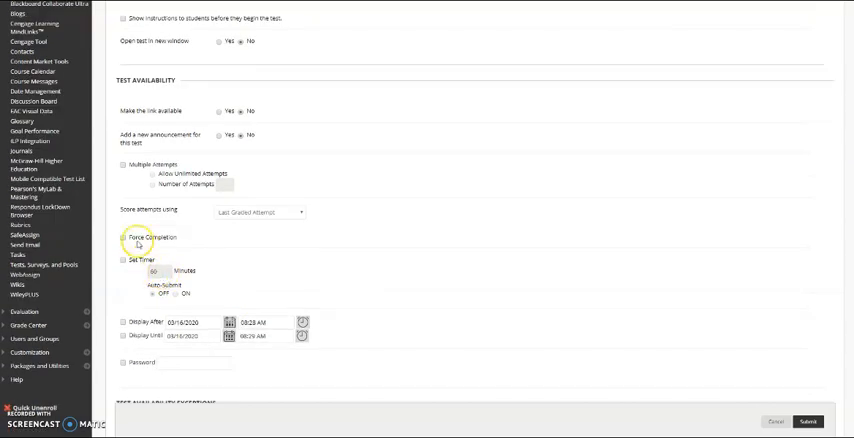
scroll("down", 3)
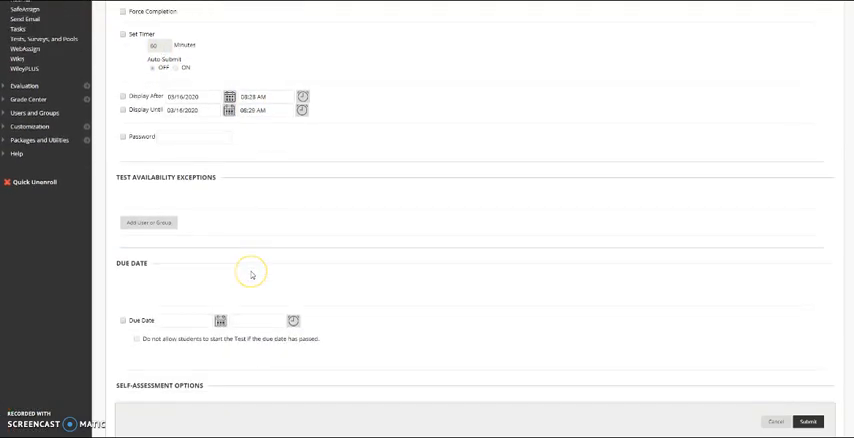
scroll("down", 3)
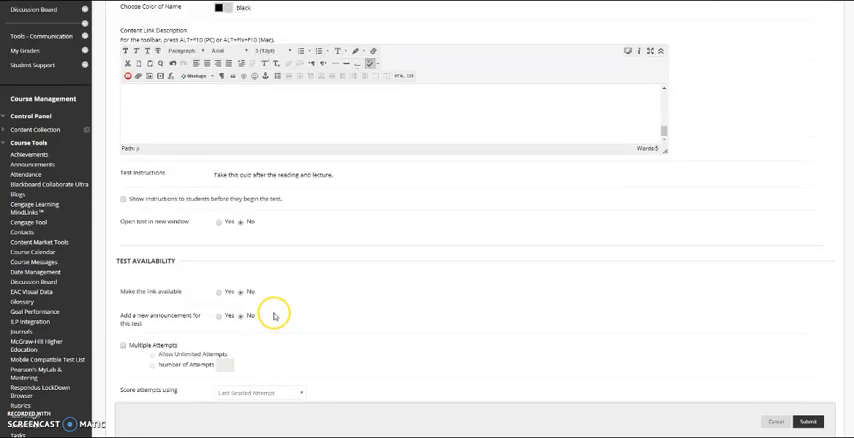
mouse_move(308, 304)
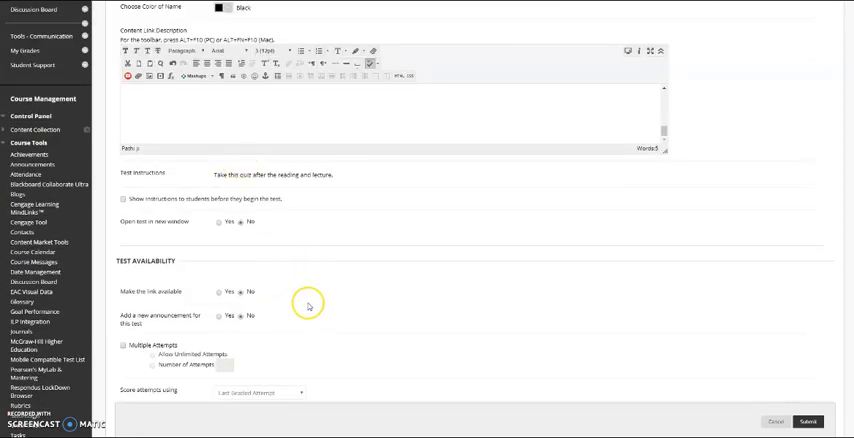
mouse_move(288, 276)
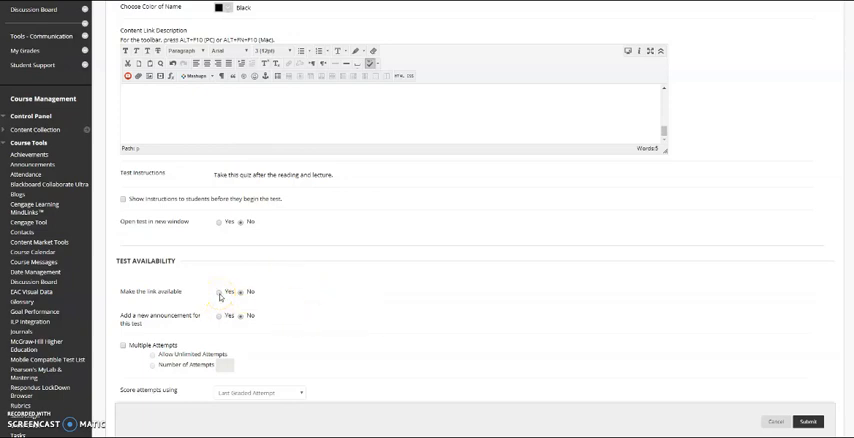
left_click(240, 292)
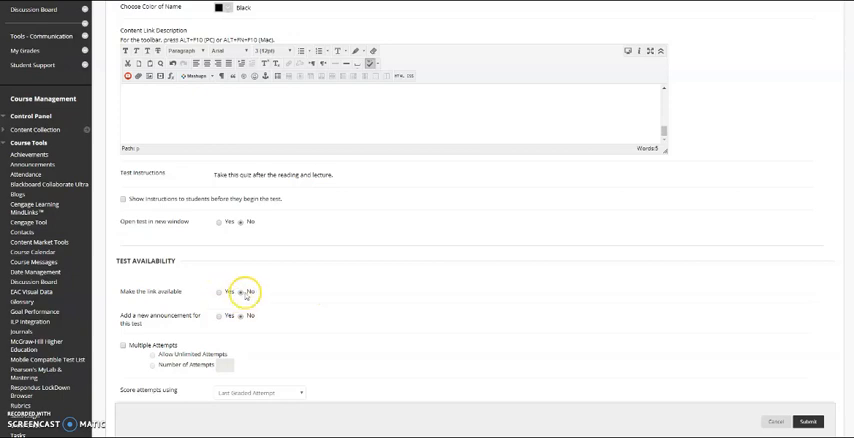
left_click(224, 292)
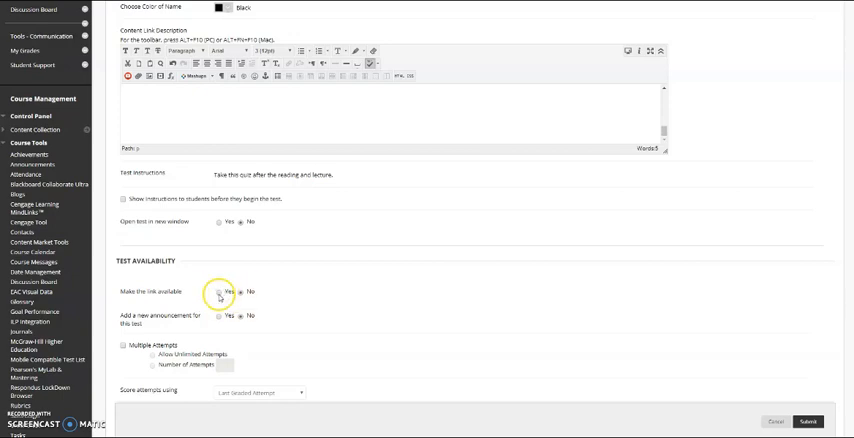
left_click(218, 292)
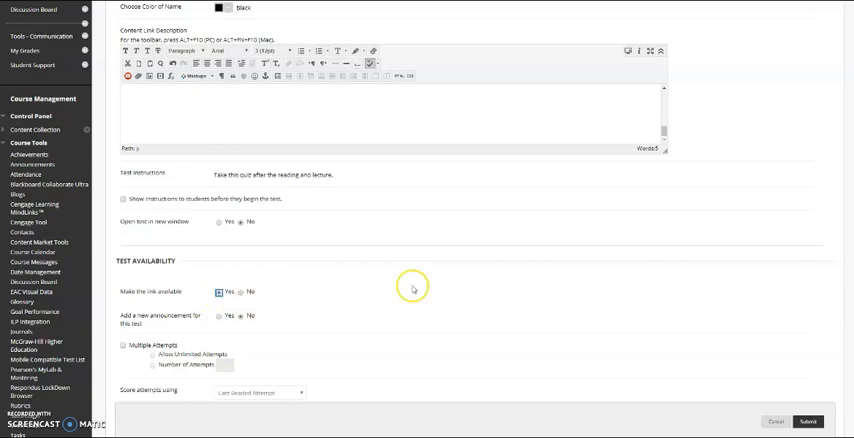
left_click(806, 420)
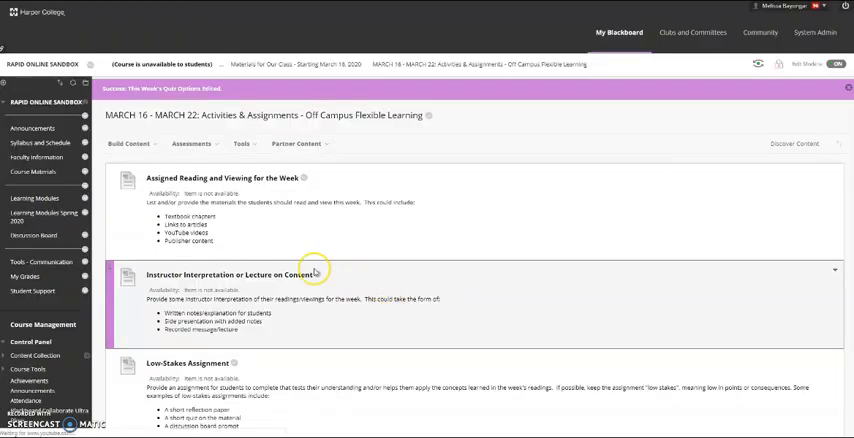
scroll("down", 3)
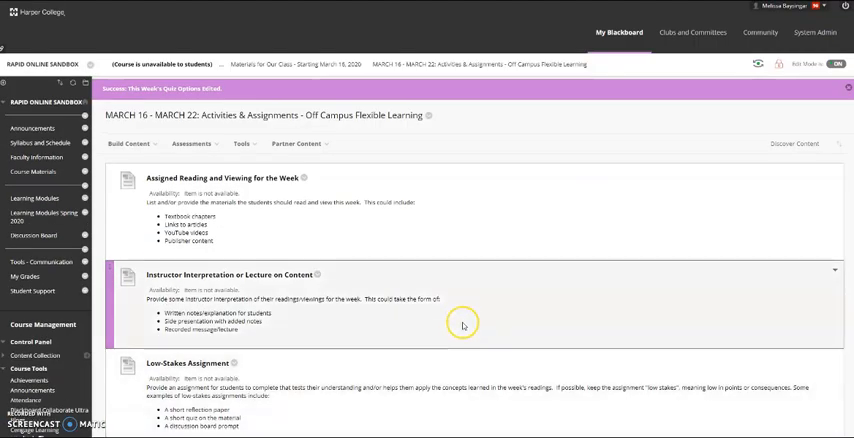
scroll("down", 3)
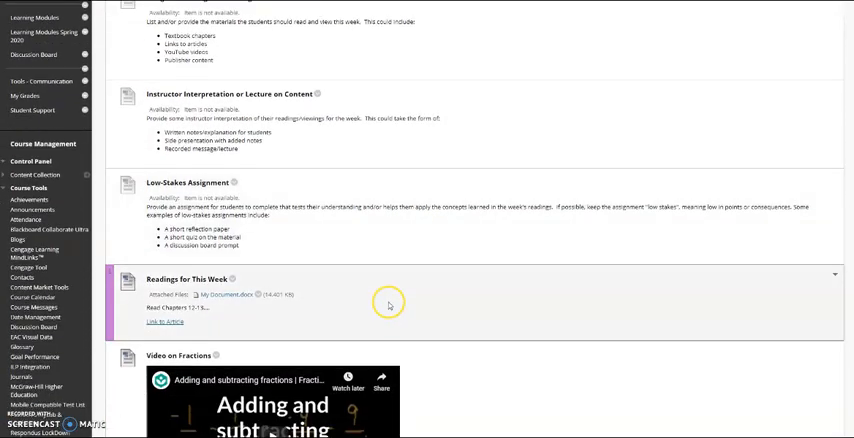
scroll("down", 3)
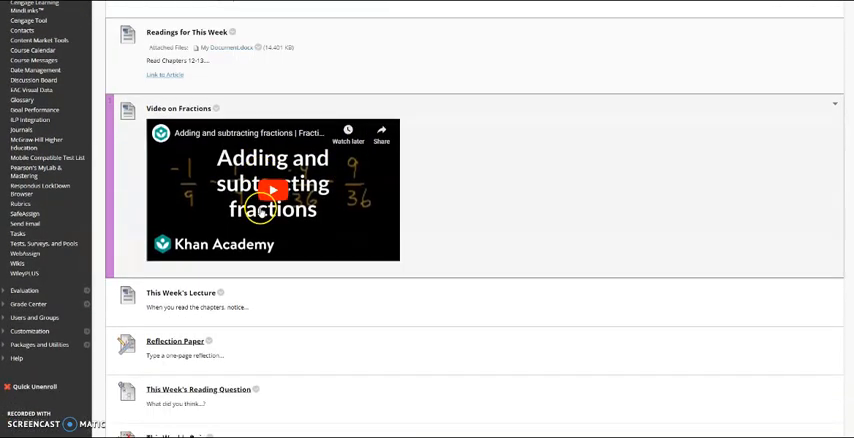
scroll("down", 3)
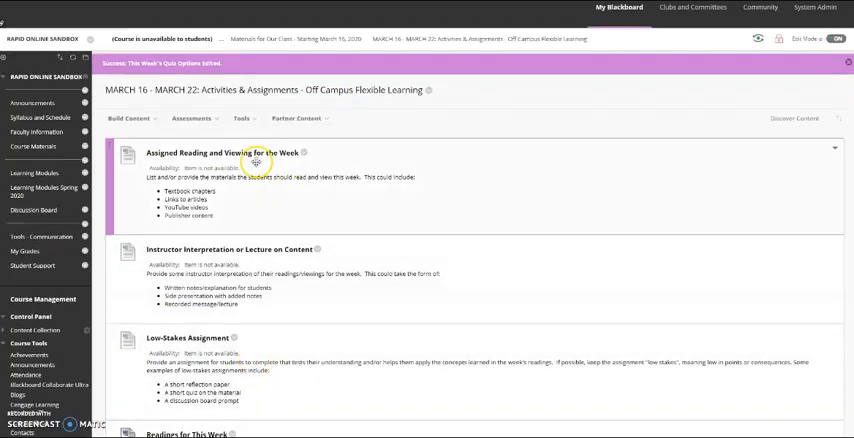
left_click(308, 152)
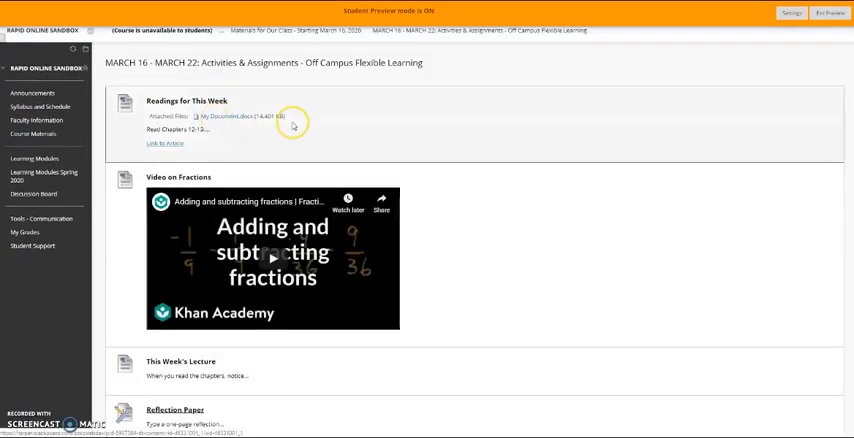
mouse_move(412, 348)
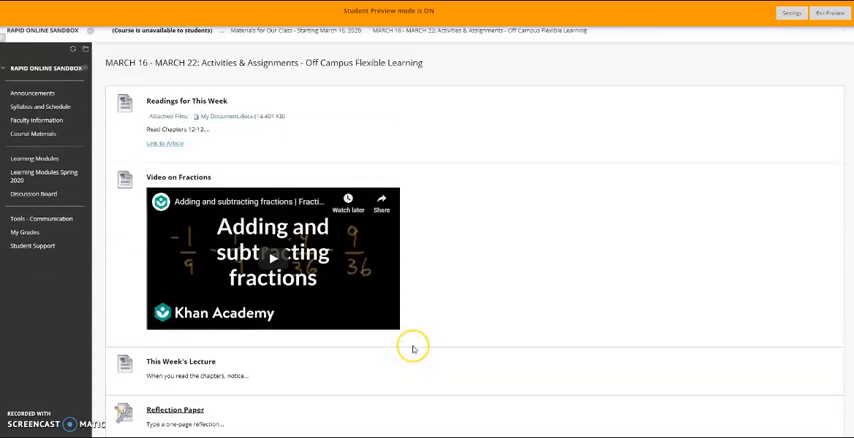
Exit the student preview, landing on the course Announcements page.
left_click(828, 12)
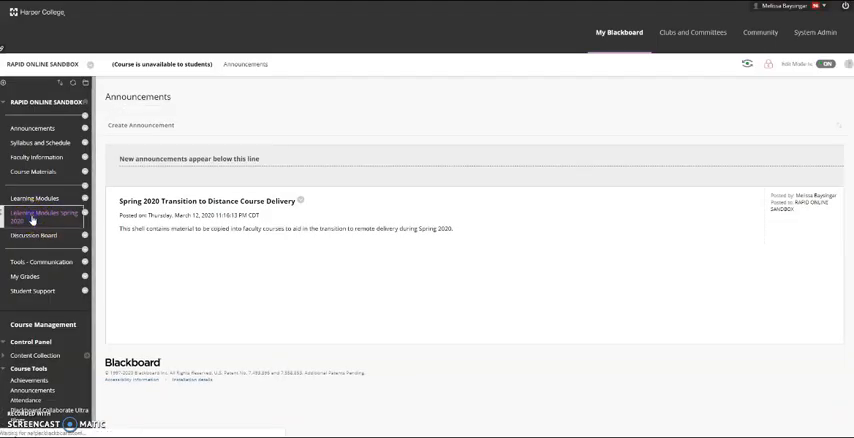
Return to Learning Modules Spring 2020 and show the options list for the Materials for Our Class folder.
left_click(38, 216)
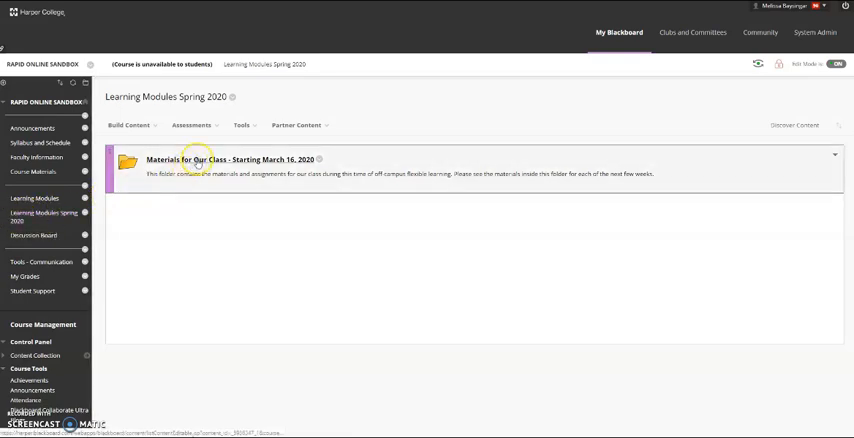
left_click(222, 160)
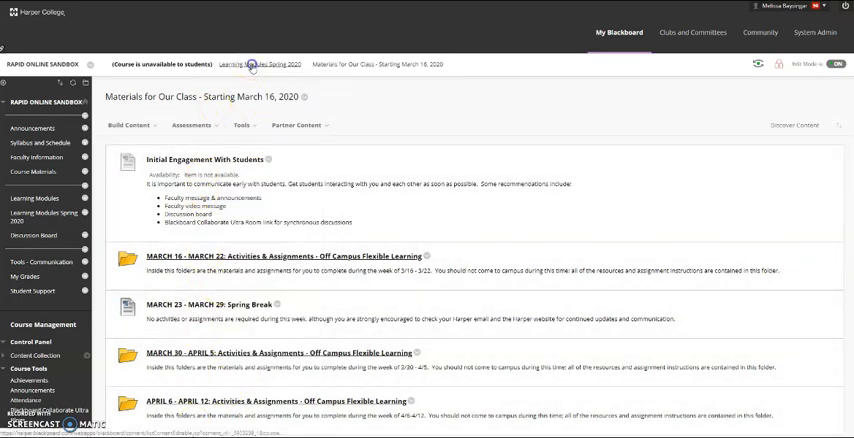
left_click(256, 56)
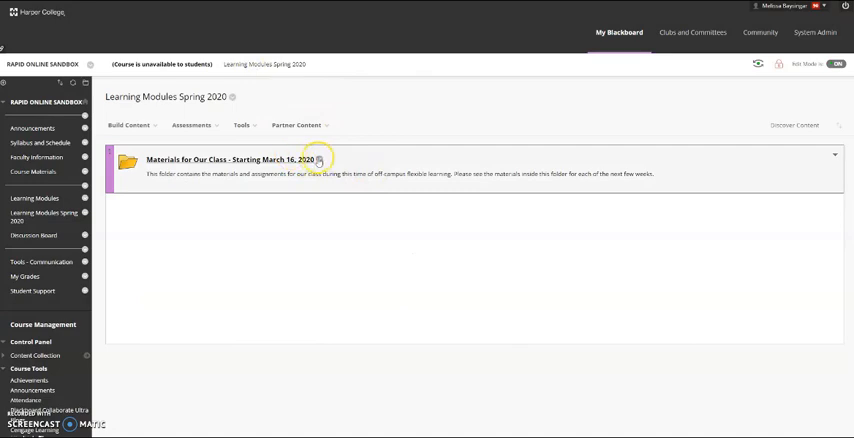
left_click(320, 160)
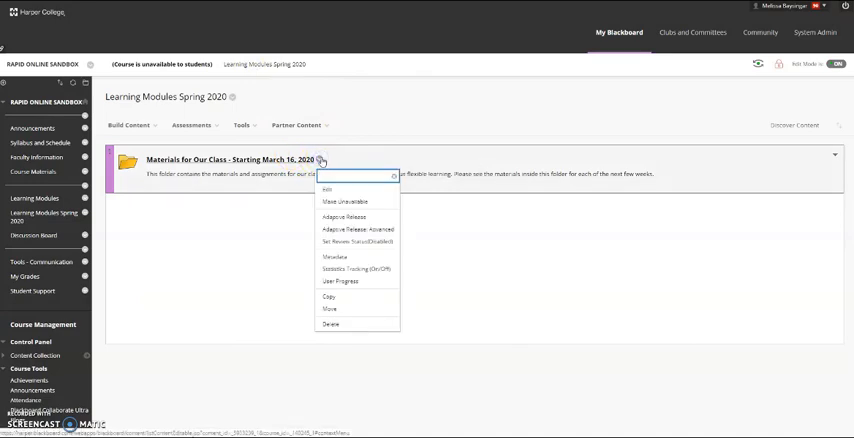
mouse_move(330, 296)
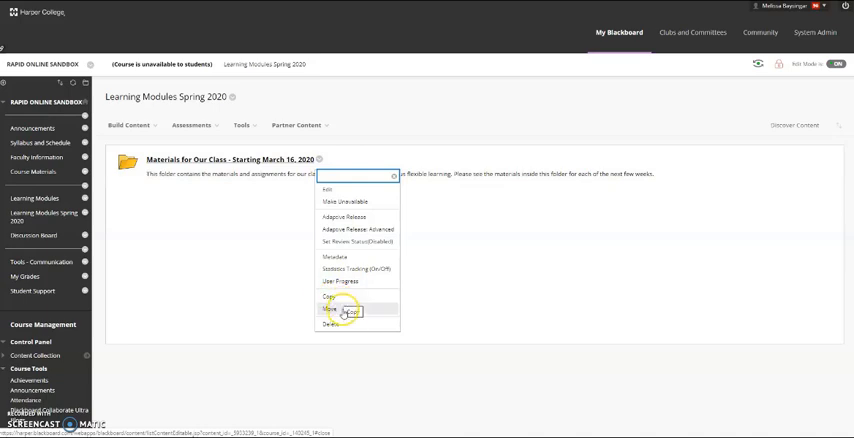
left_click(324, 312)
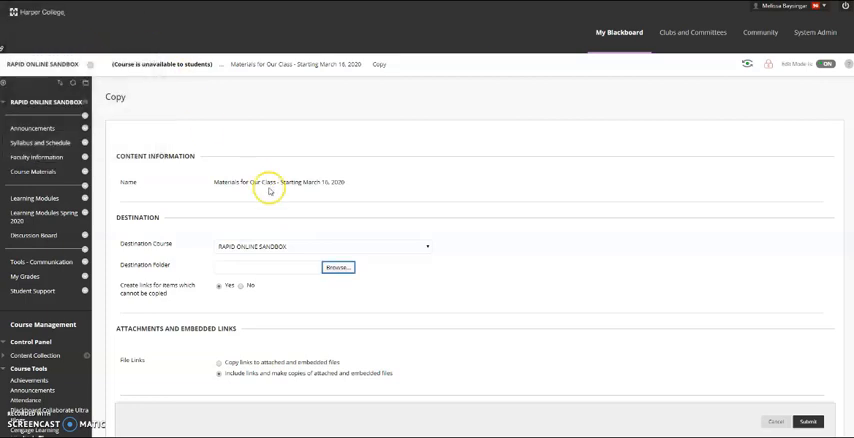
scroll("down", 3)
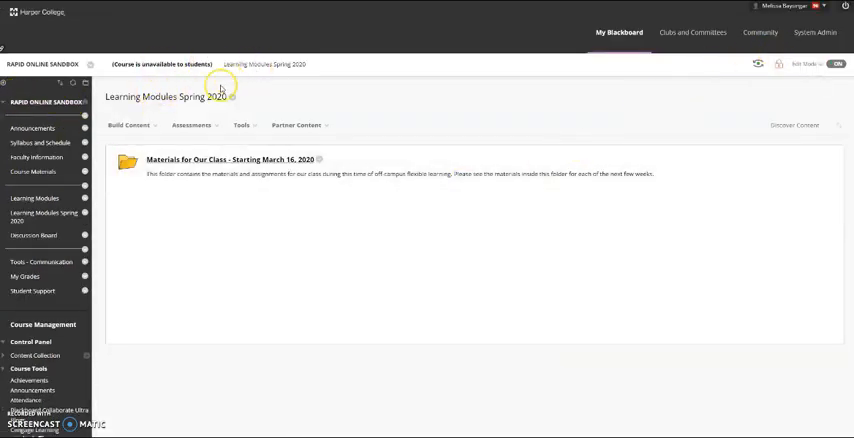
mouse_move(296, 280)
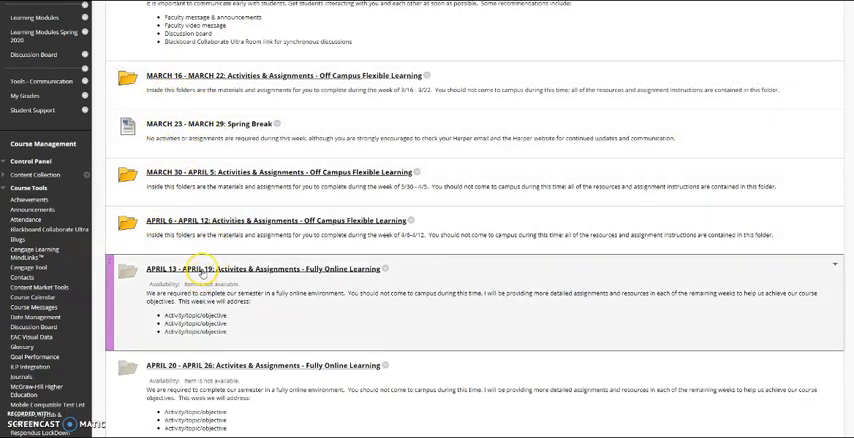
Scroll through the weekly activity folders inside Materials for Our Class, down through May.
scroll("down", 3)
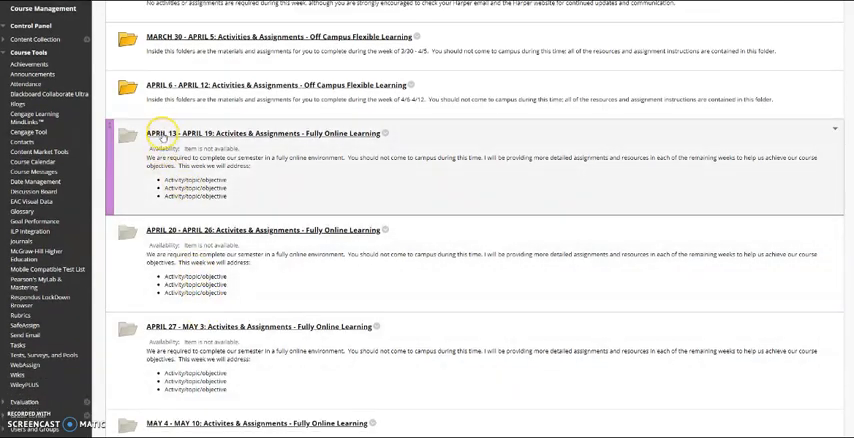
scroll("down", 3)
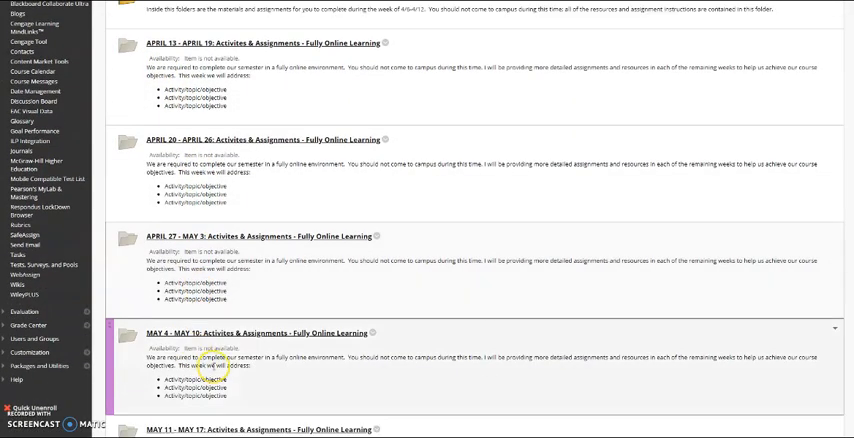
scroll("up", 3)
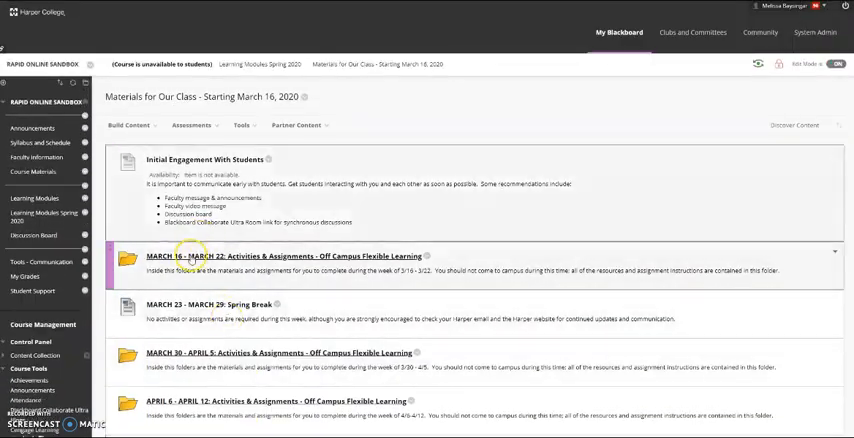
scroll("down", 3)
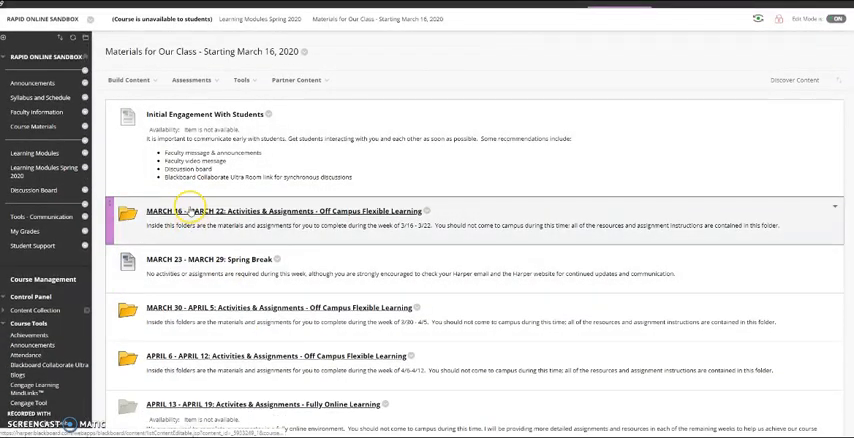